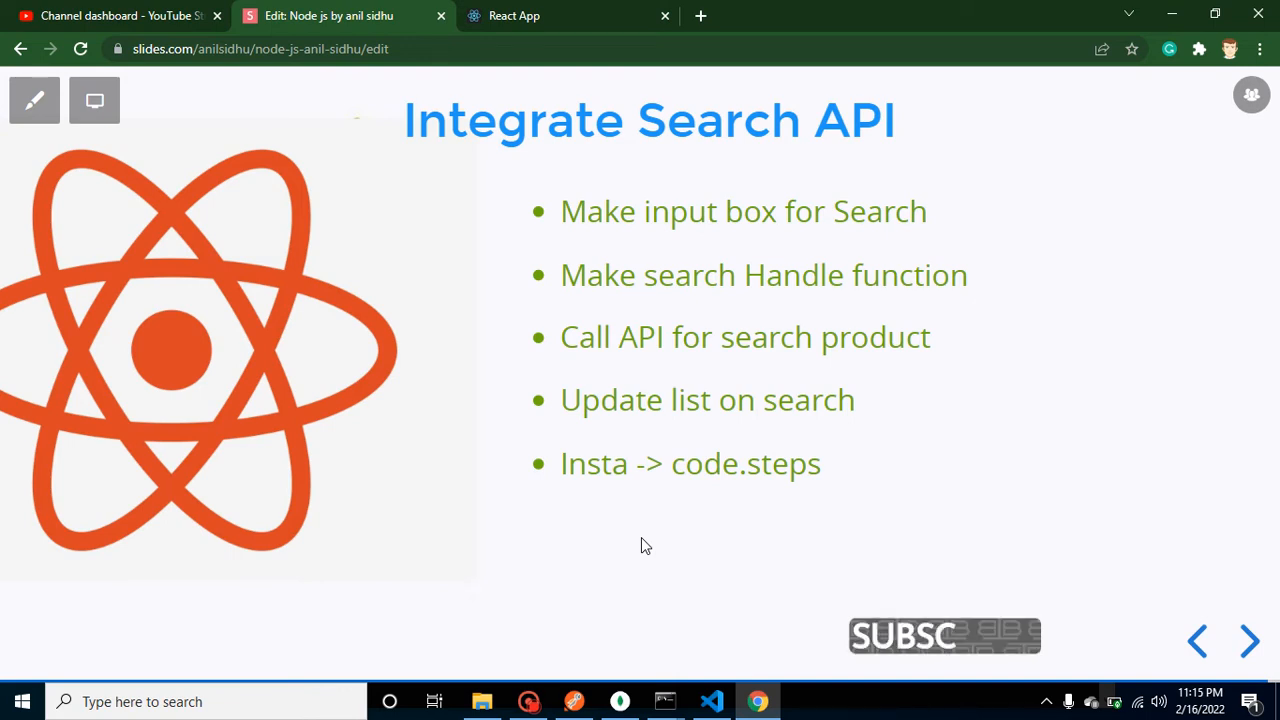
Step: Review the Integrate Search API slides and the running product list app
click(1249, 641)
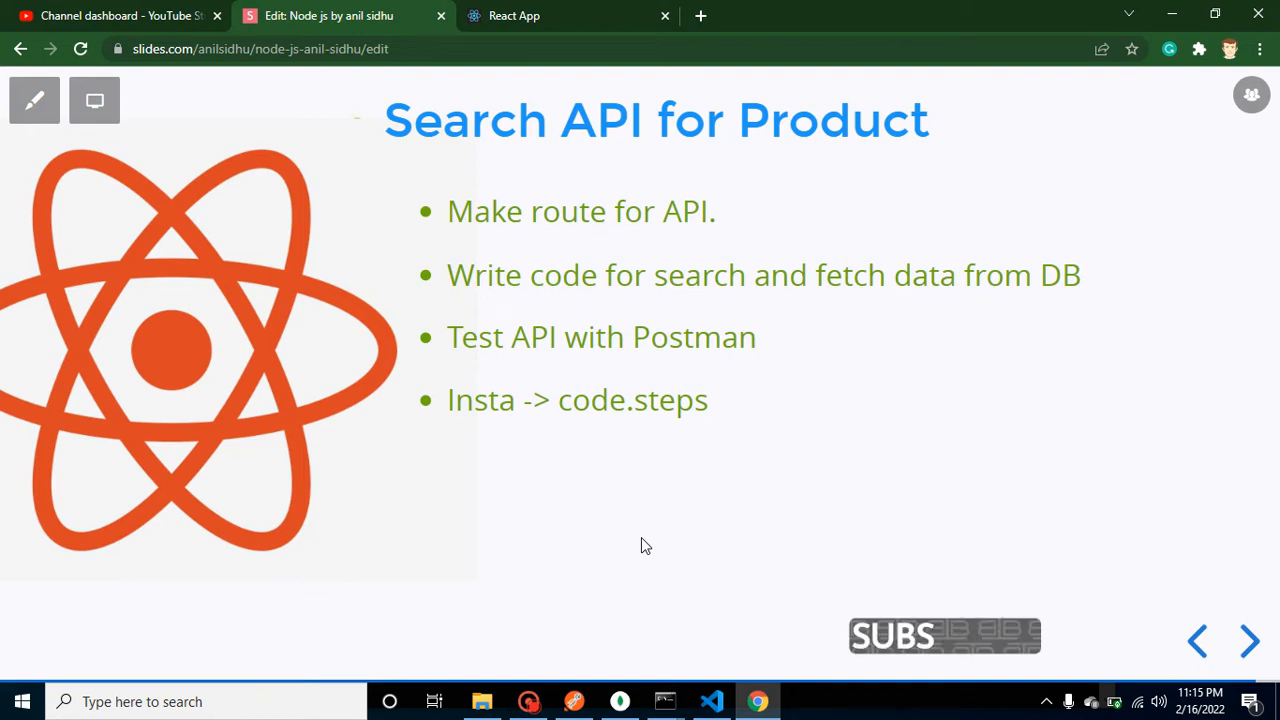
click(1249, 641)
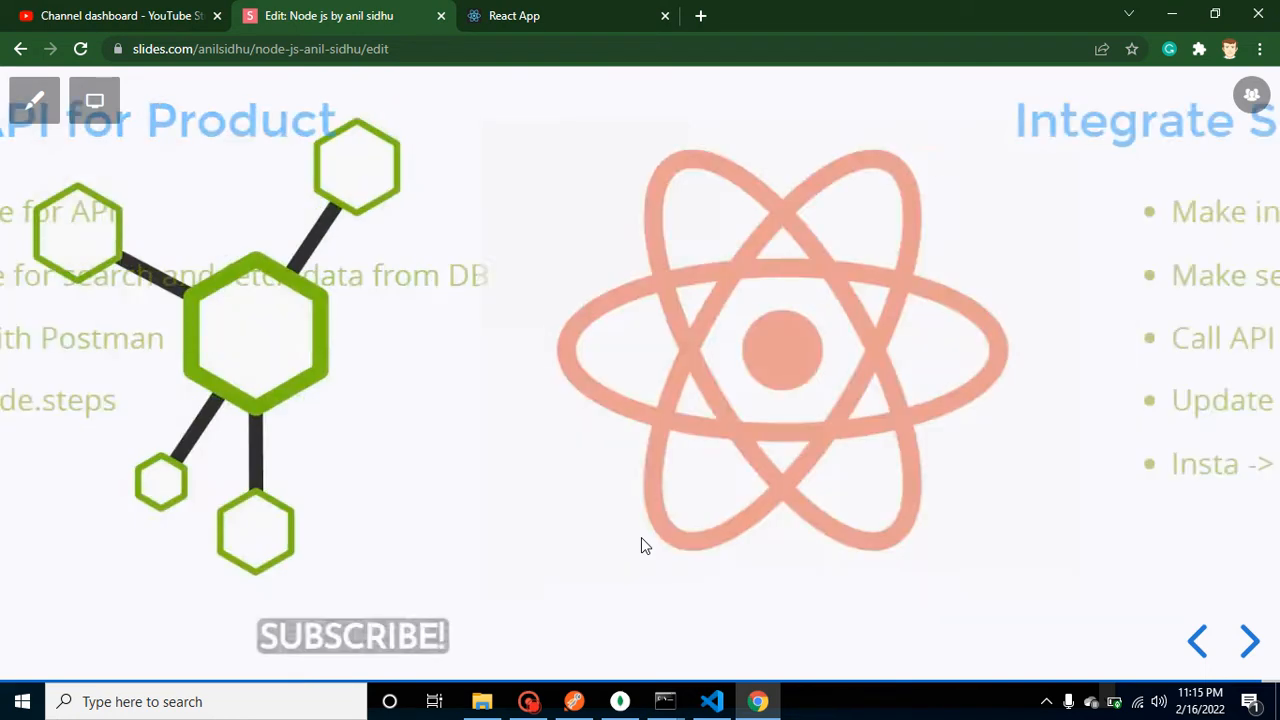
click(1249, 641)
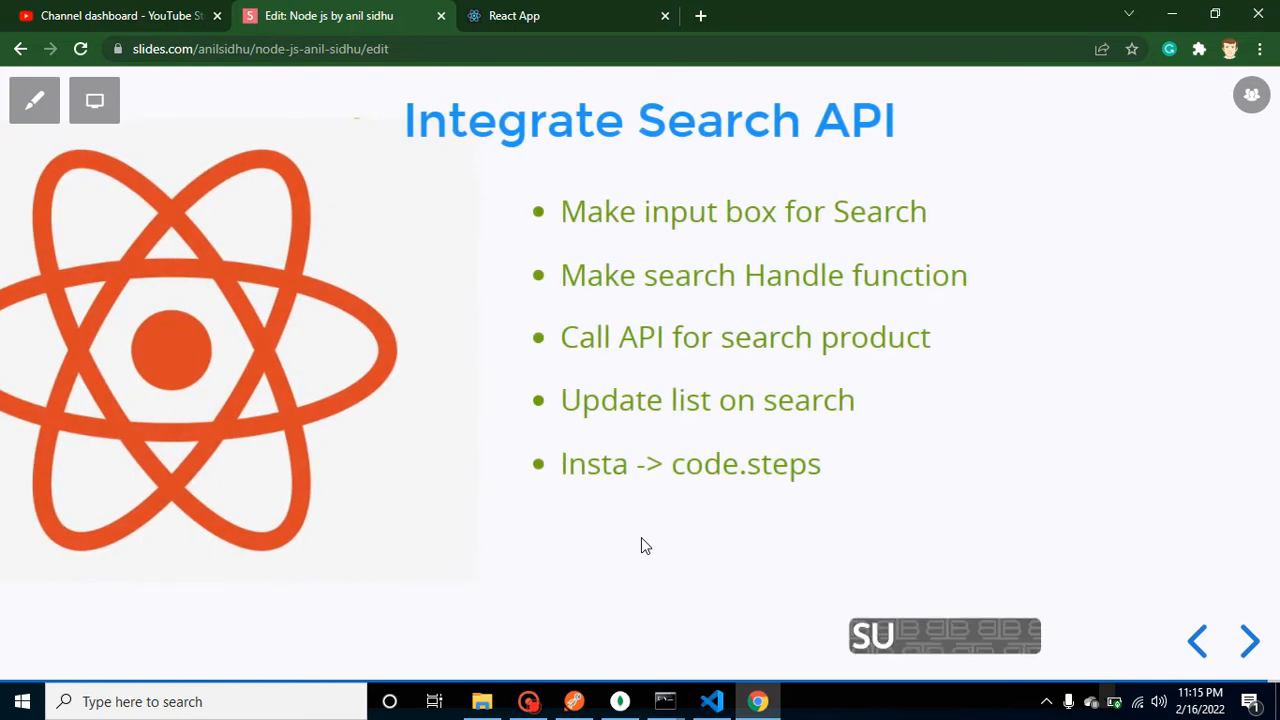
mouse_move(785, 259)
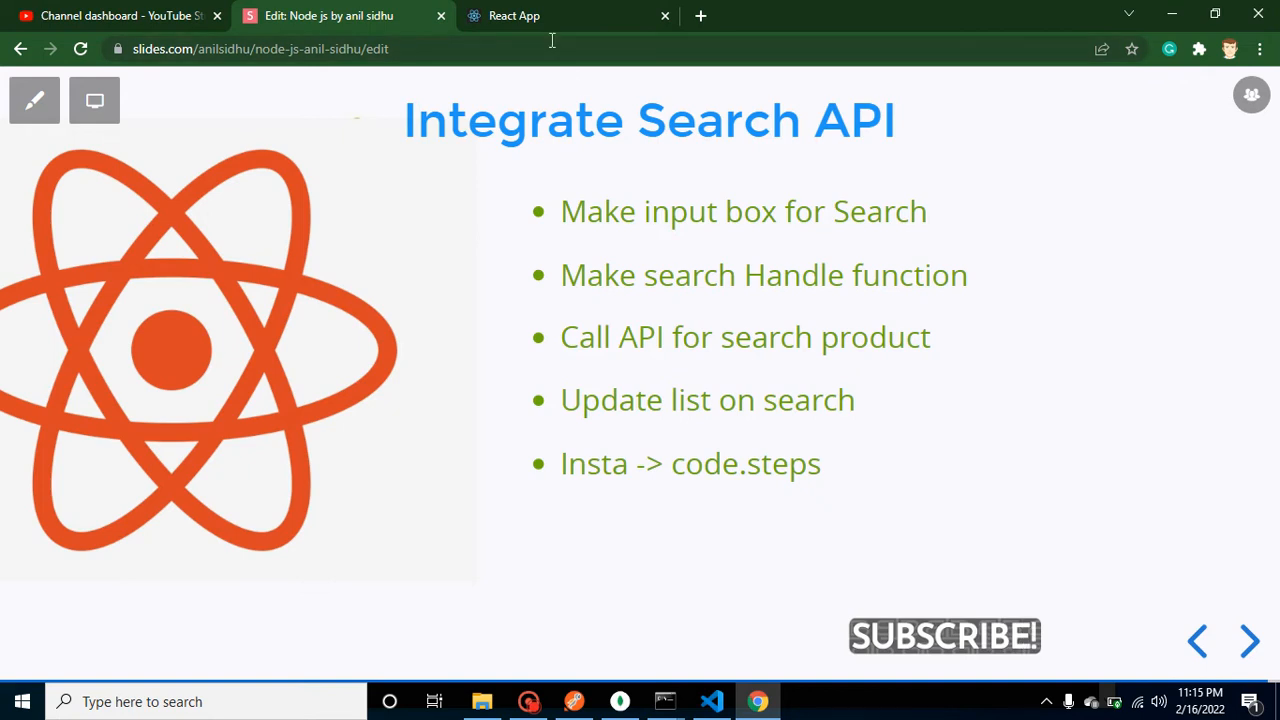
click(513, 15)
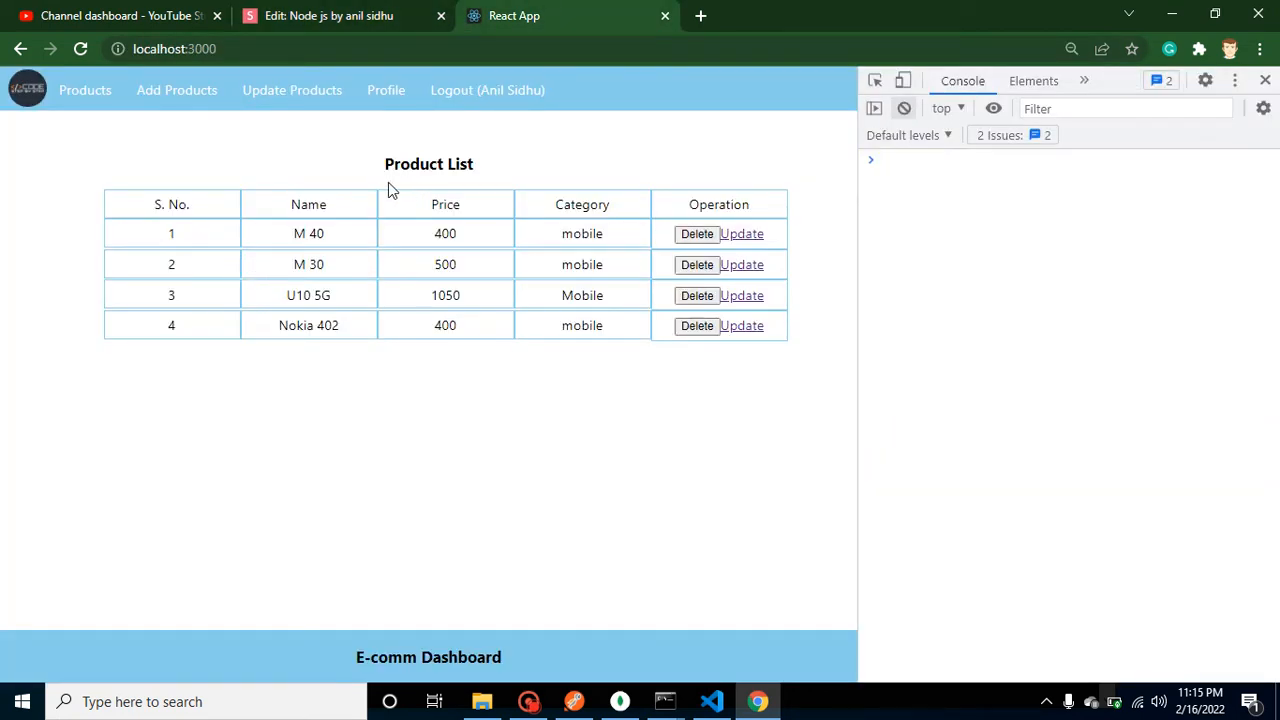
click(328, 15)
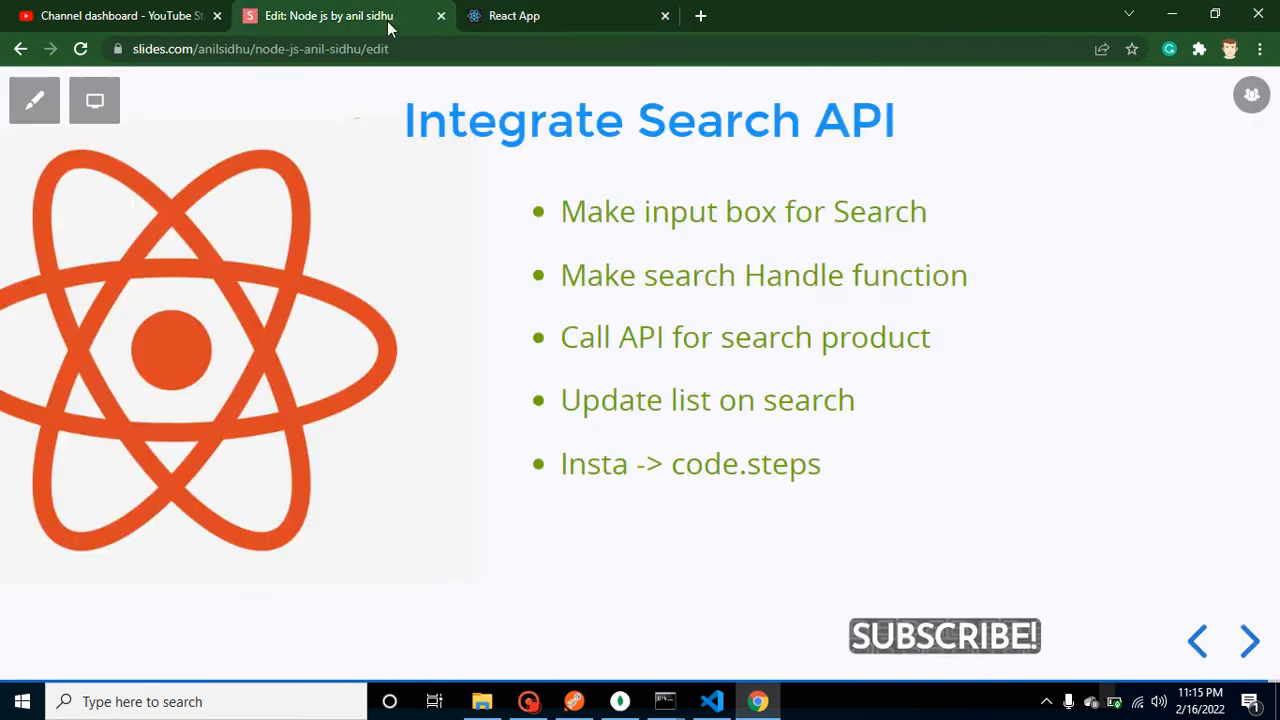
click(513, 15)
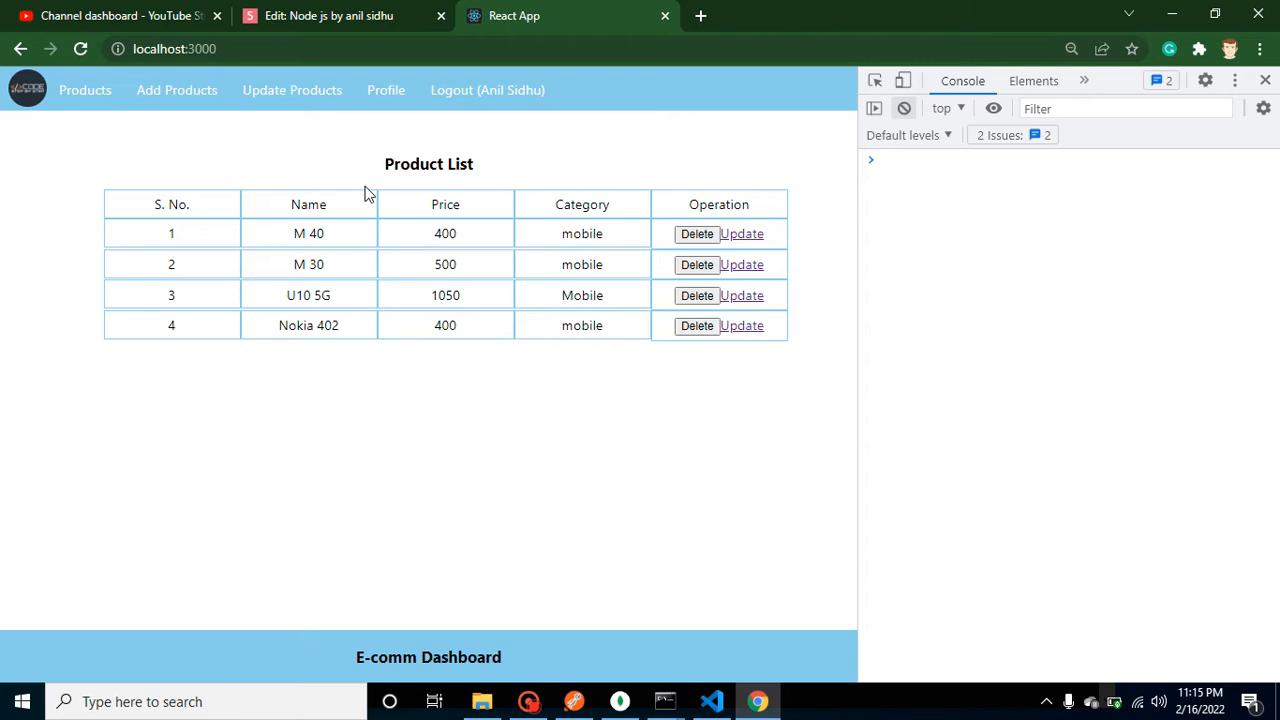
mouse_move(339, 164)
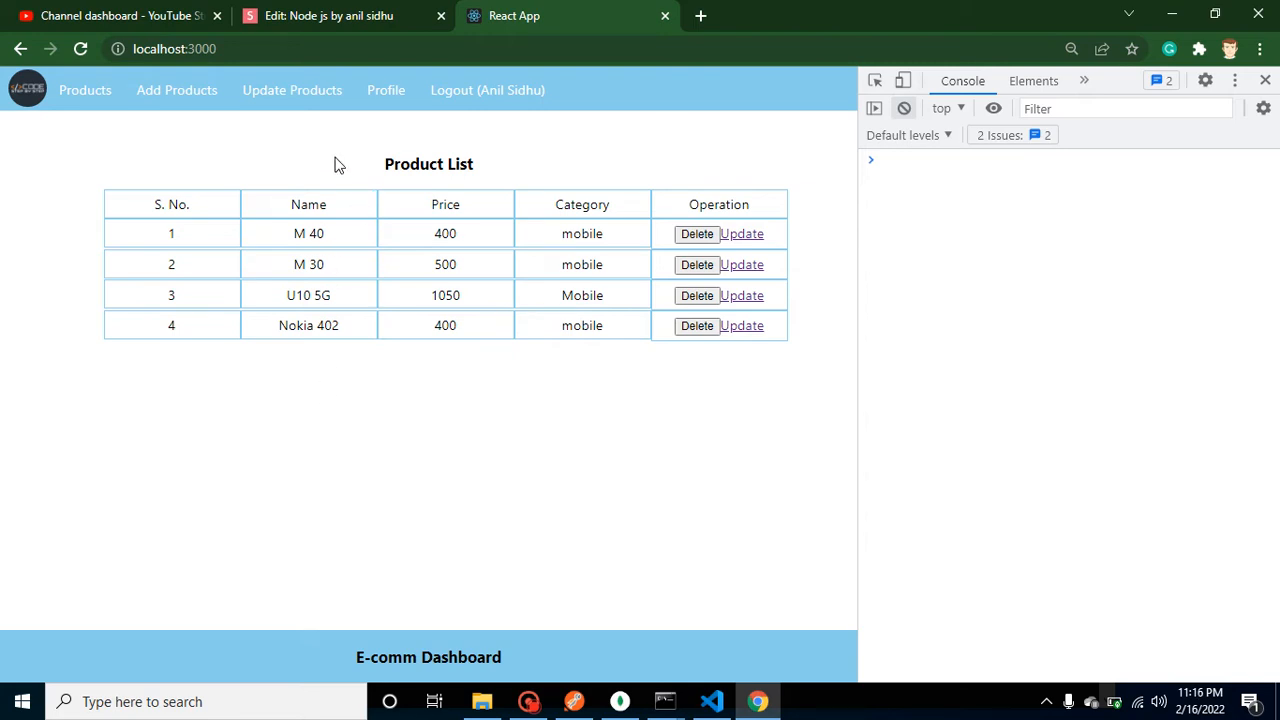
click(329, 15)
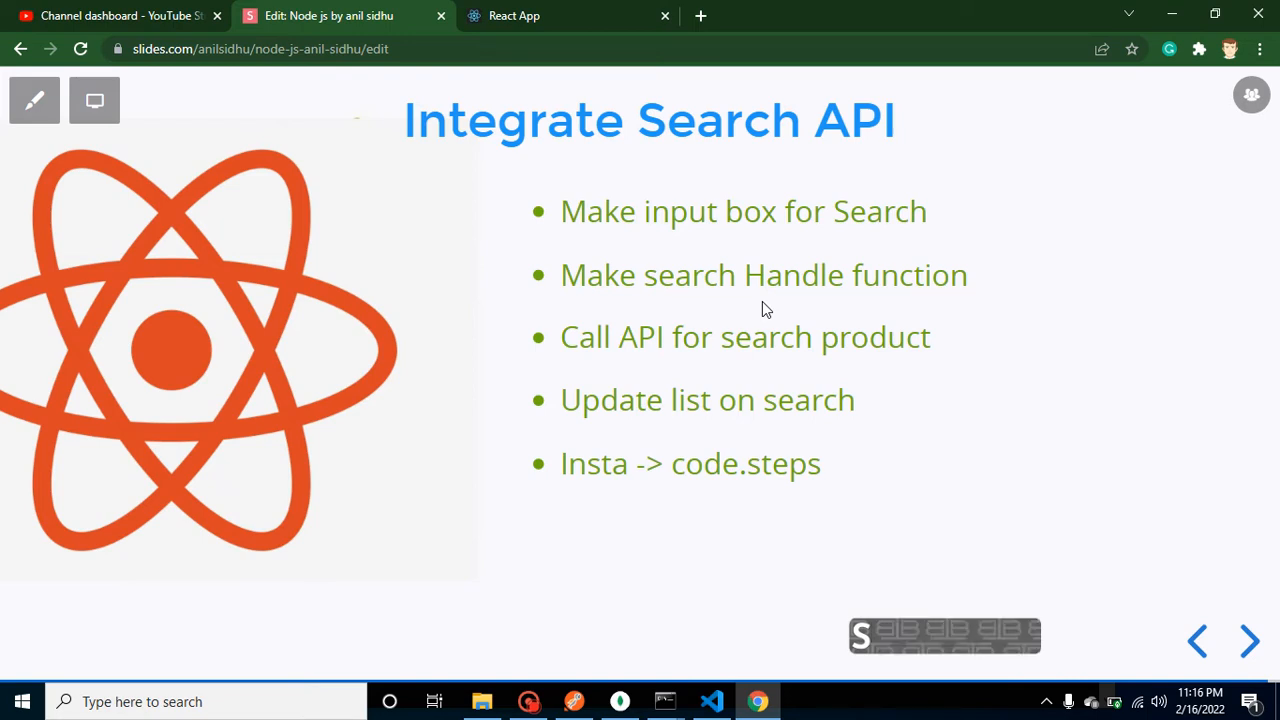
mouse_move(850, 296)
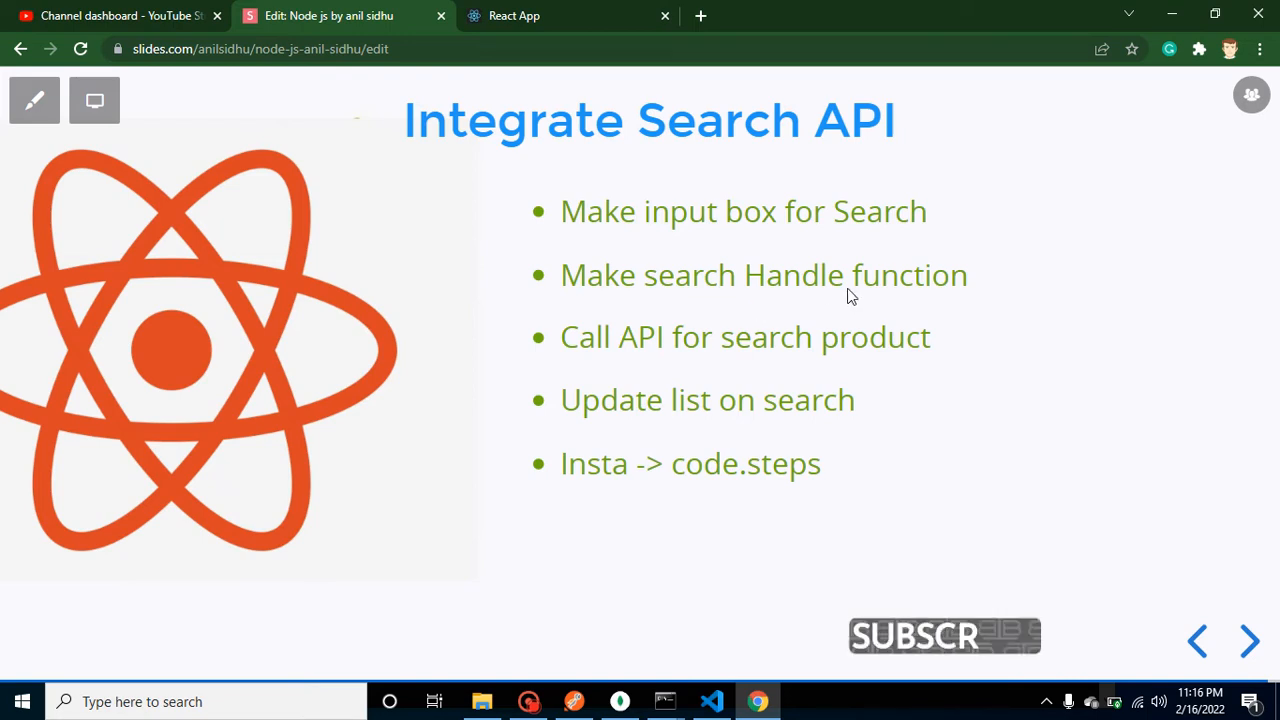
mouse_move(645, 351)
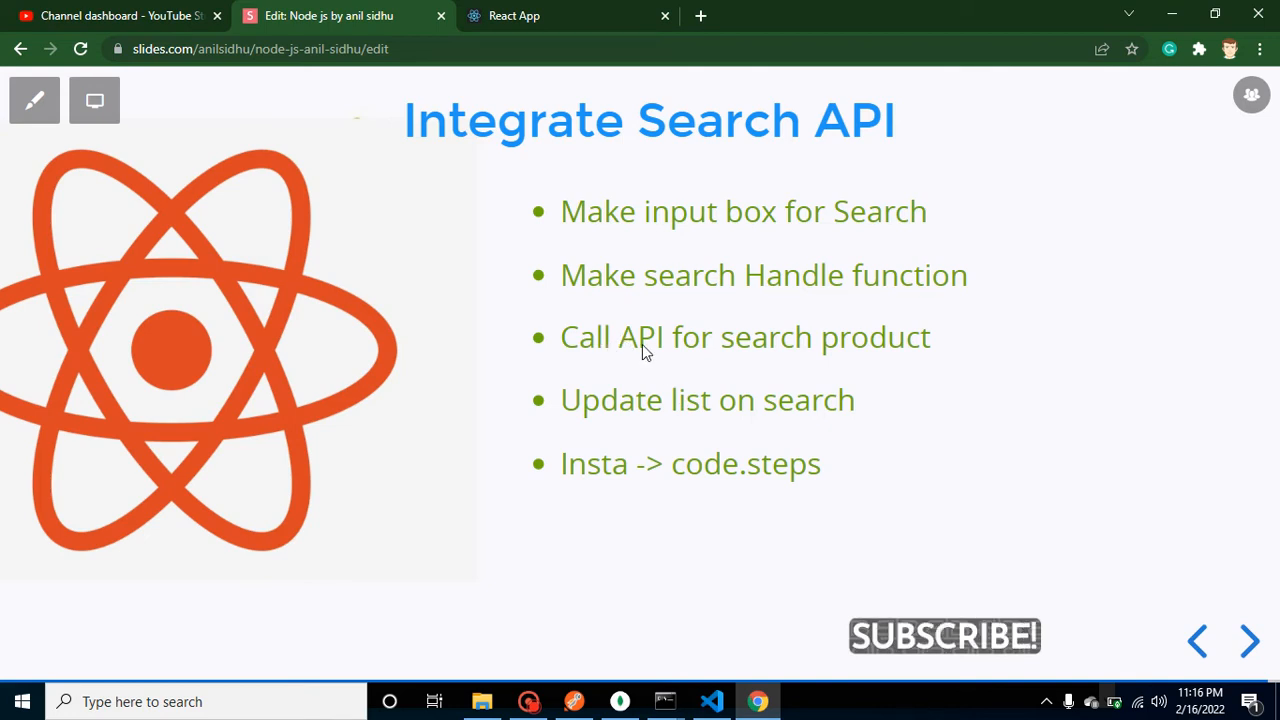
mouse_move(775, 361)
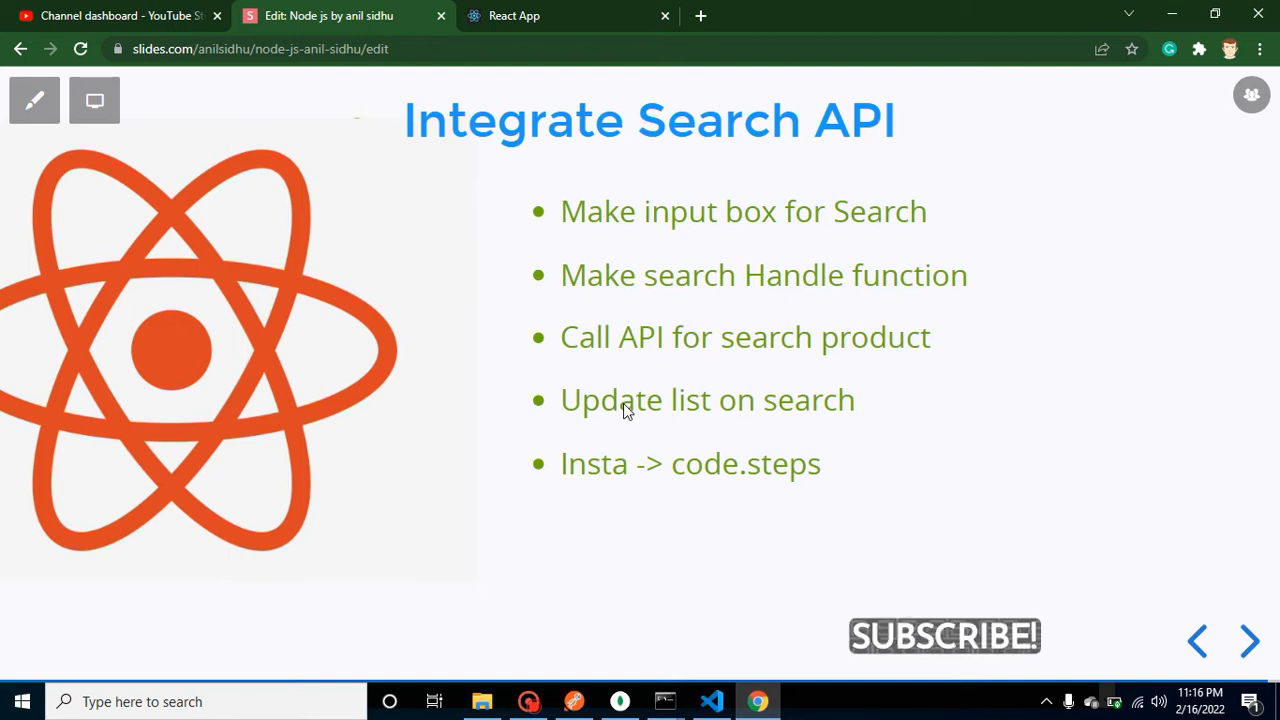
mouse_move(690, 480)
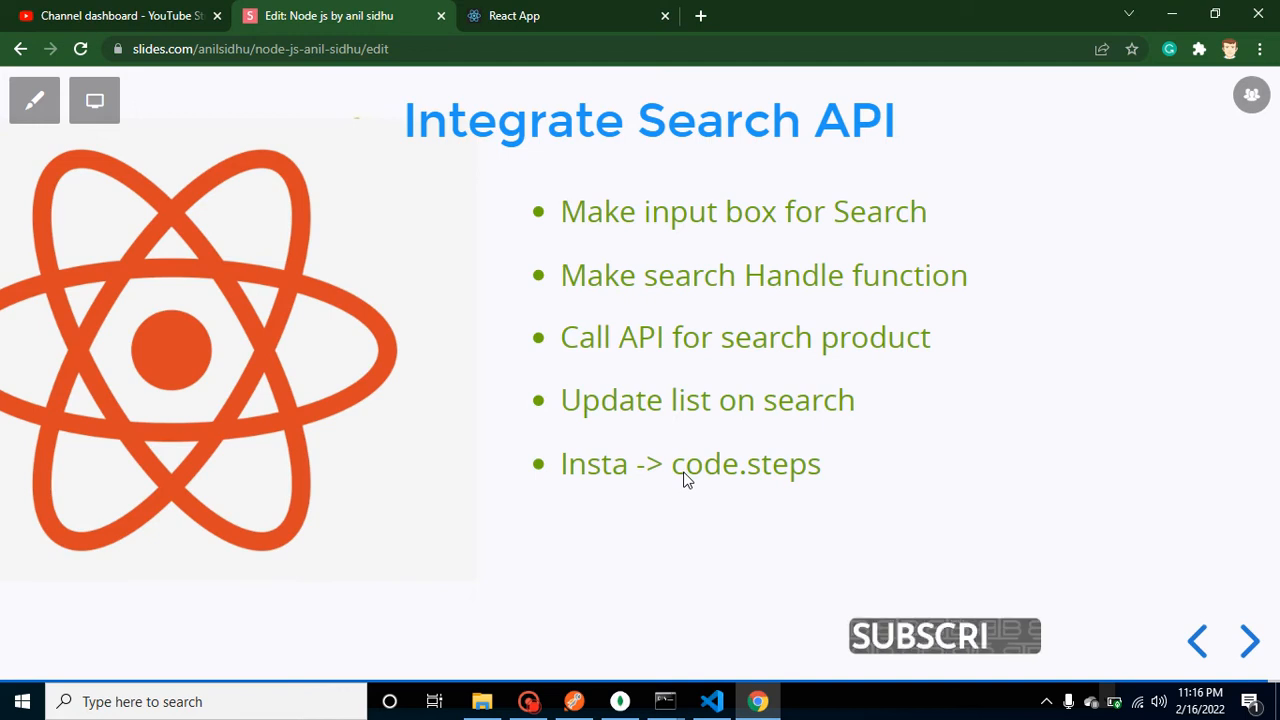
mouse_move(785, 601)
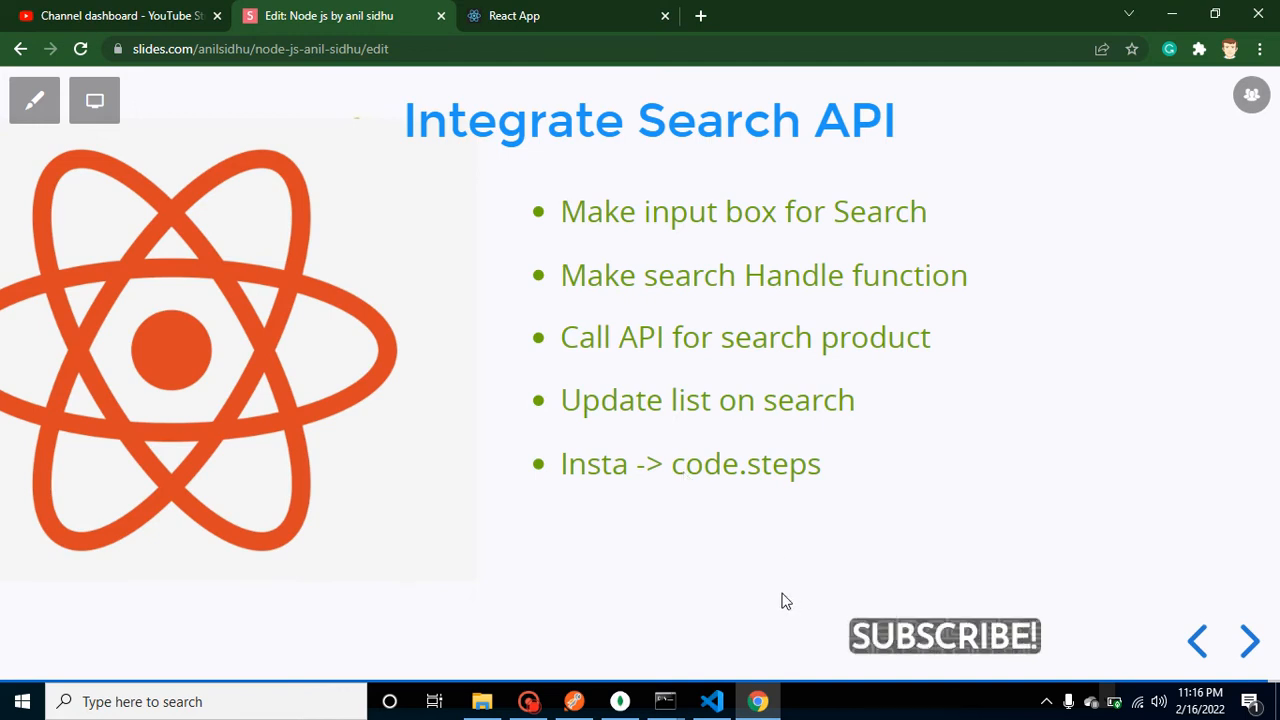
mouse_move(550, 583)
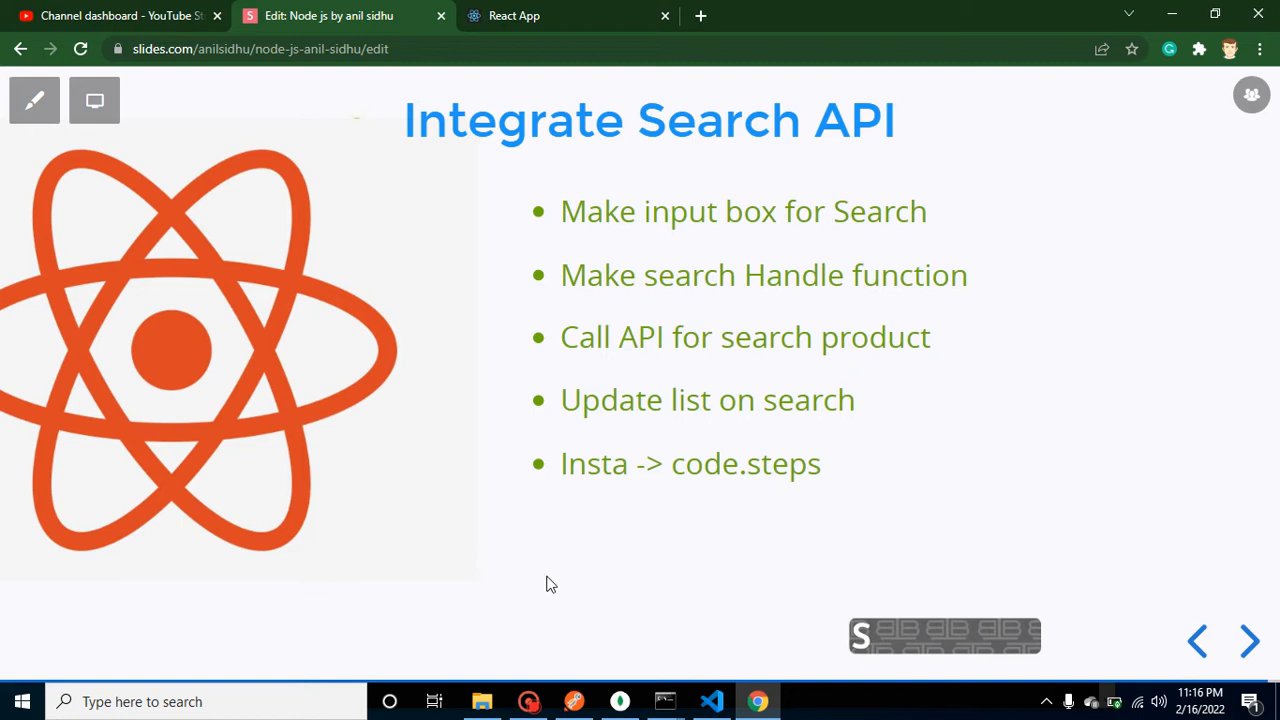
Step: Add an input with class 'search-product-box' and placeholder 'Search Product' below the Product List heading
click(711, 701)
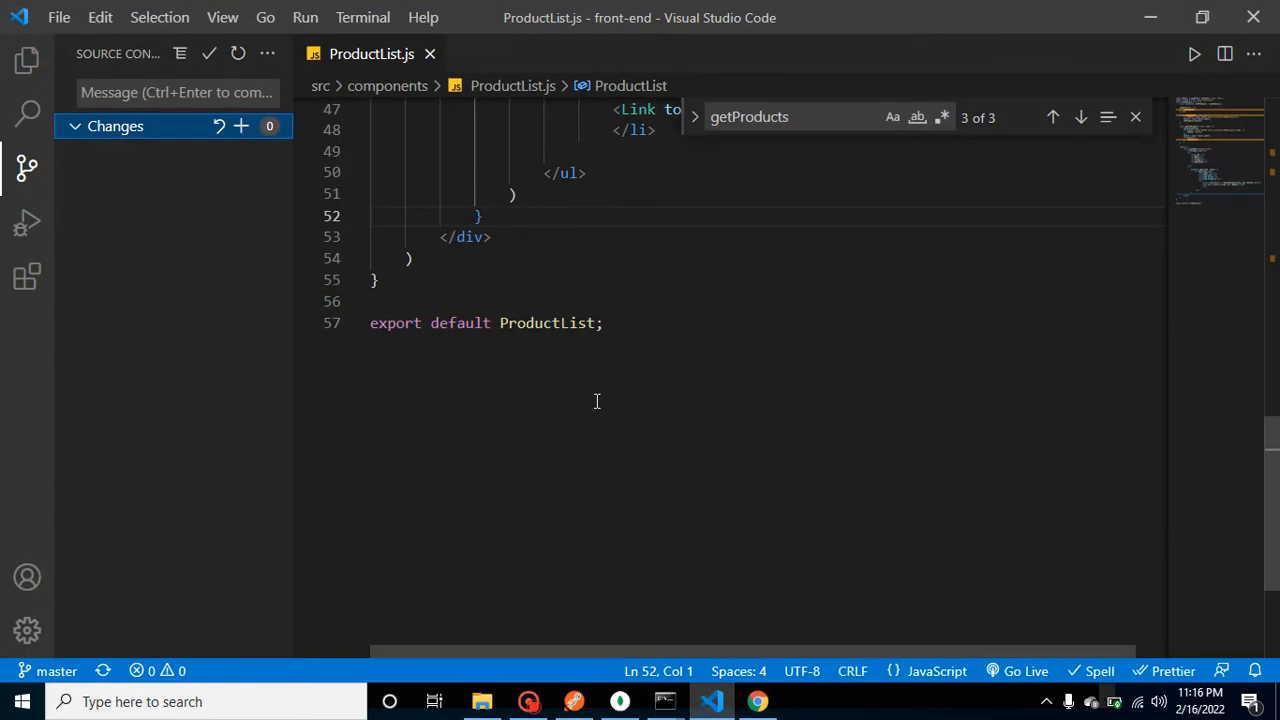
scroll(up, 3)
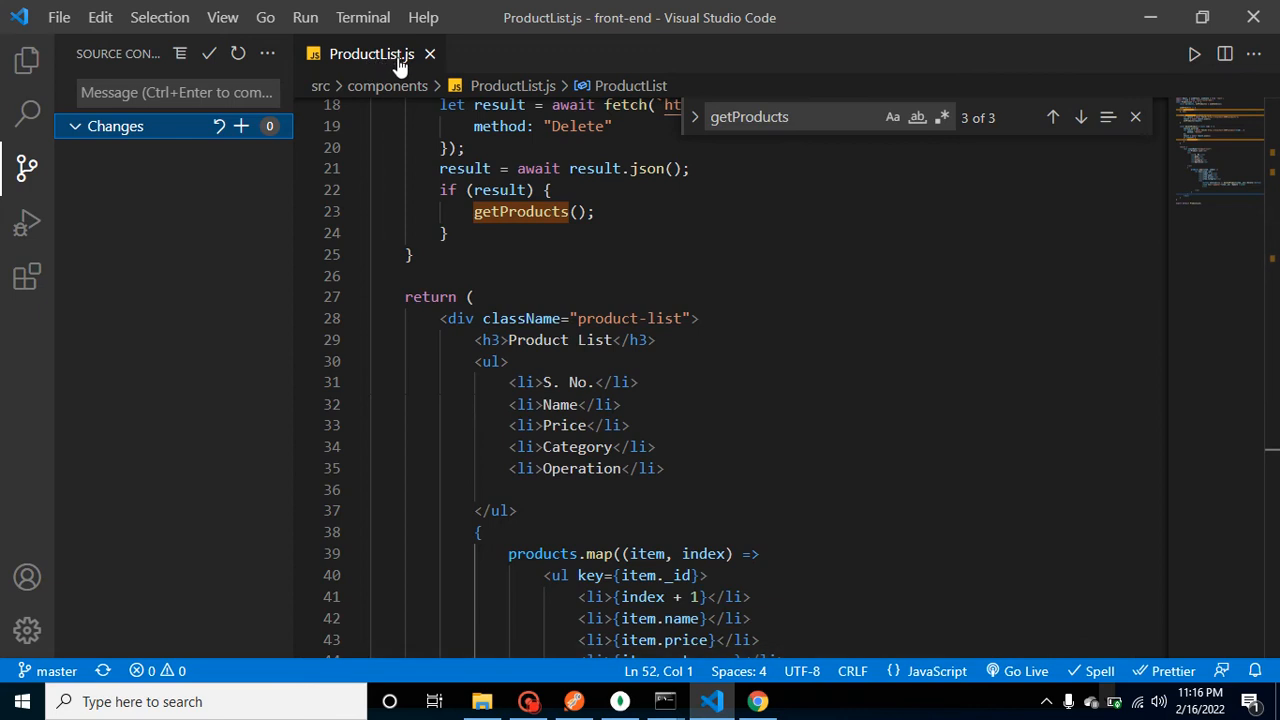
mouse_move(490, 237)
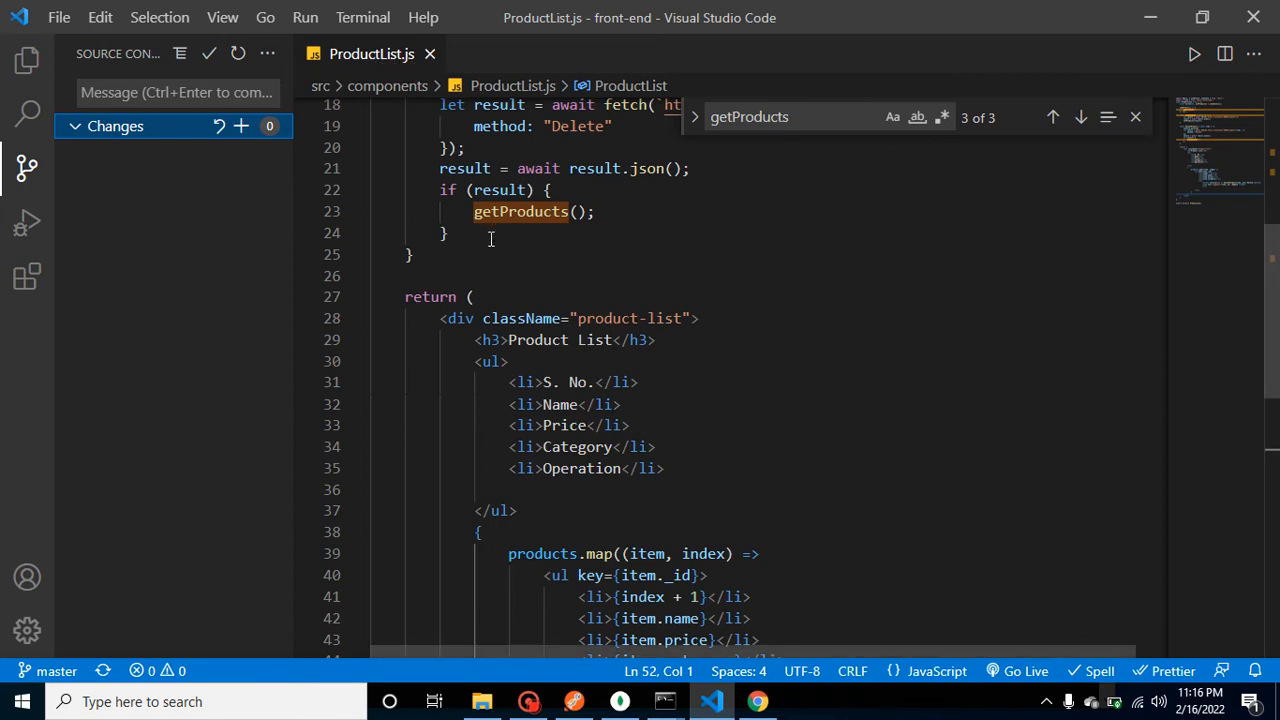
click(657, 340)
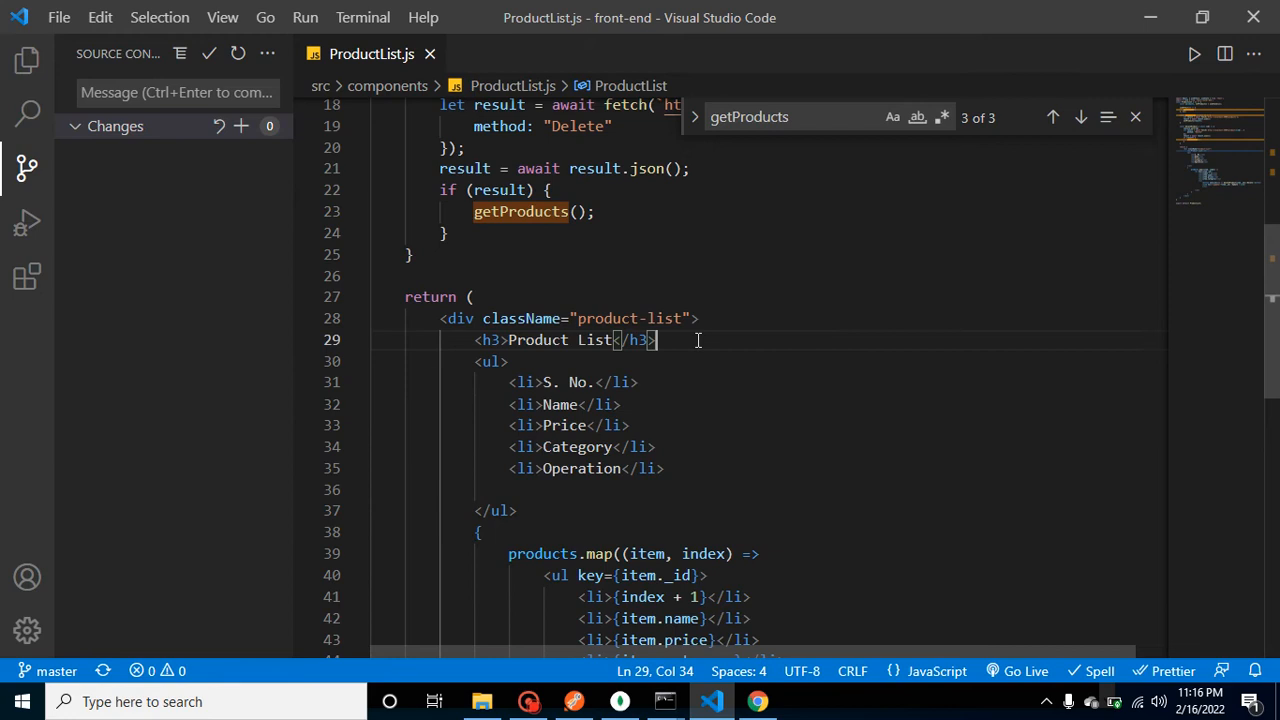
text(i)
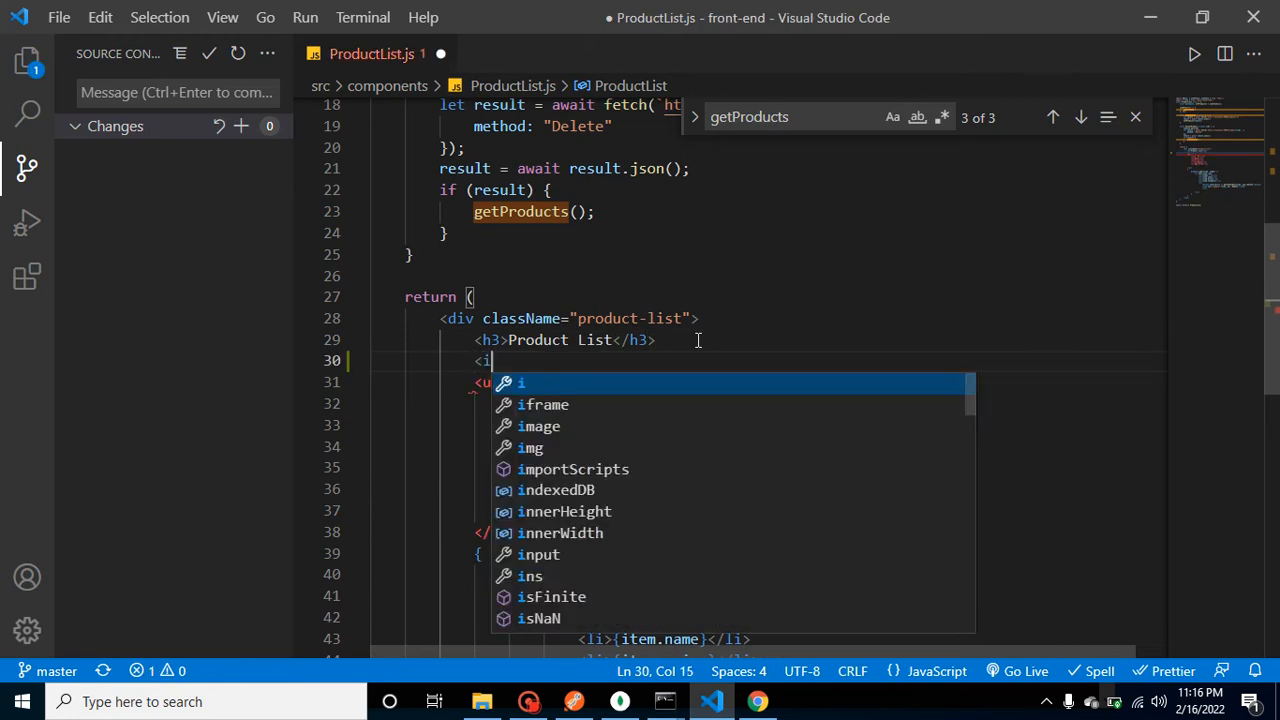
text(nput type=")
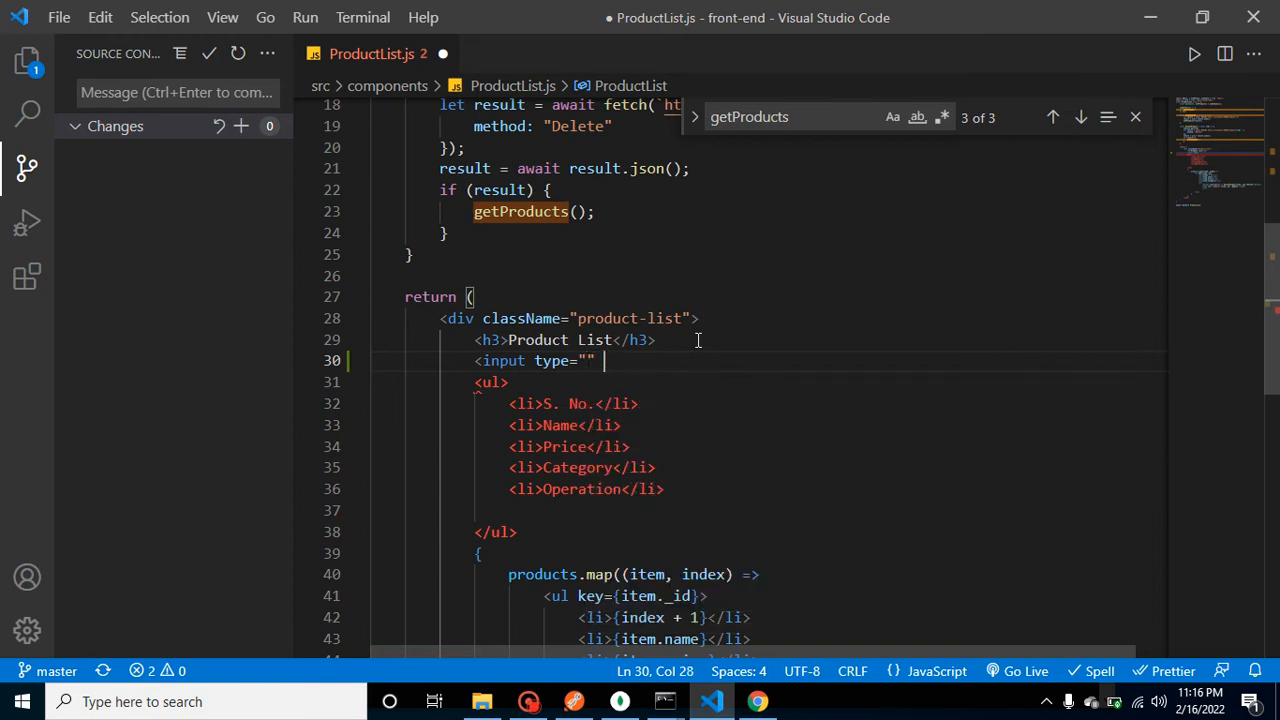
text(/>)
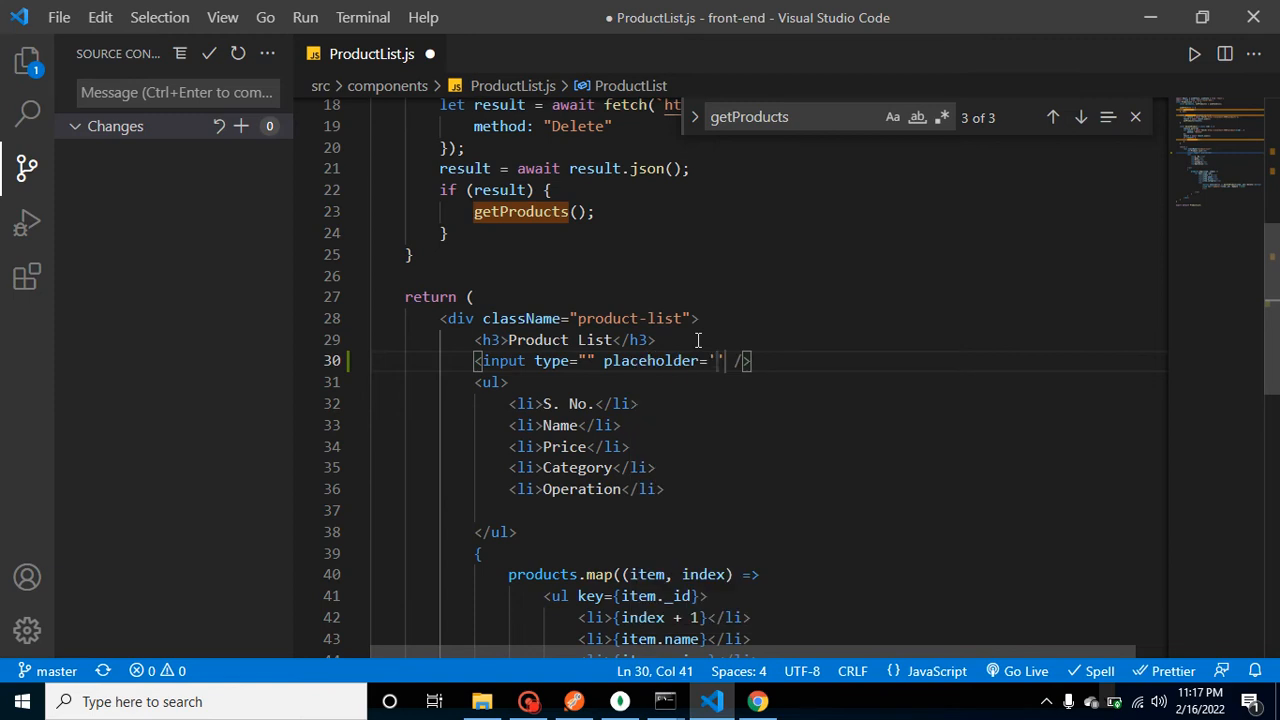
text(Search)
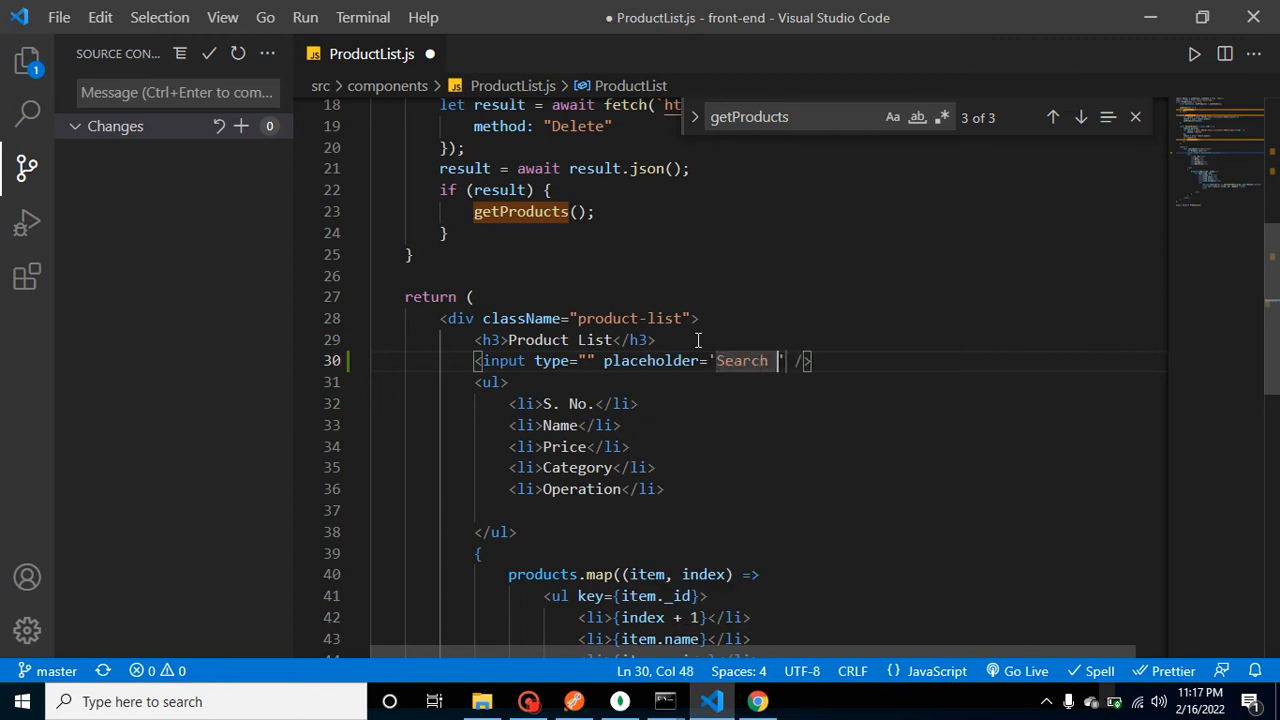
text(Product)
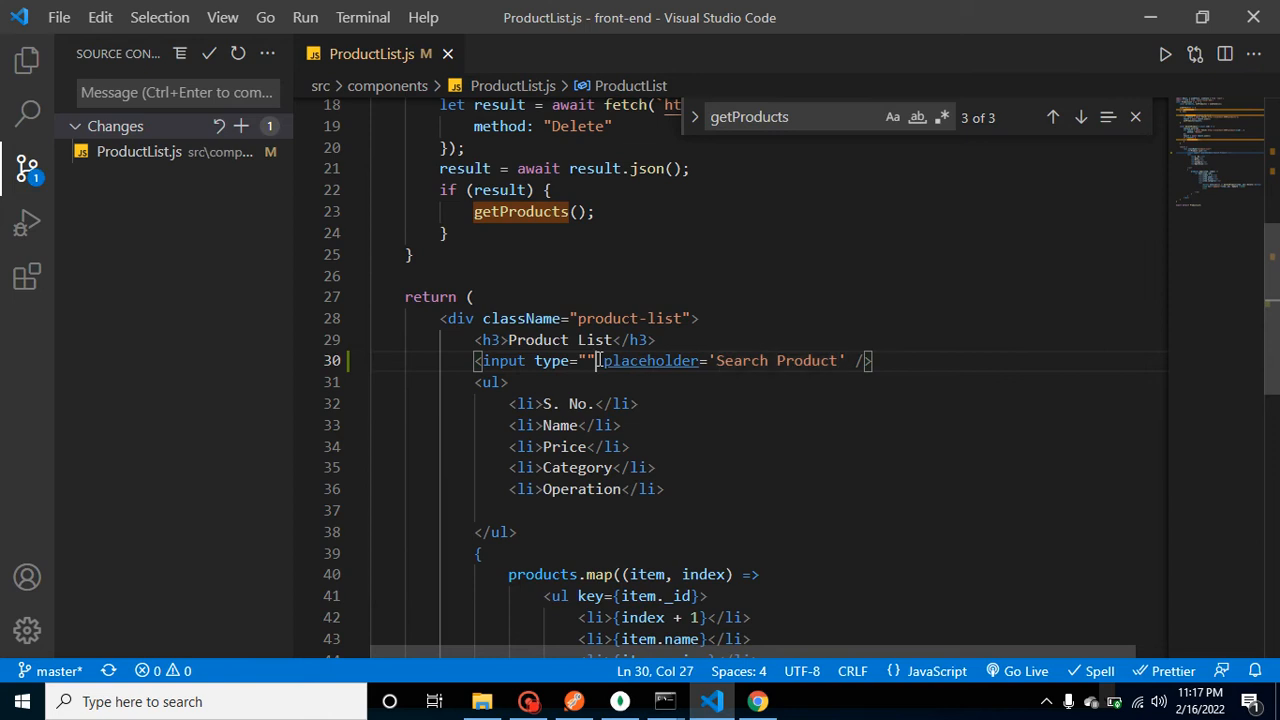
text(CLAS)
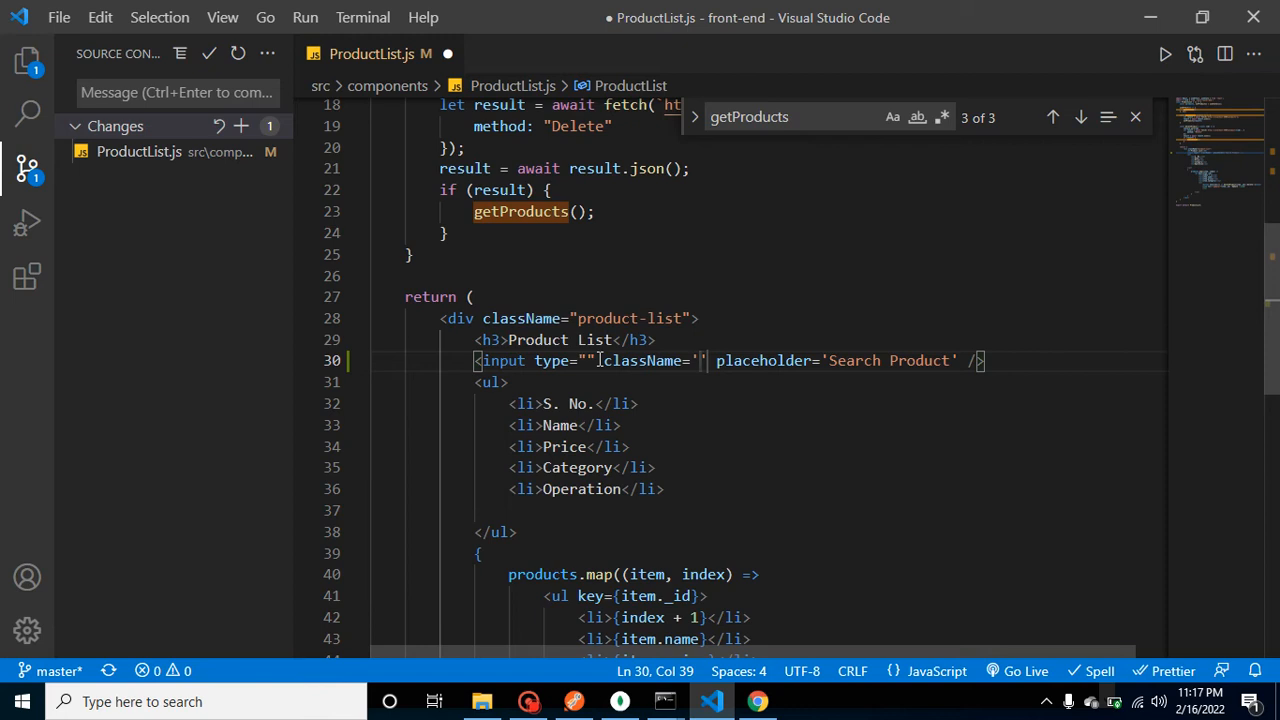
text(search-product)
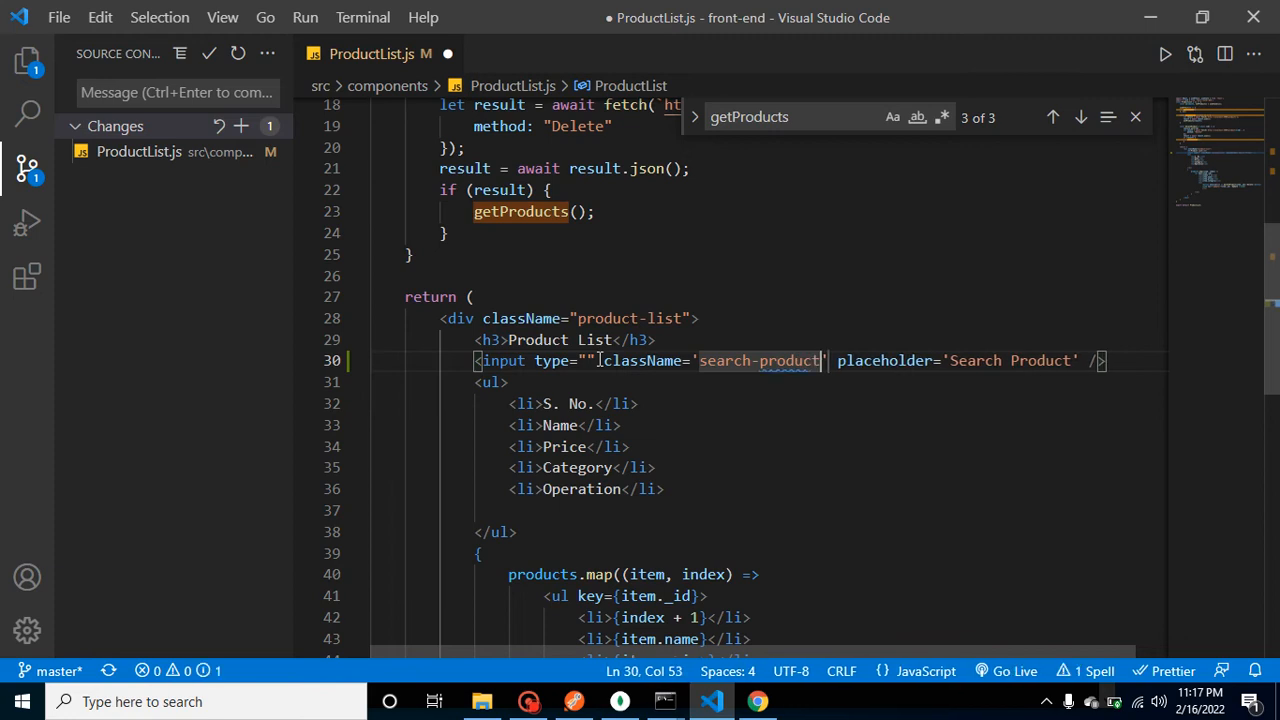
text(-box)
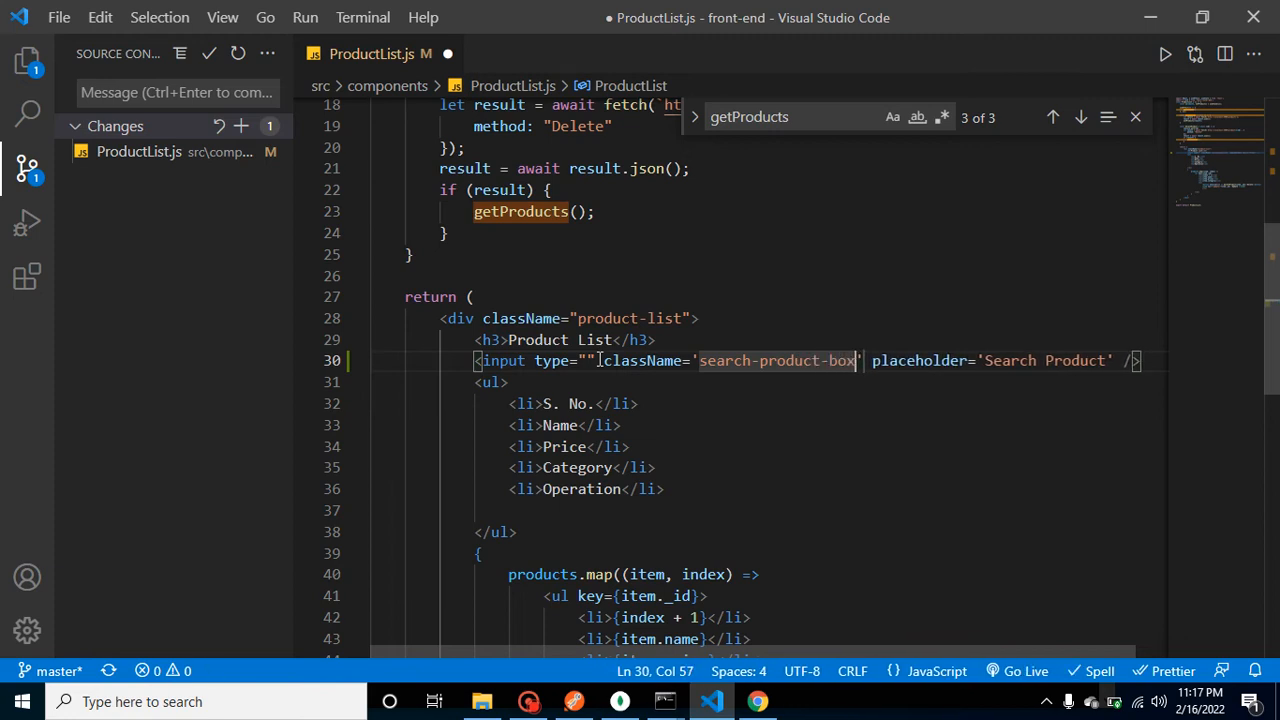
double_click(775, 360)
text(app)
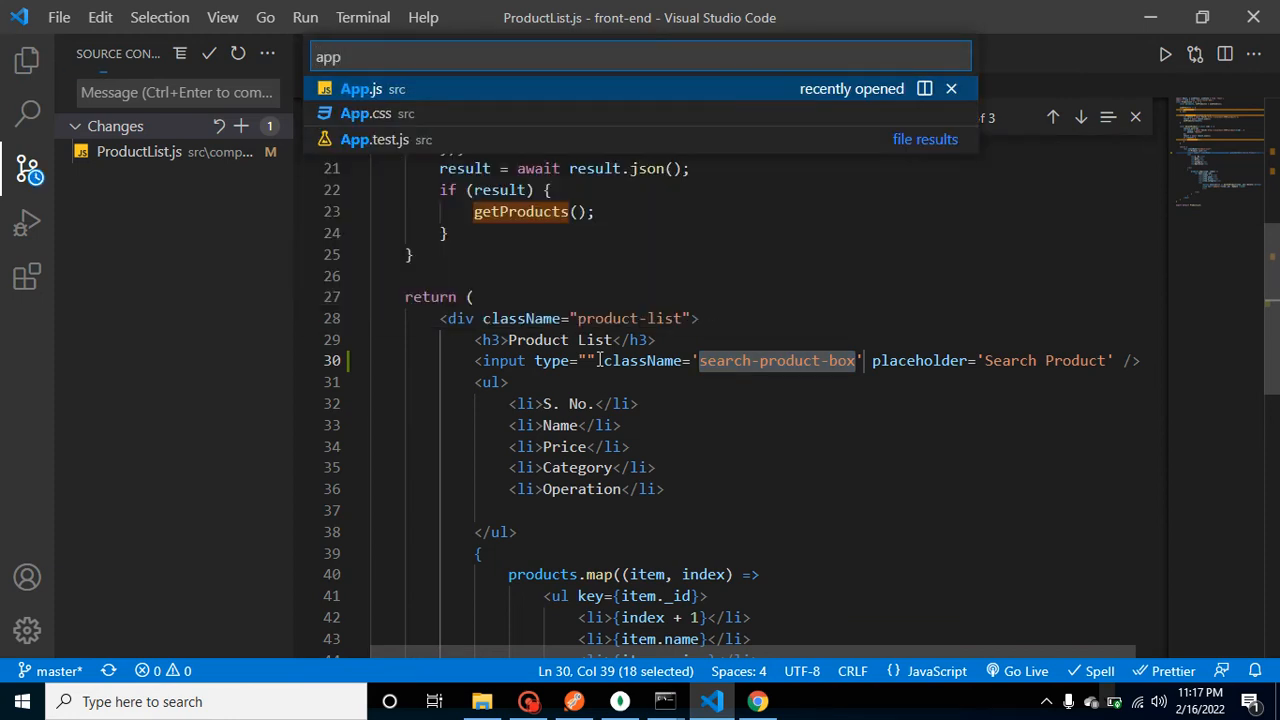
Step: Start a .search-product-box rule in App.css
click(360, 113)
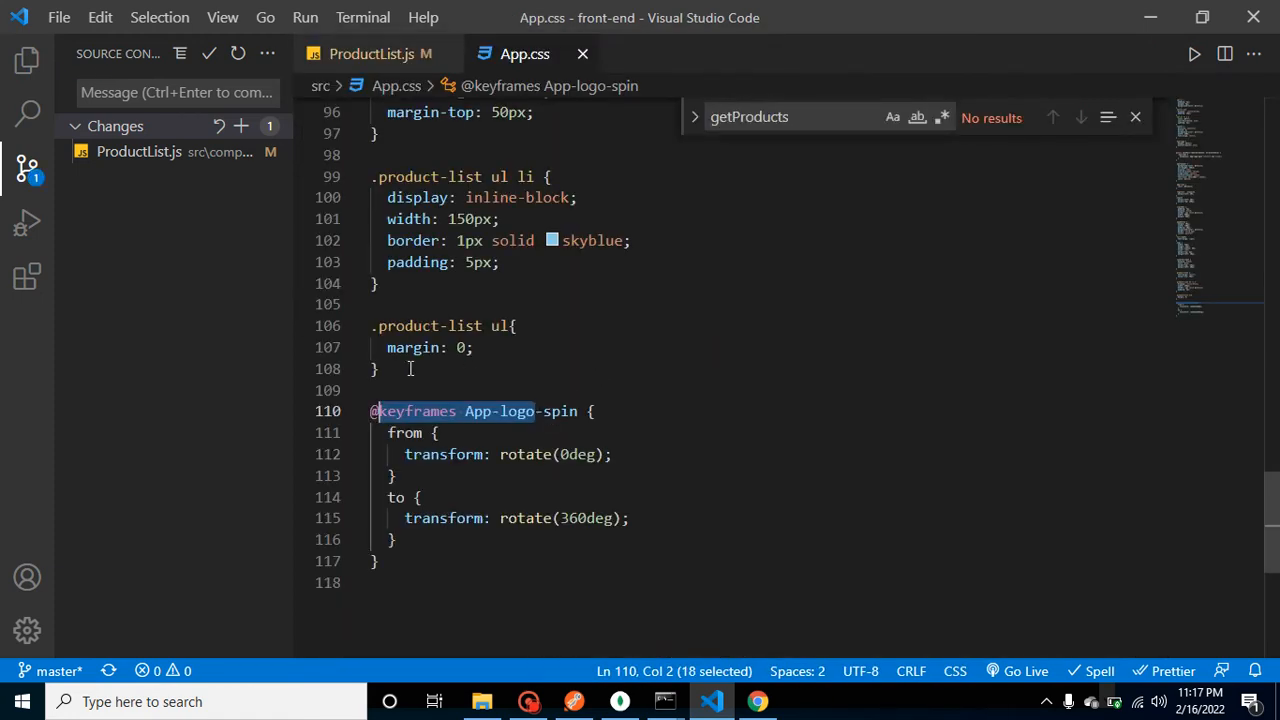
text(.search-product-box)
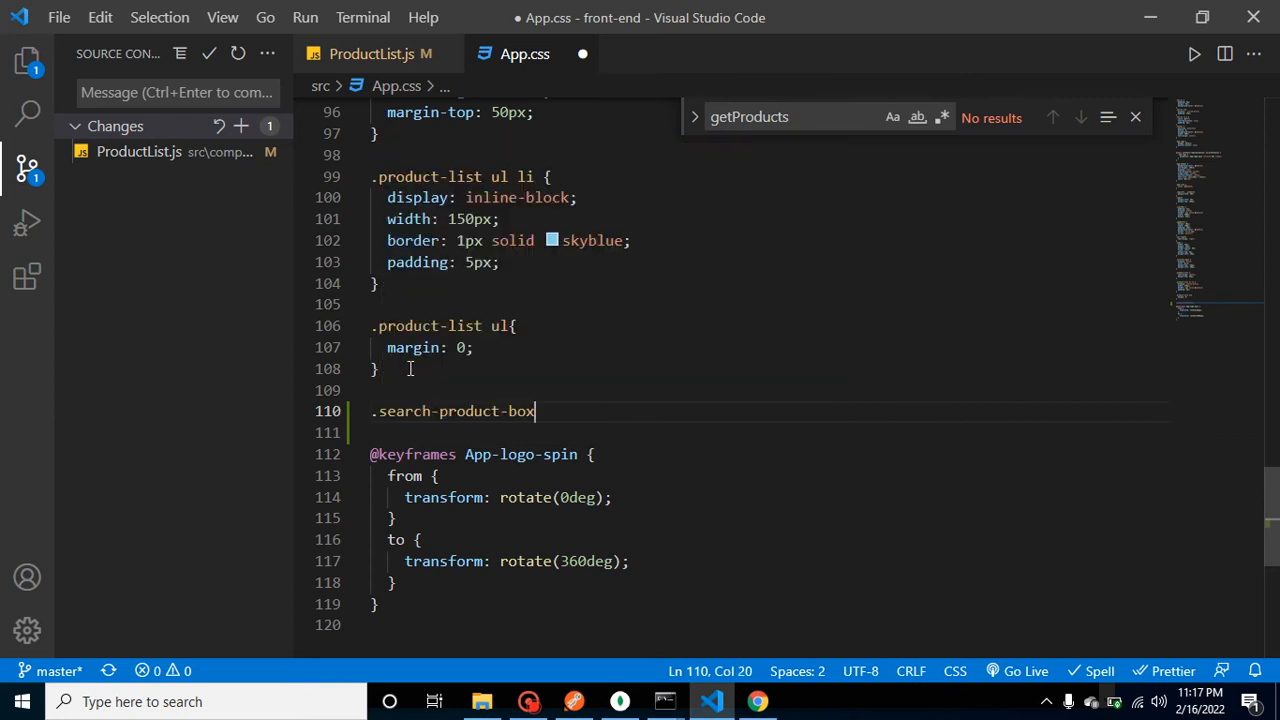
text({)
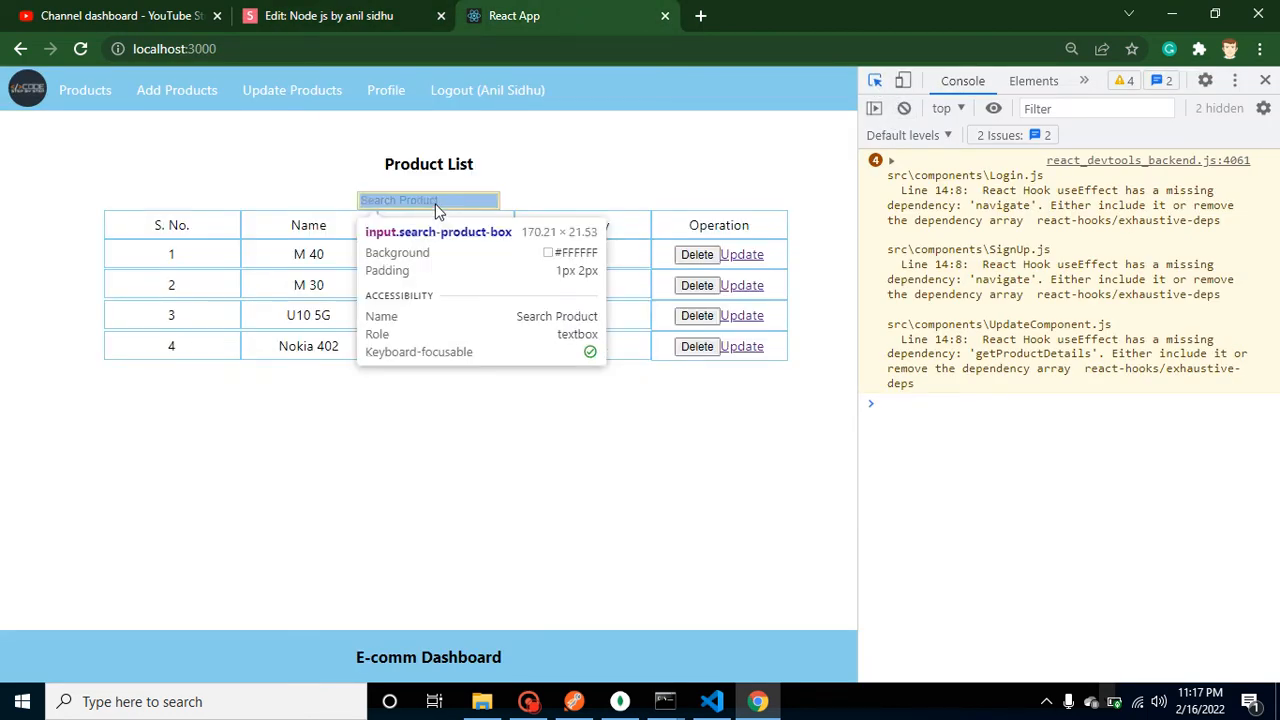
Step: Style the search box in DevTools with padding-left 30px and a solid 1px skyblue border
click(1033, 81)
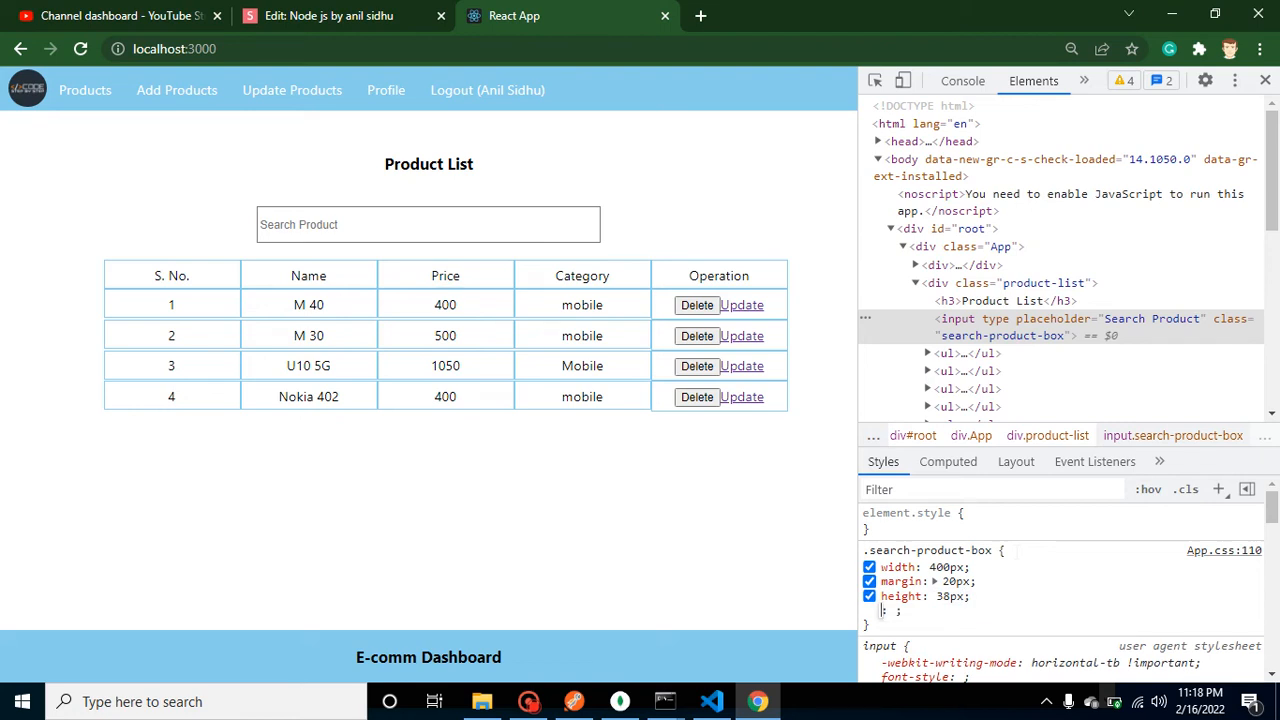
text(padding-left: 30)
text(solid 1)
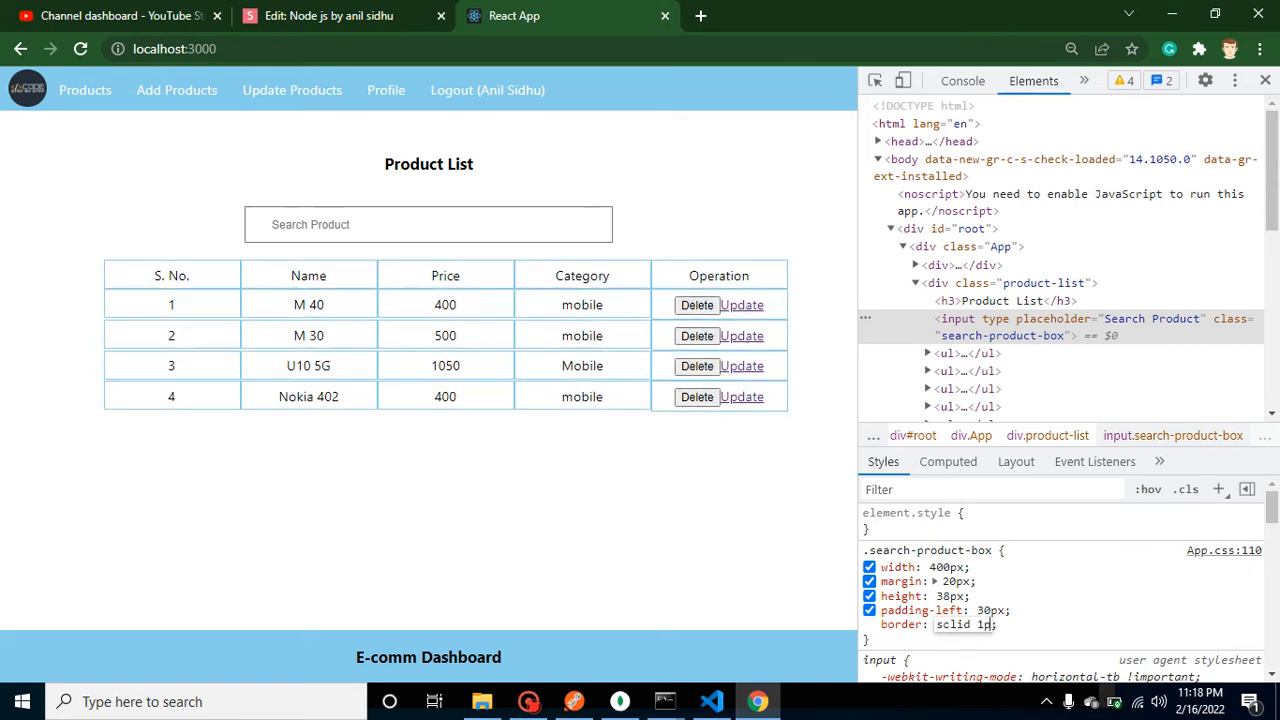
text(px skyblue)
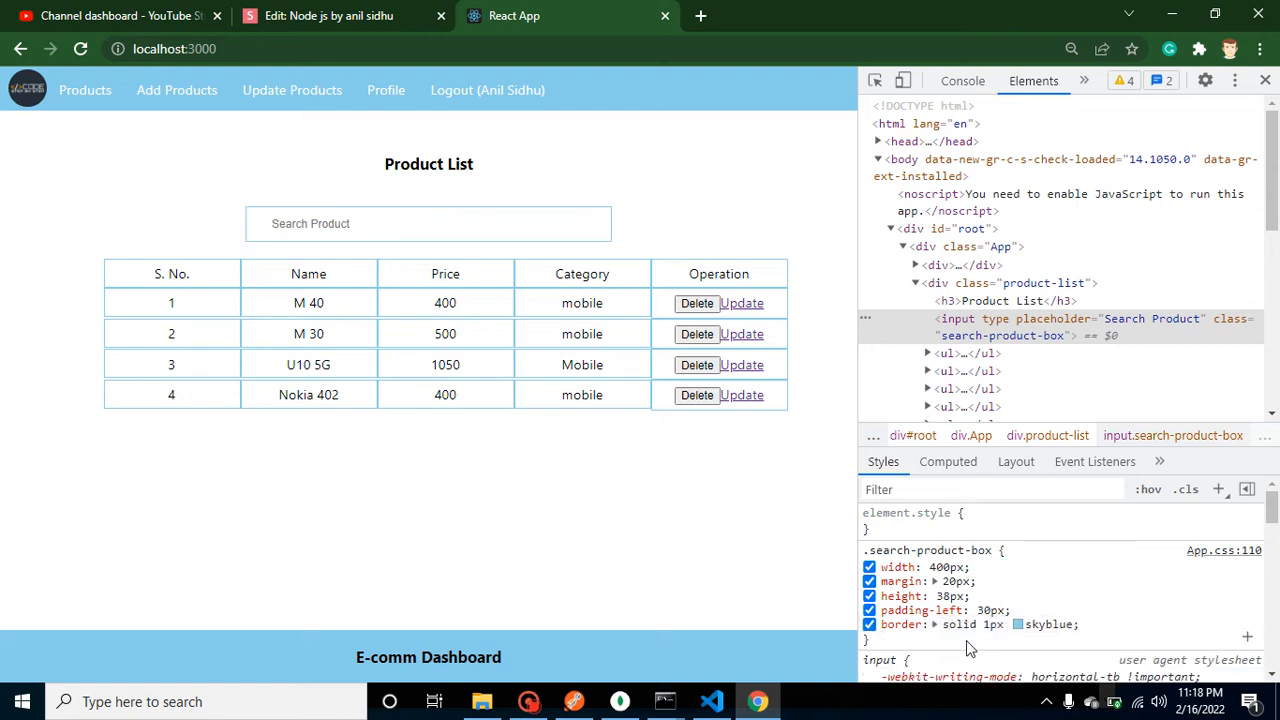
mouse_move(428, 223)
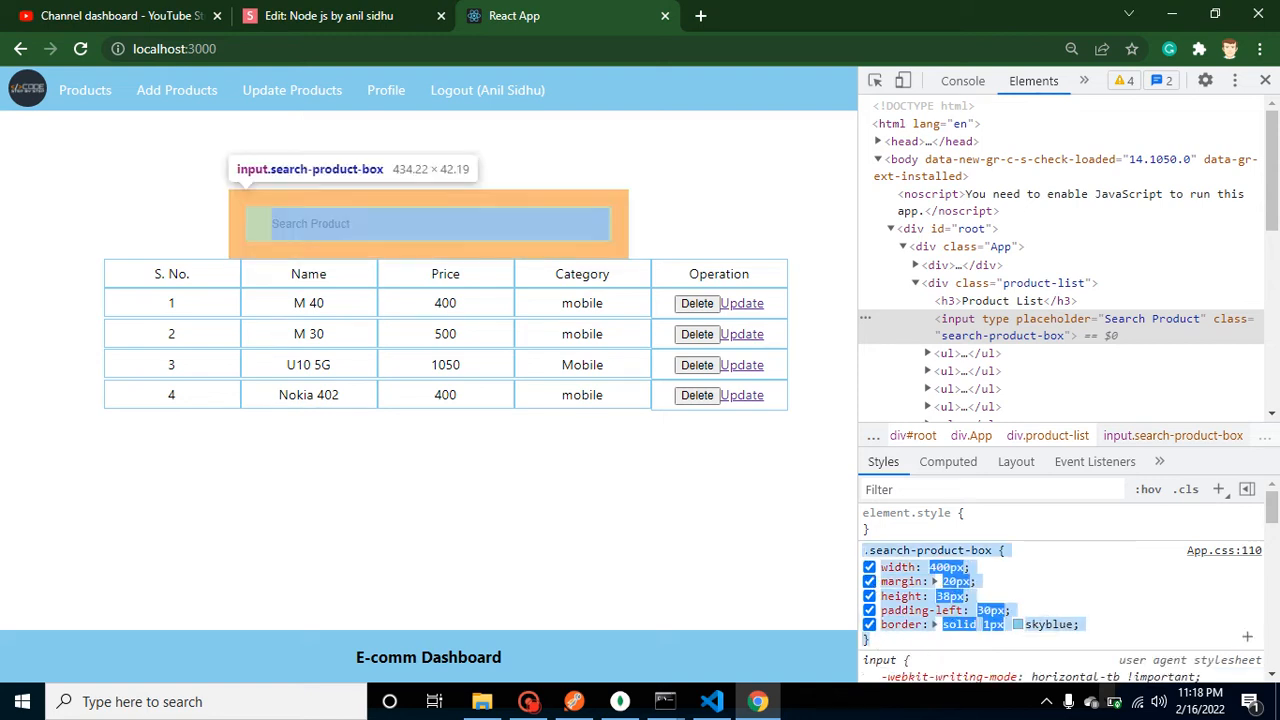
click(711, 701)
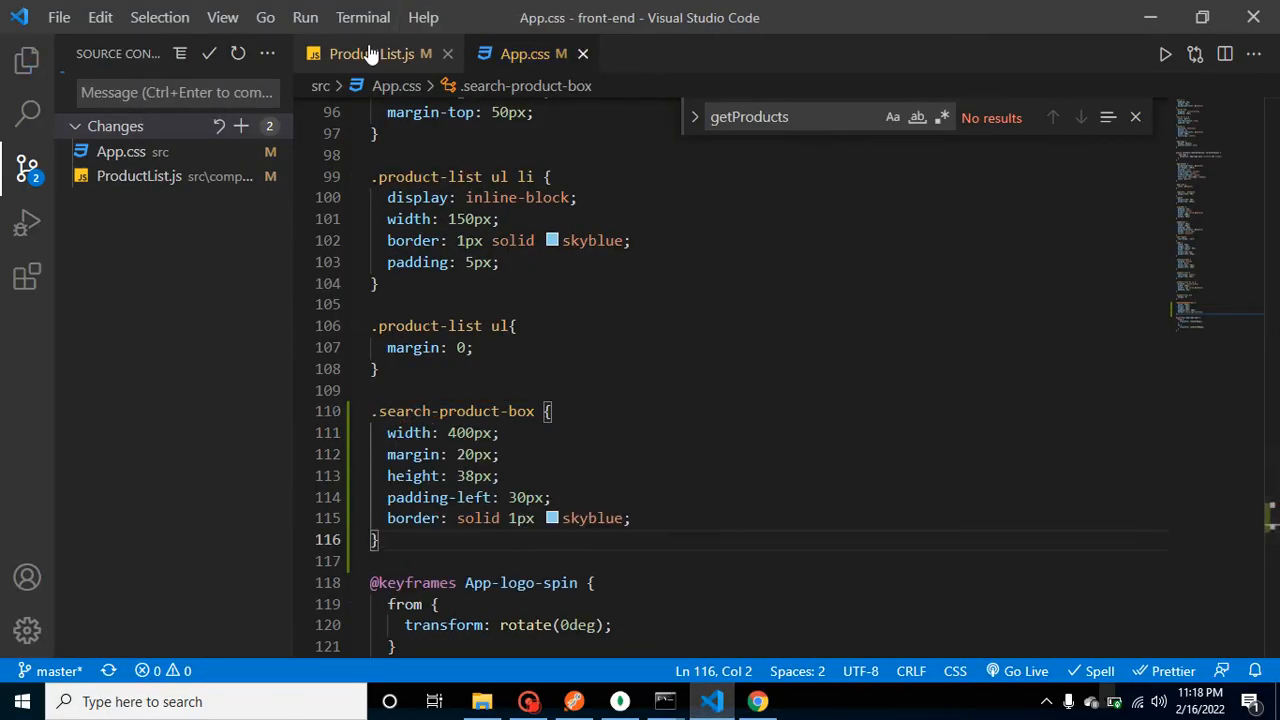
Step: Add onChange={searchHandle} to the search input in ProductList.js
click(370, 53)
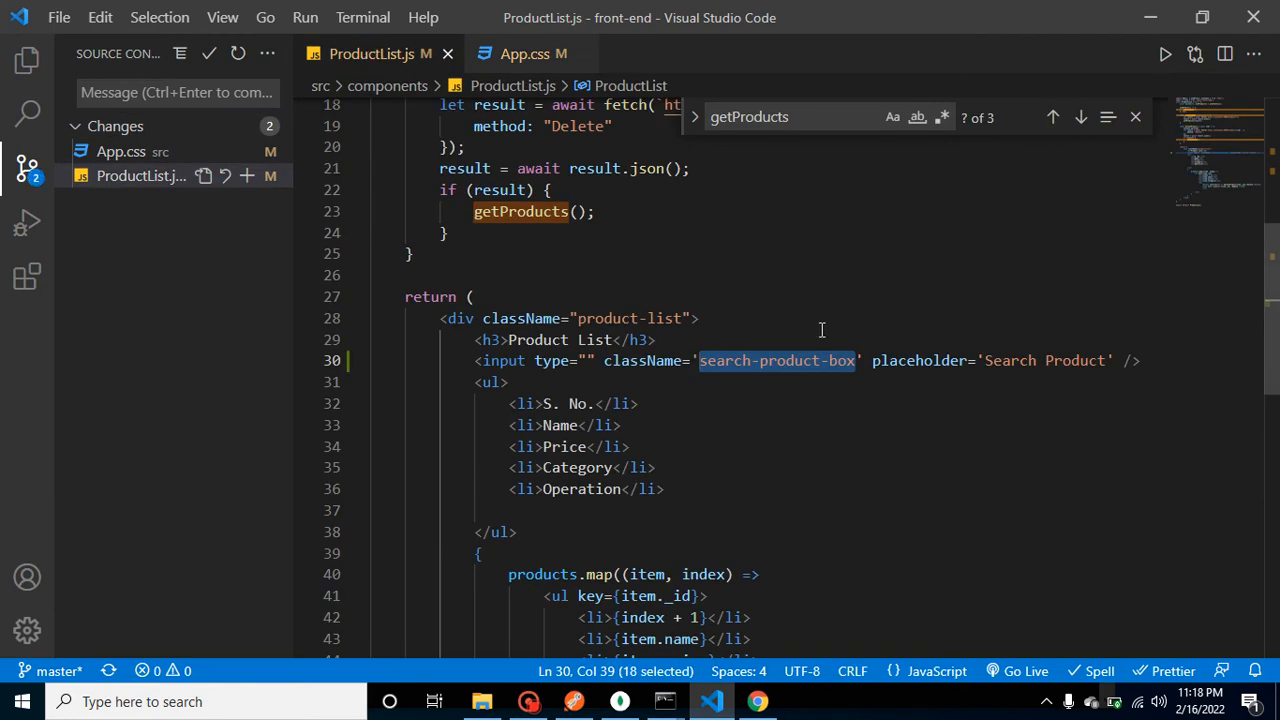
click(1113, 361)
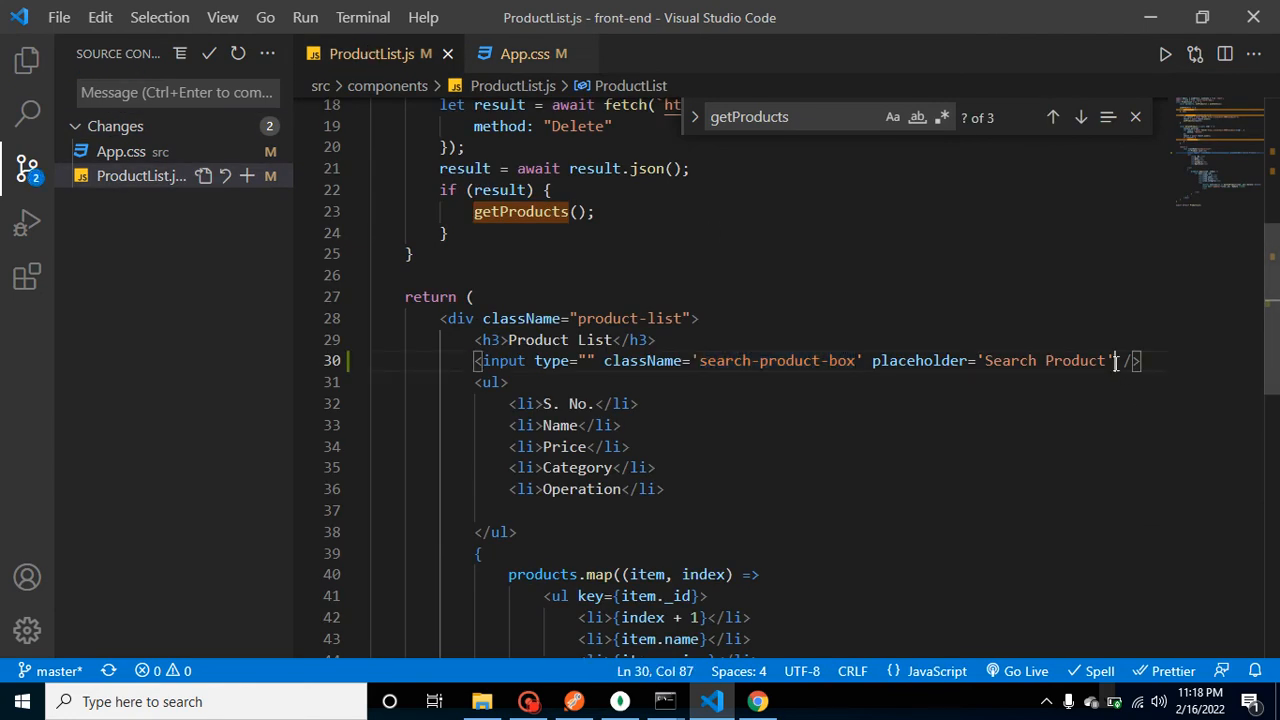
key(Enter)
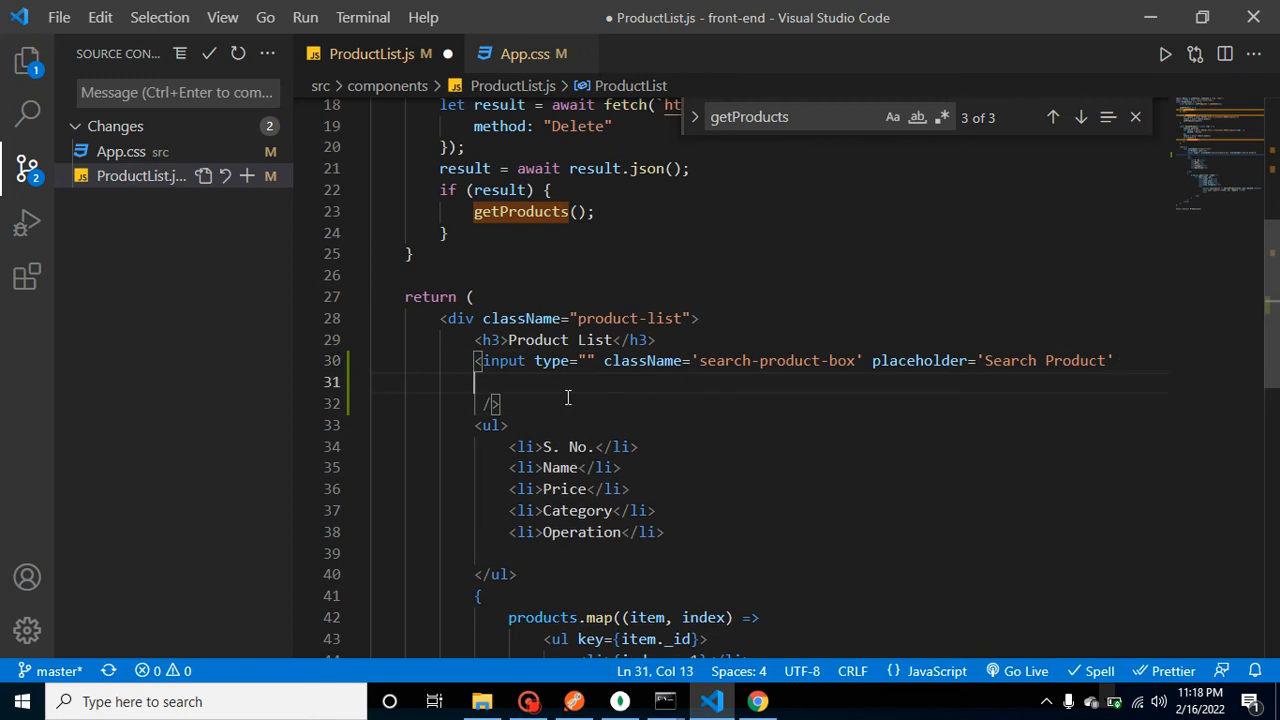
text(onChange={)
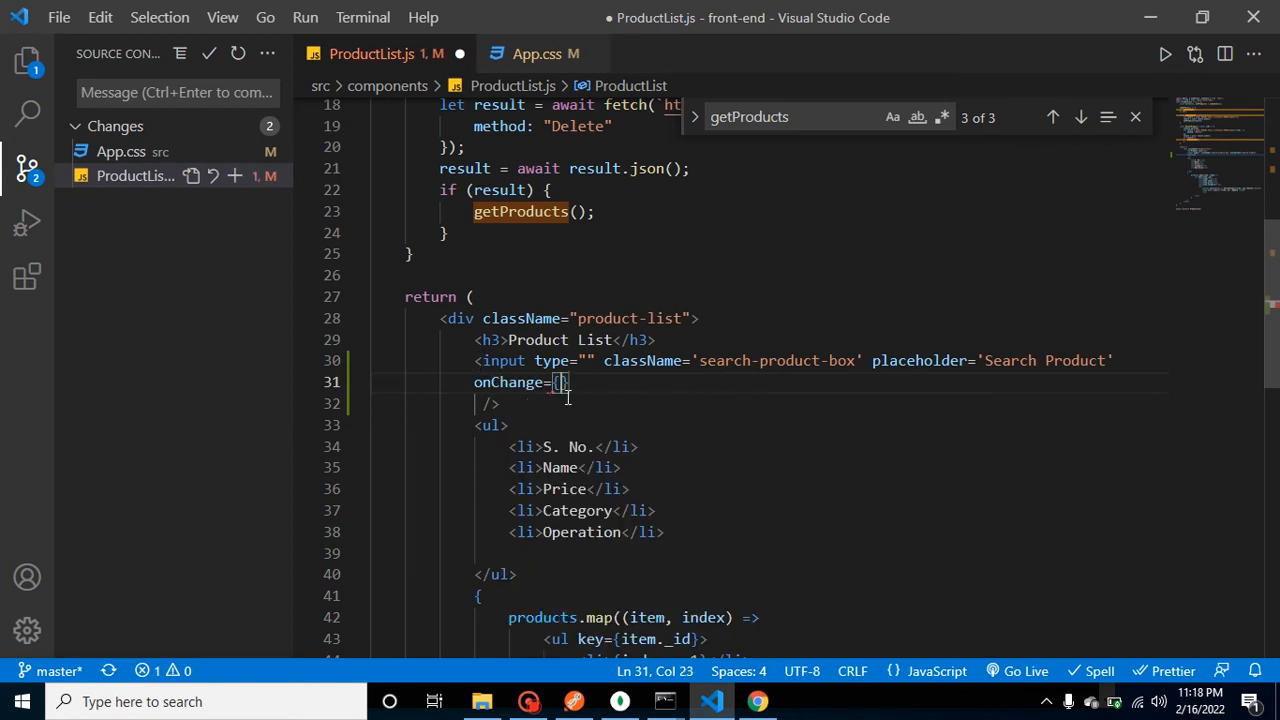
text(searchHandle)
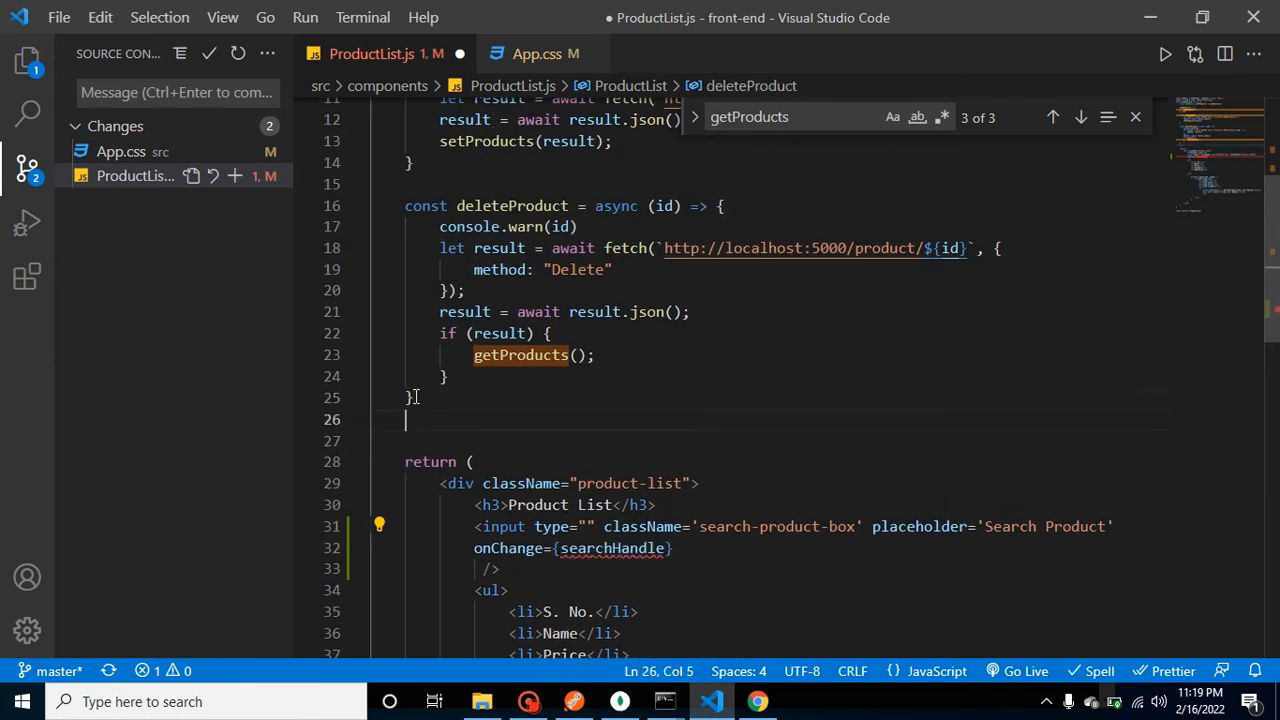
Step: Define const searchHandle = (event) => logging event.target.value with console.warn
text(const)
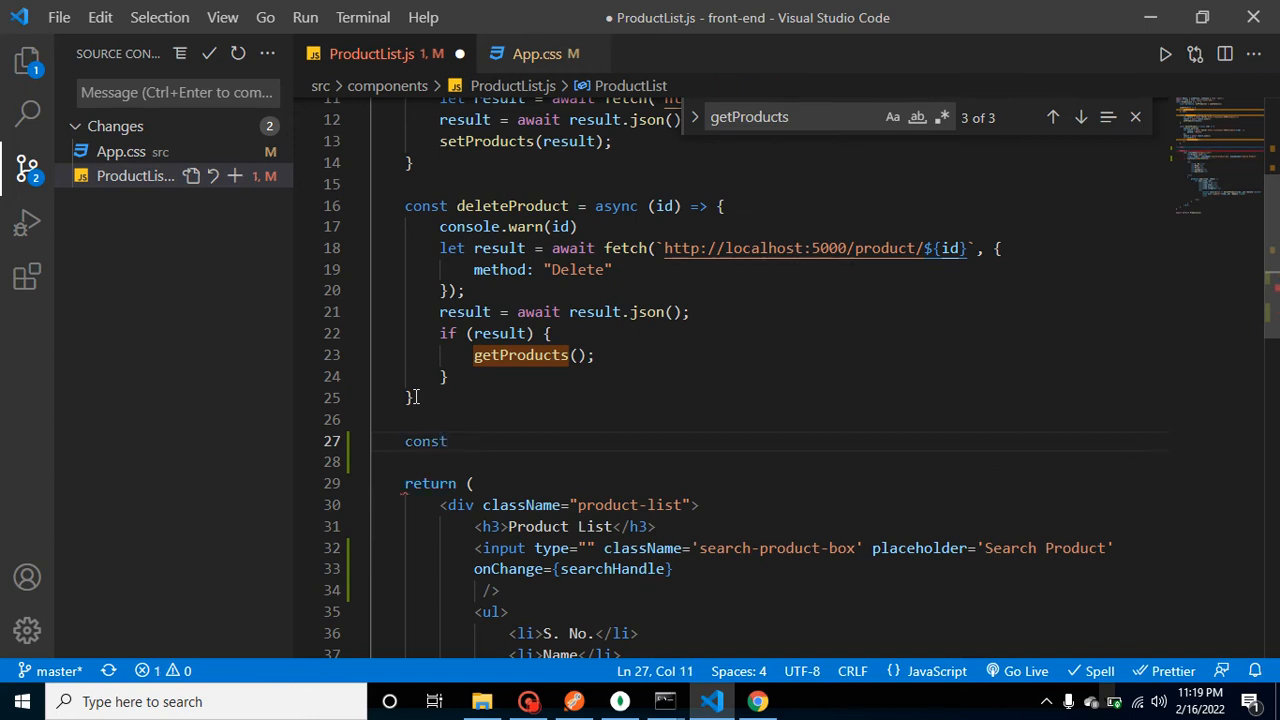
text(searchHandle =)
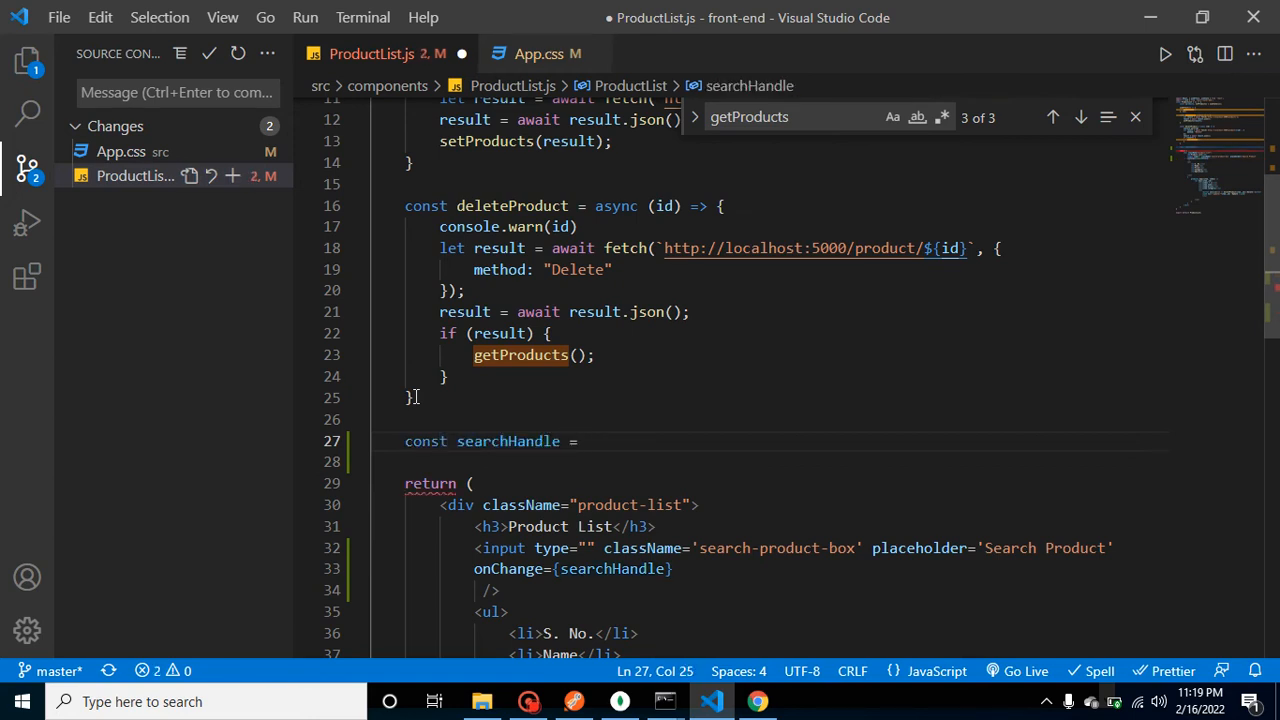
text(()=>)
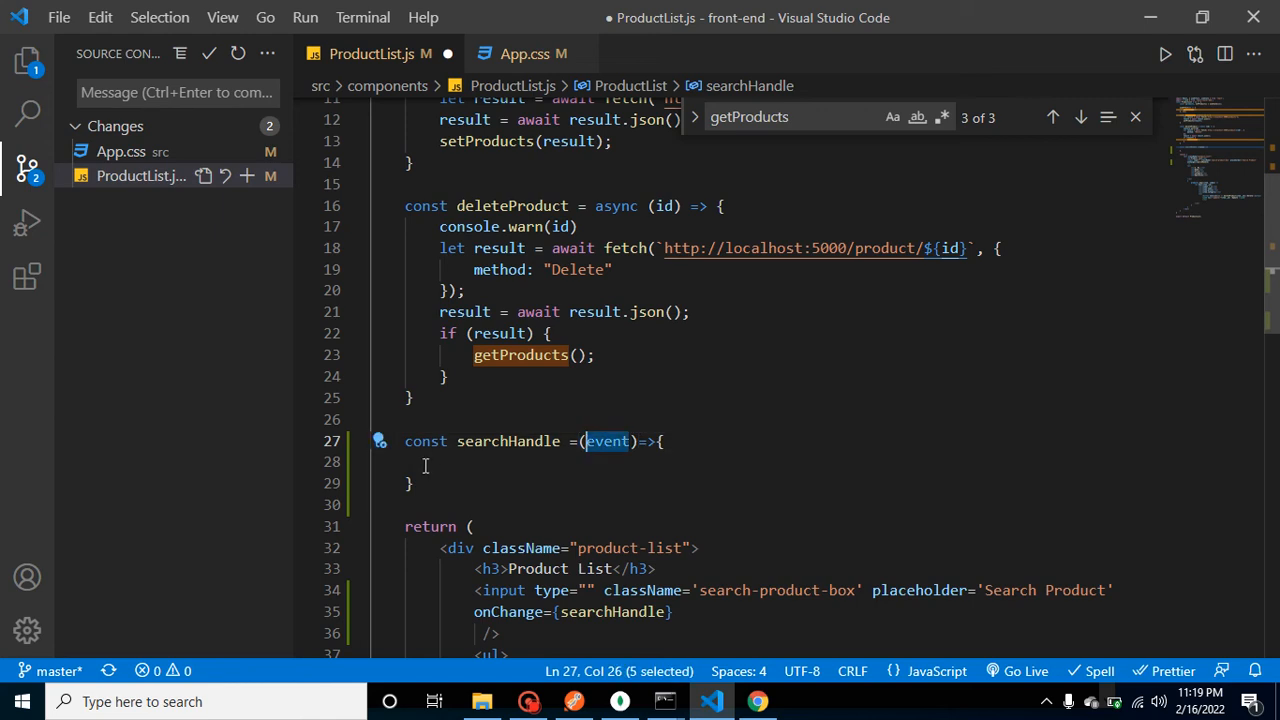
text(console.w)
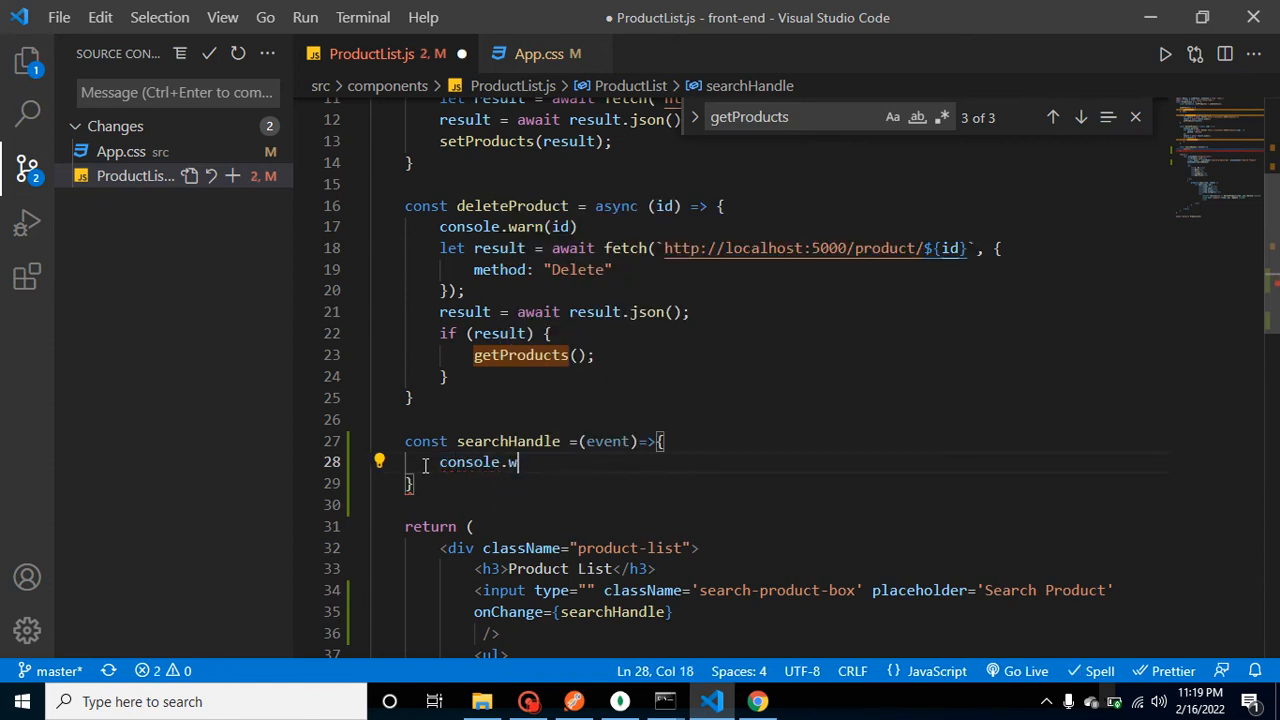
text(arn())
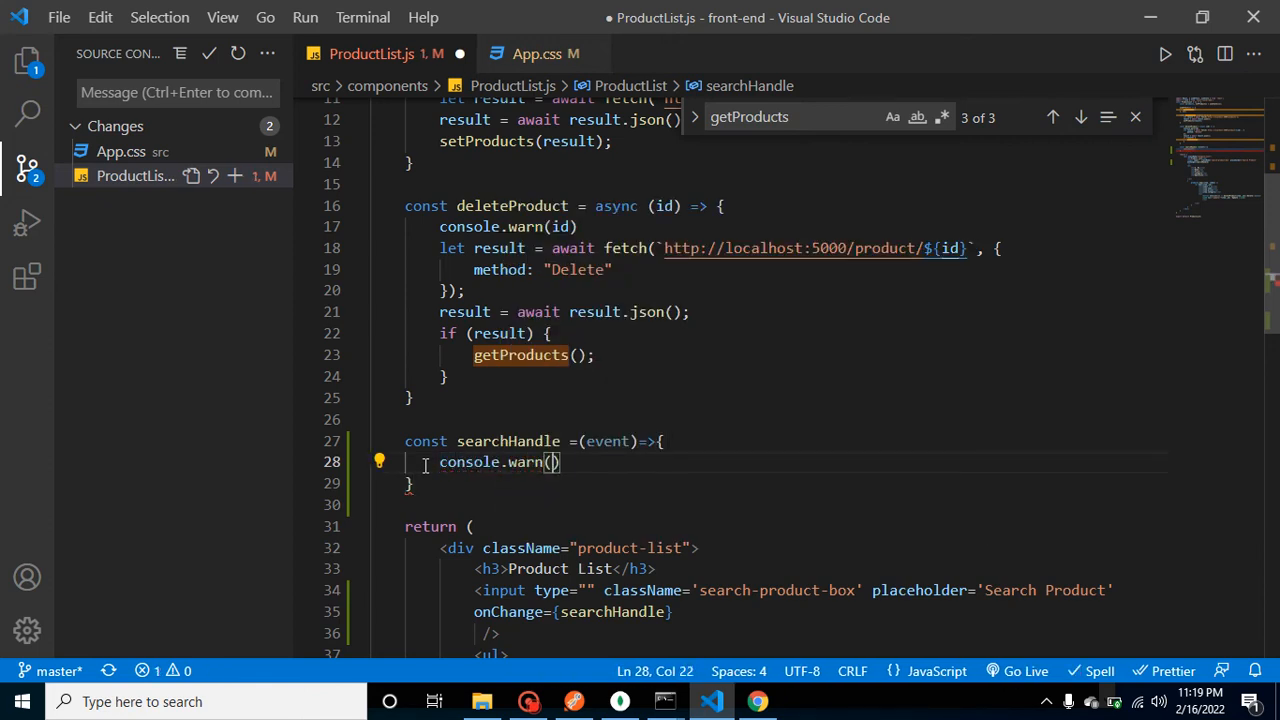
text(event.)
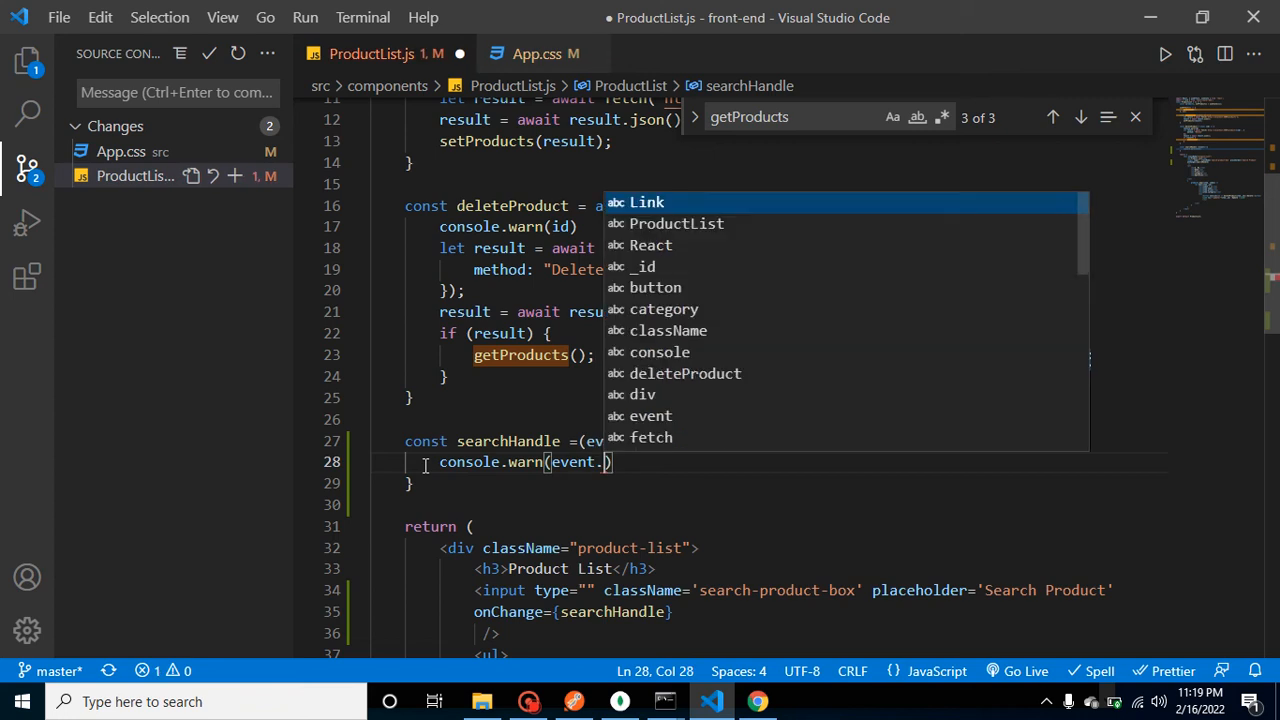
text(target.va)
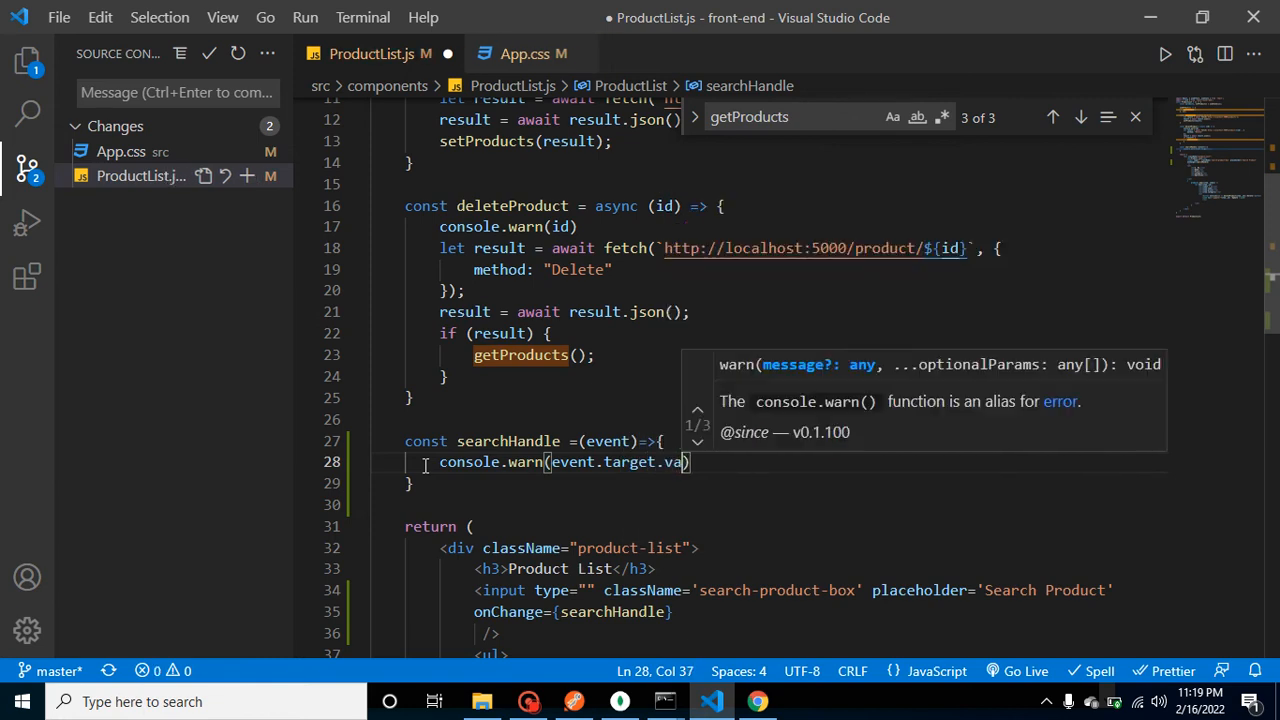
text(lue)
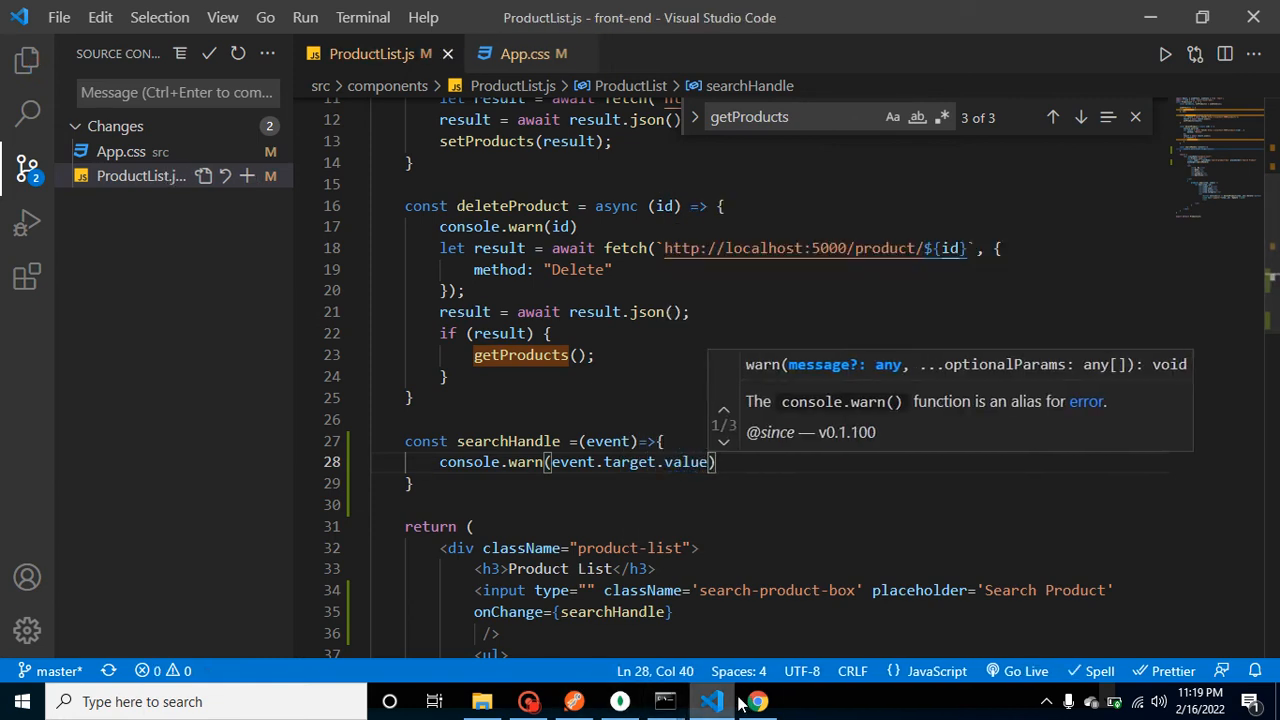
Step: Type 'Hello' in the search box and watch the console log each partial value
click(756, 701)
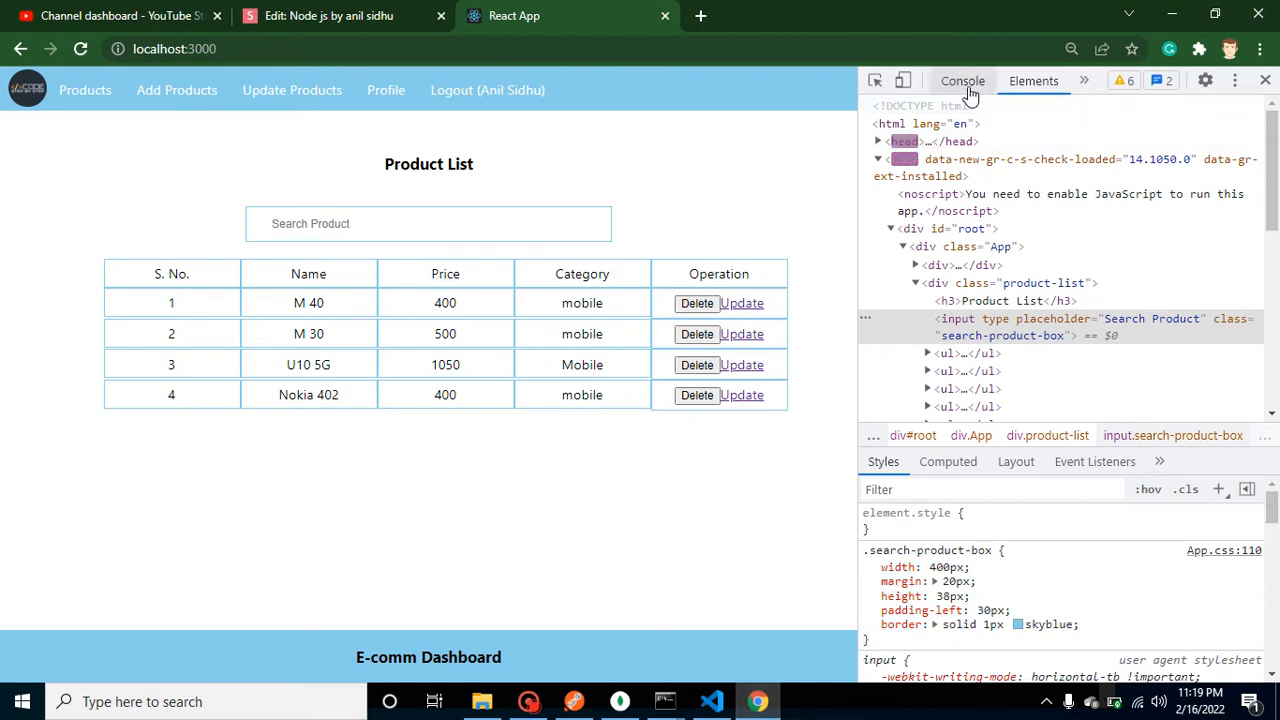
click(962, 81)
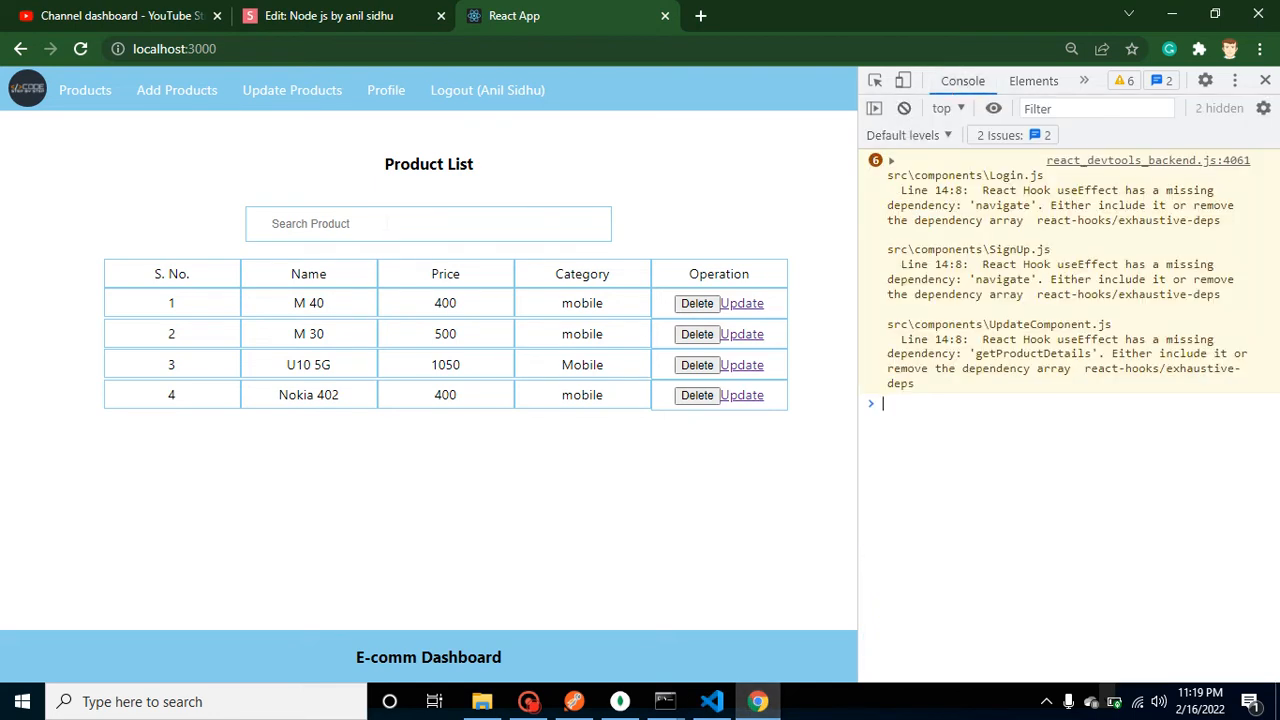
text(H)
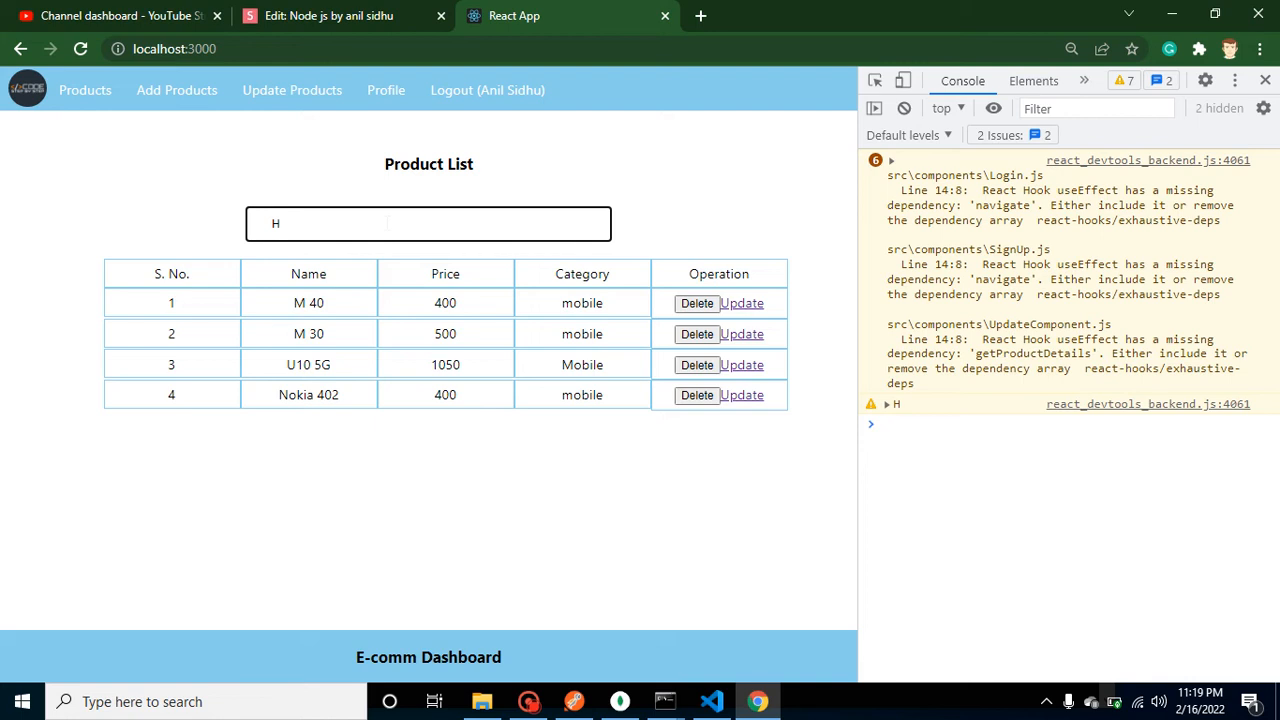
text(ello)
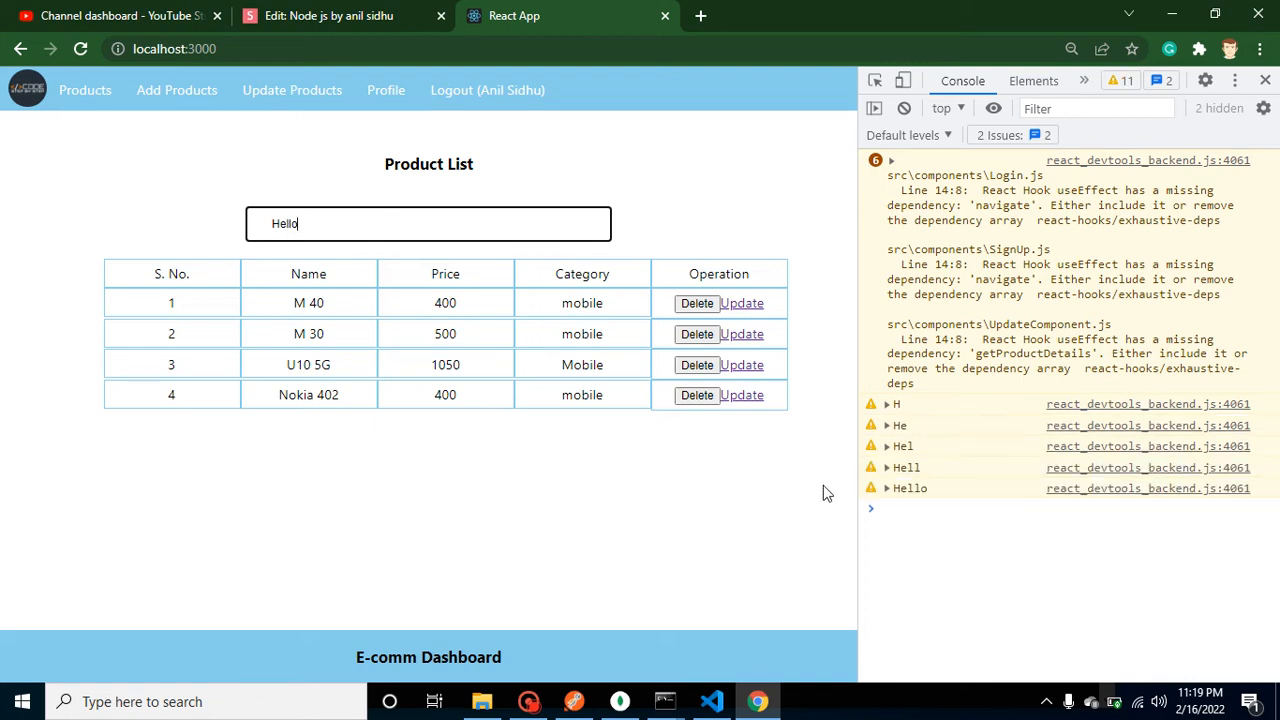
mouse_move(748, 695)
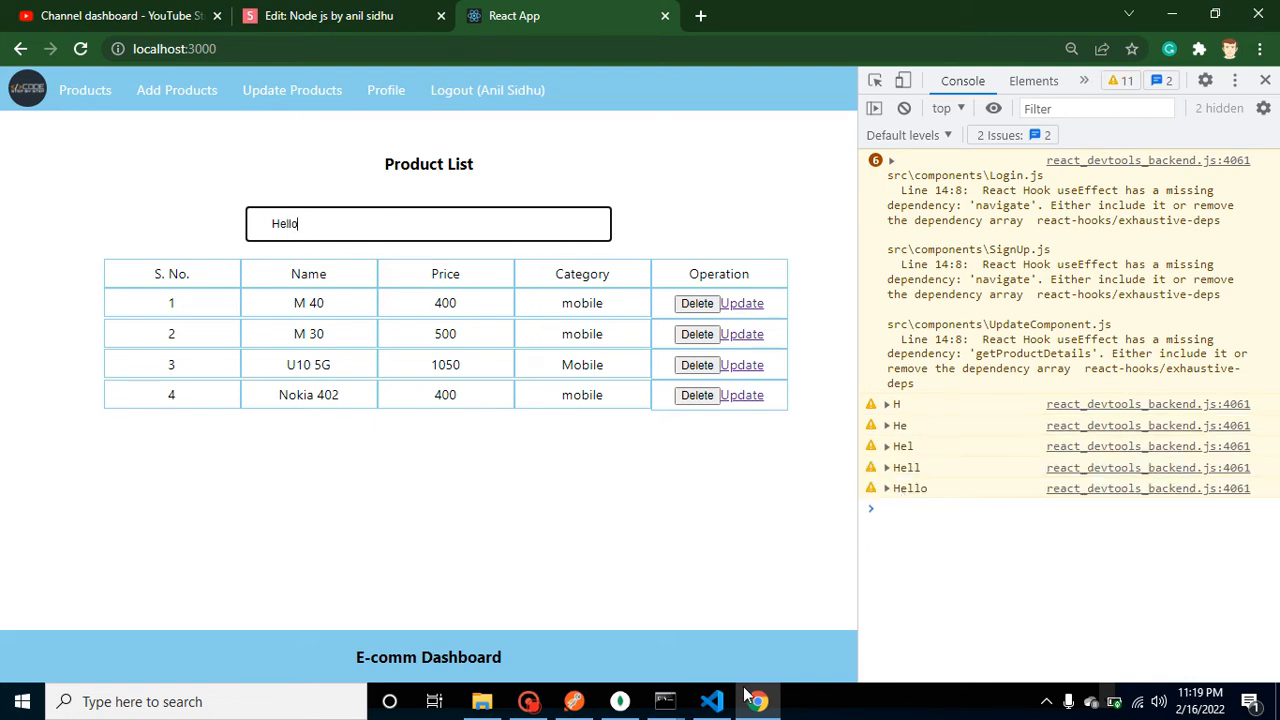
click(711, 701)
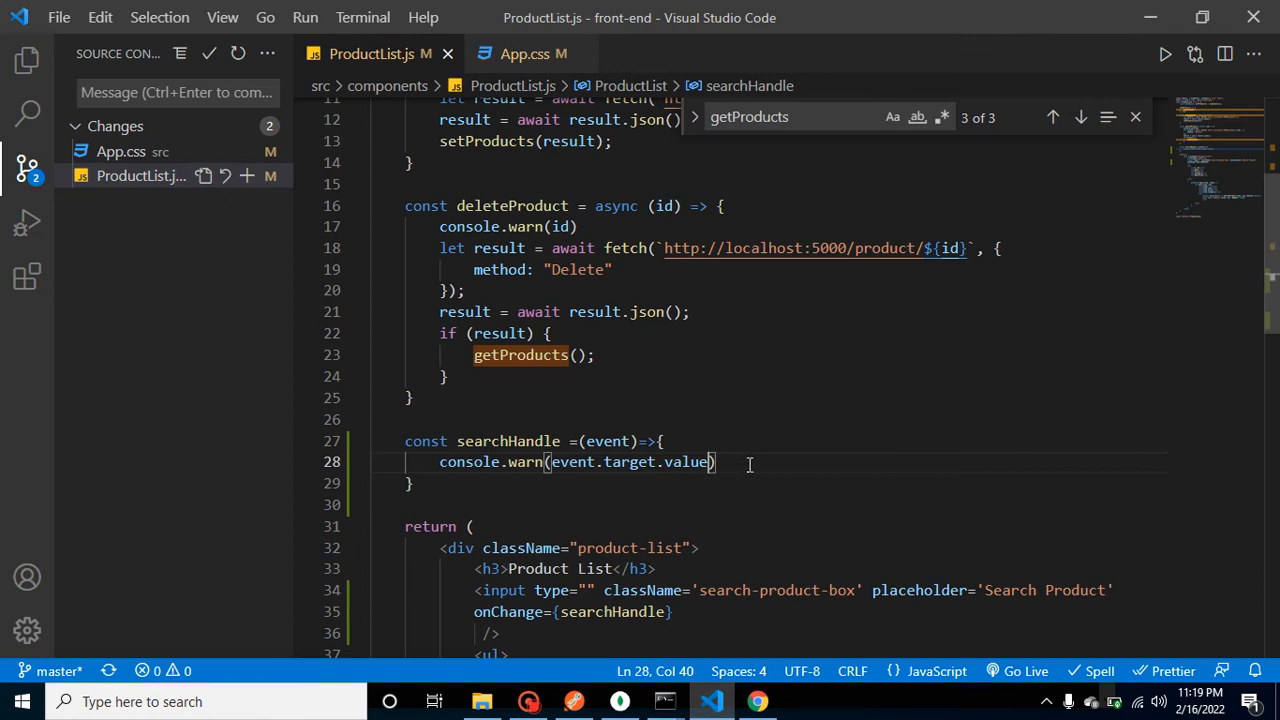
Step: Replace console.warn with let key = event.target.value and begin let result = fetch
key(Backspace)
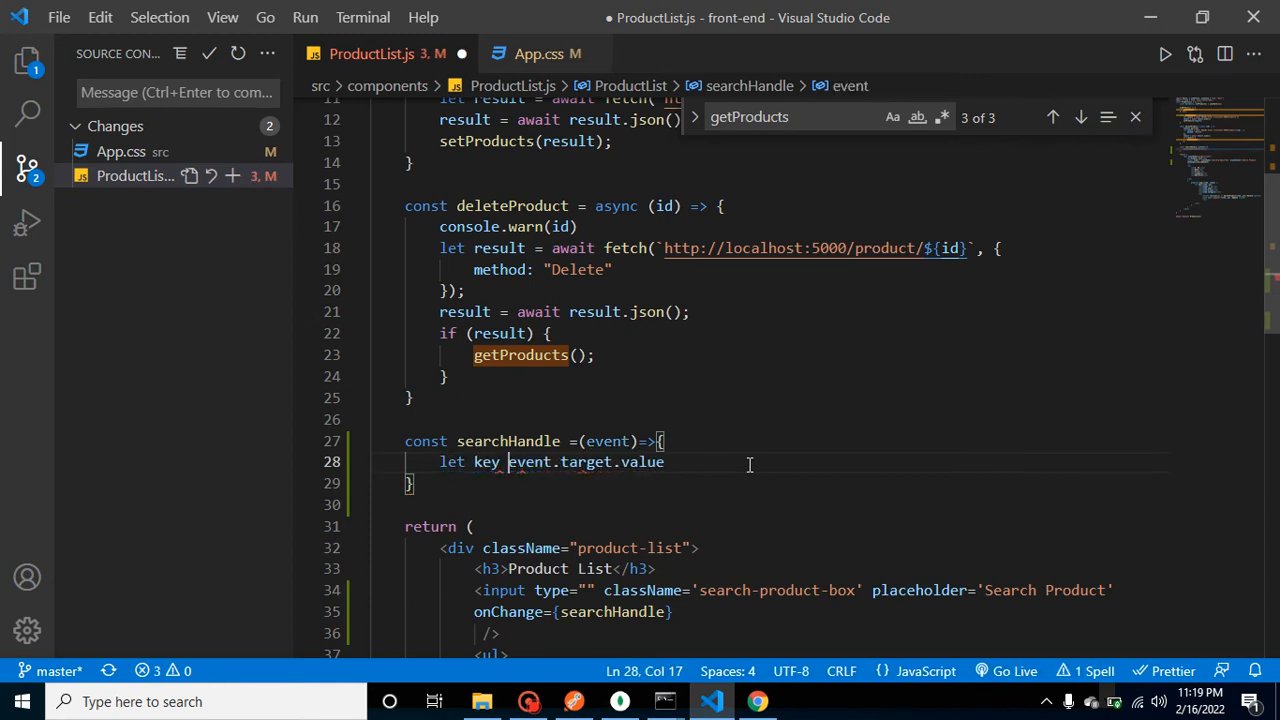
text(=)
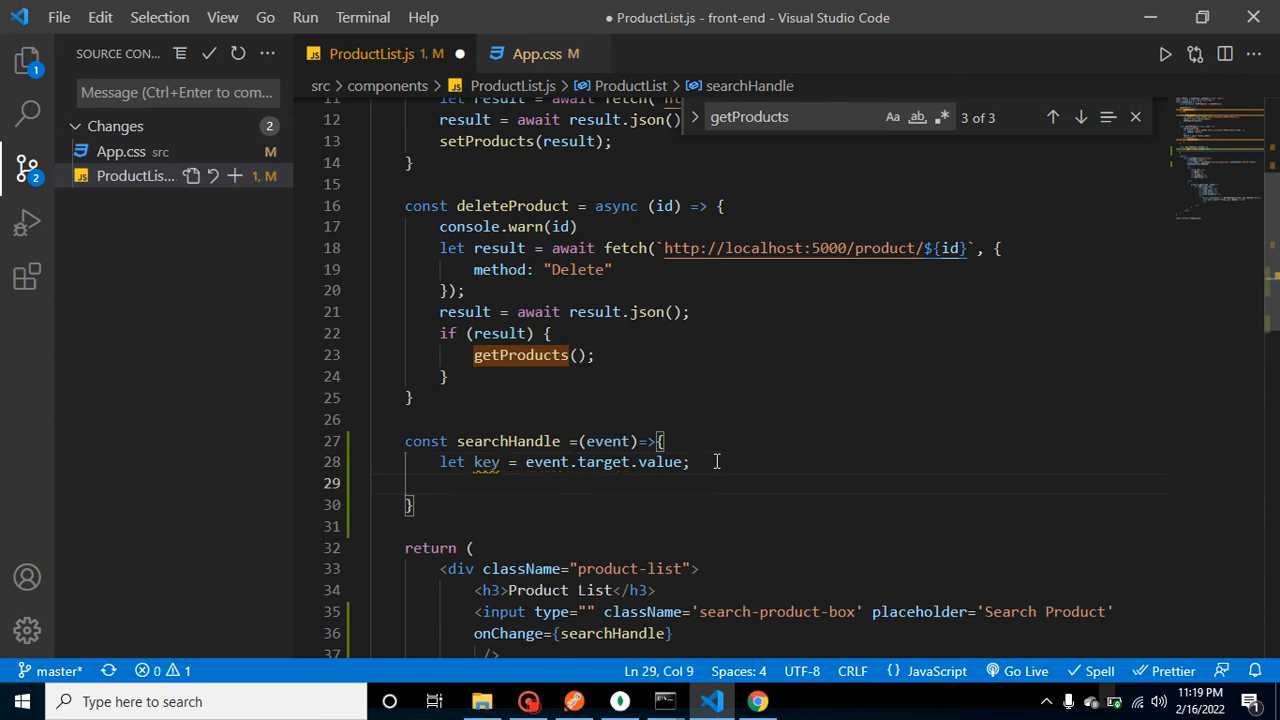
text(let r)
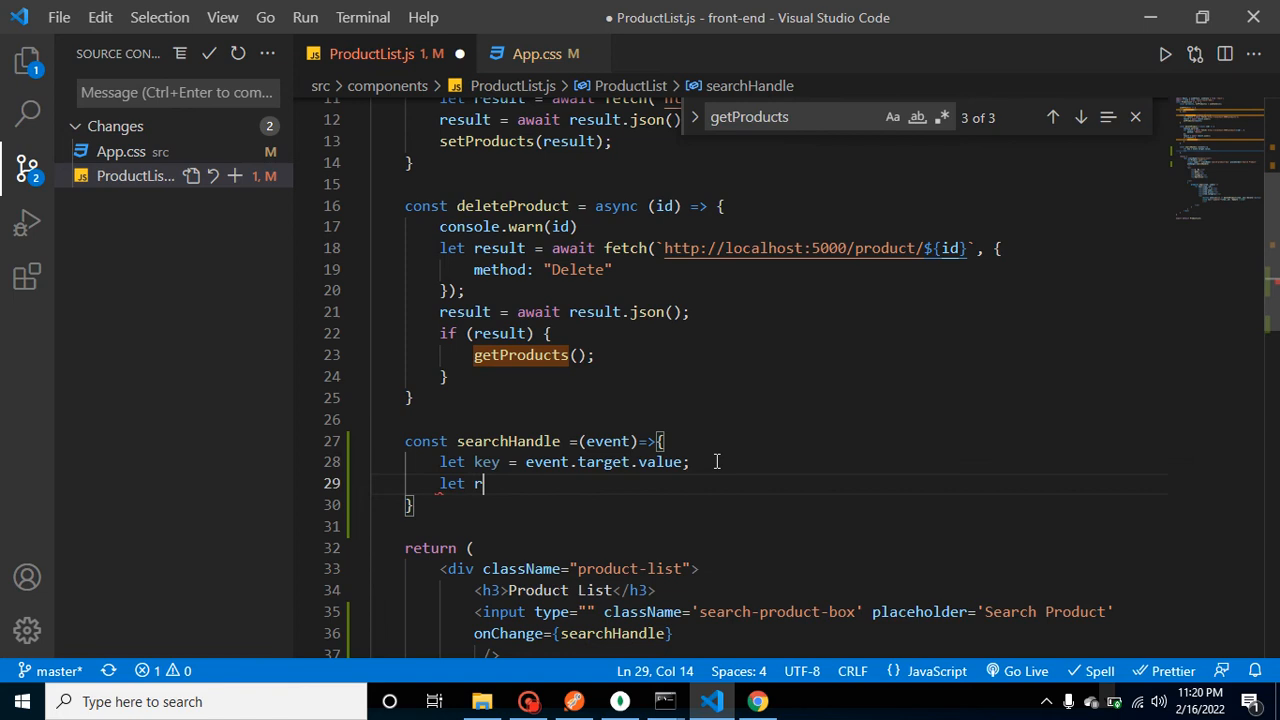
text(esult)
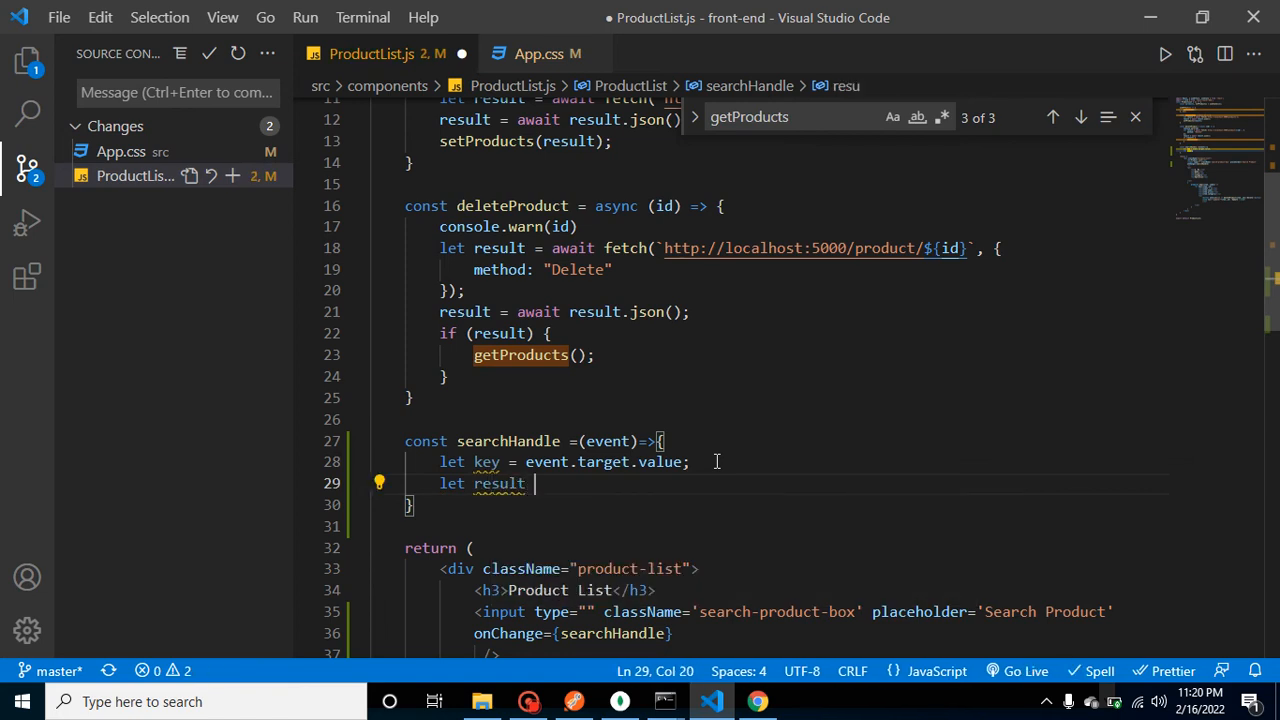
text(= fecth)
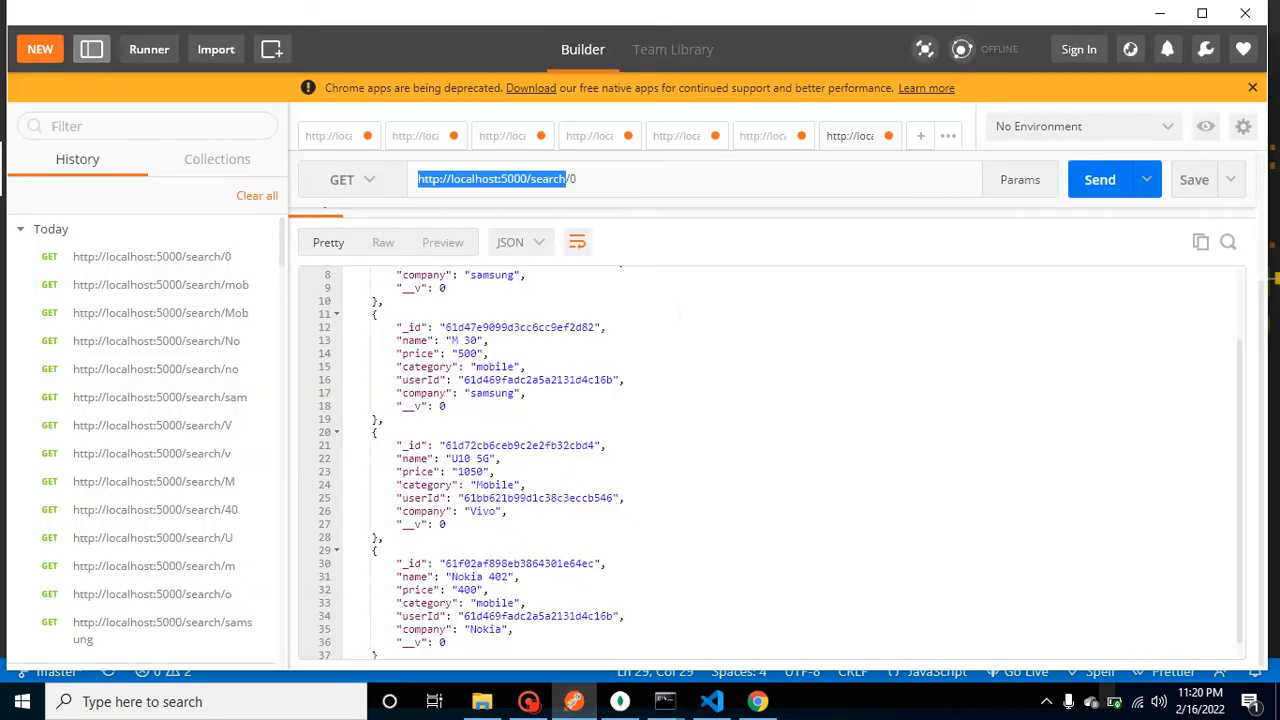
click(710, 701)
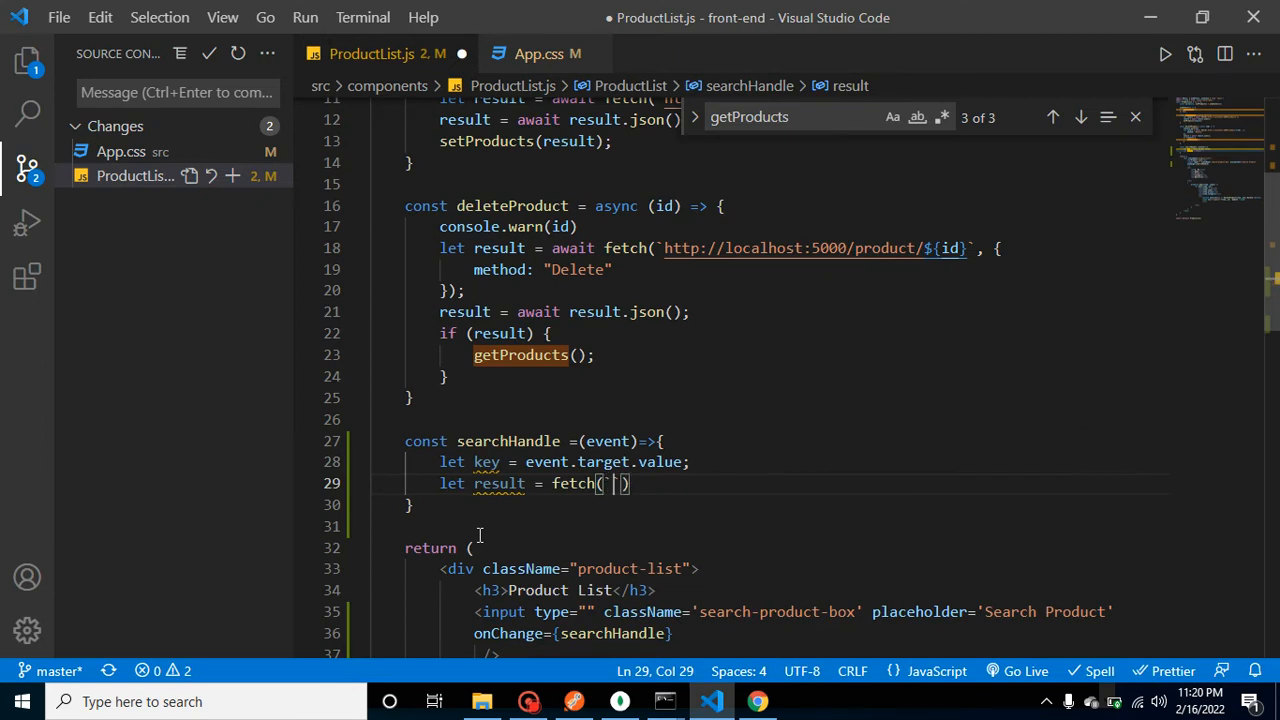
text(`http://localhost:5000/search`)
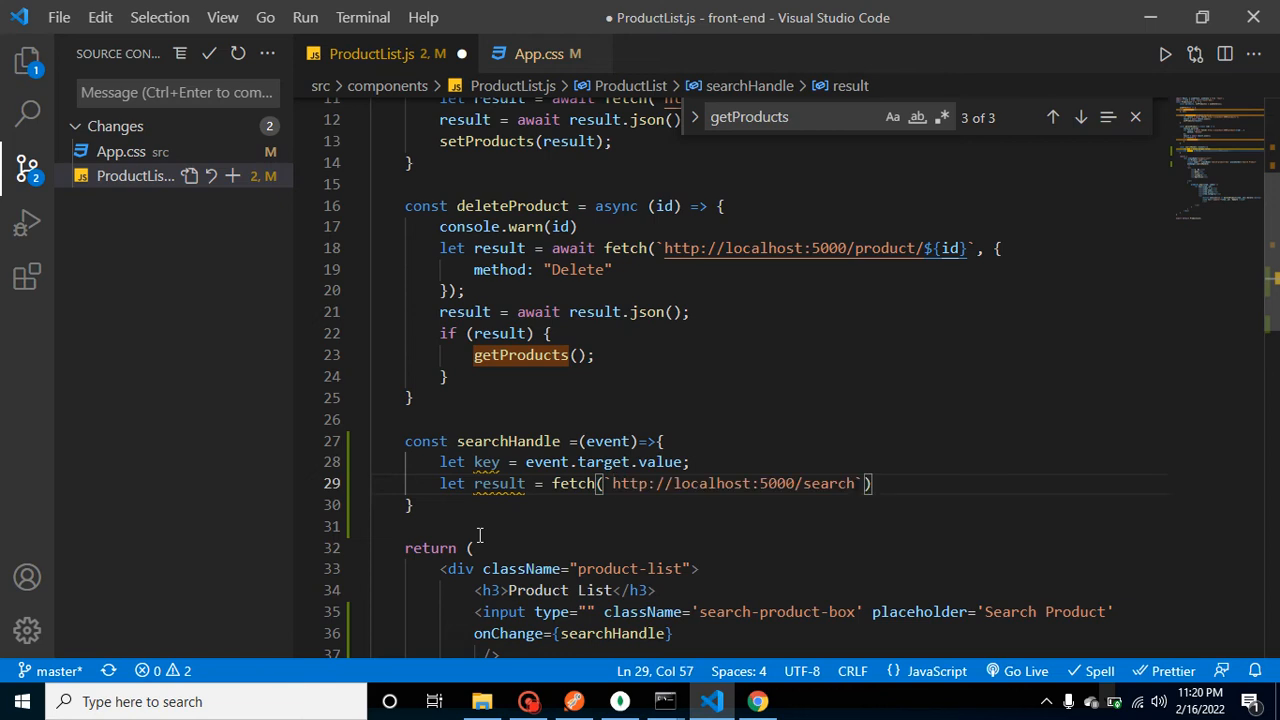
text(/$)
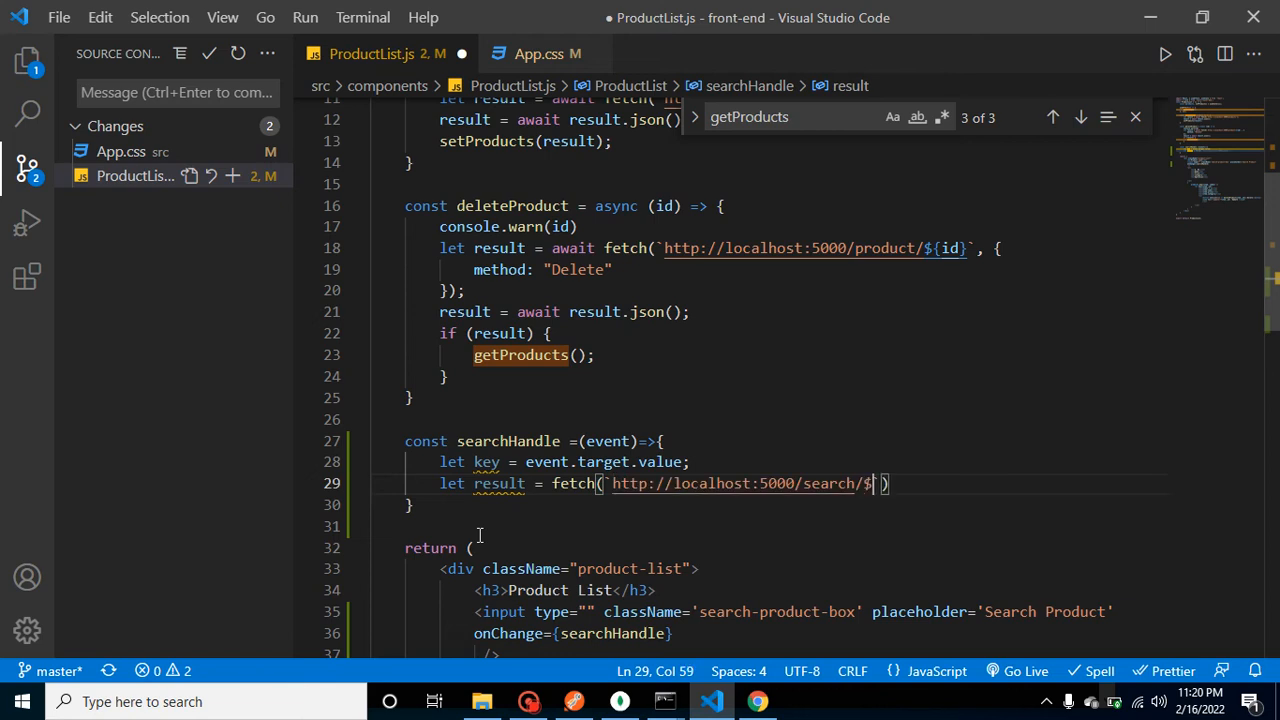
text({)
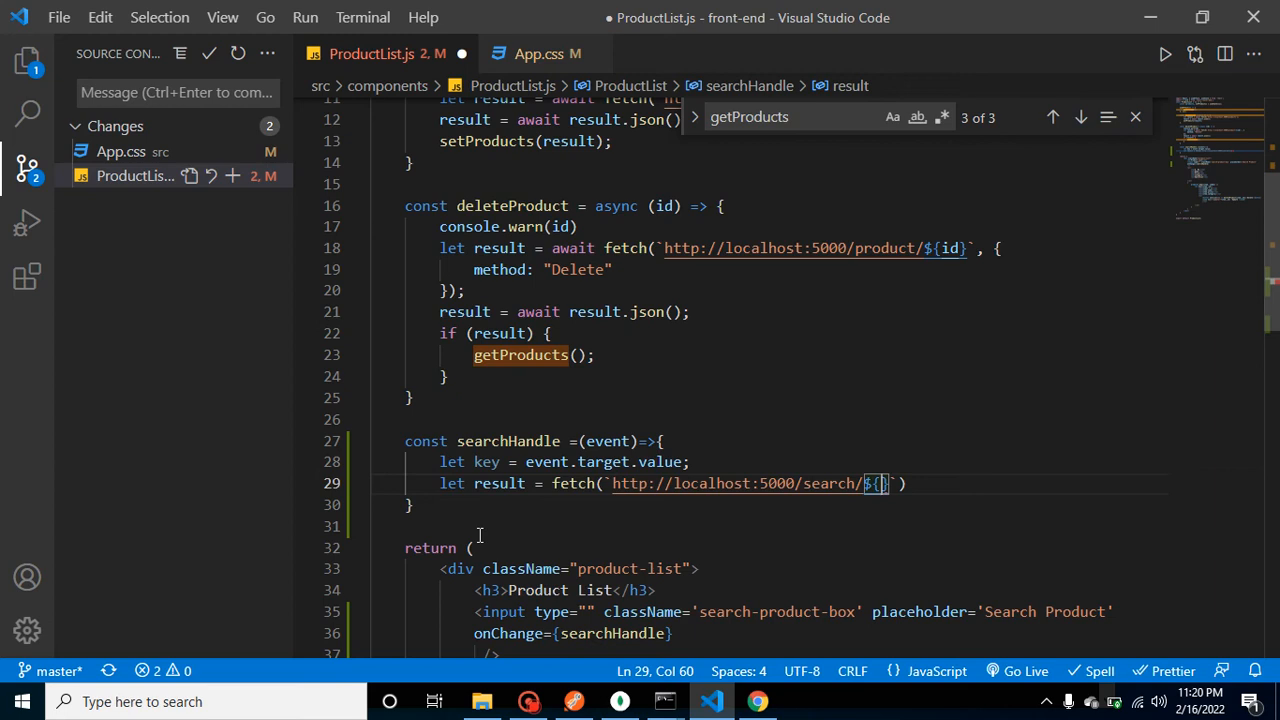
text(key)
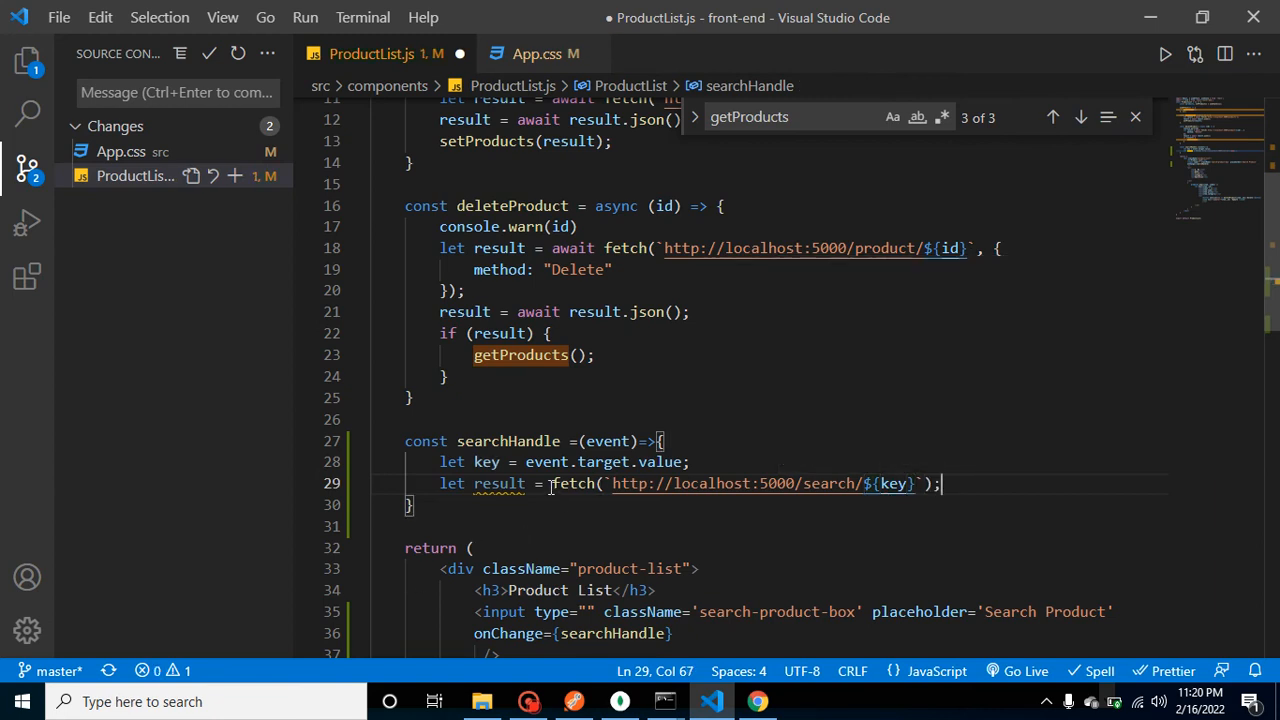
text(await)
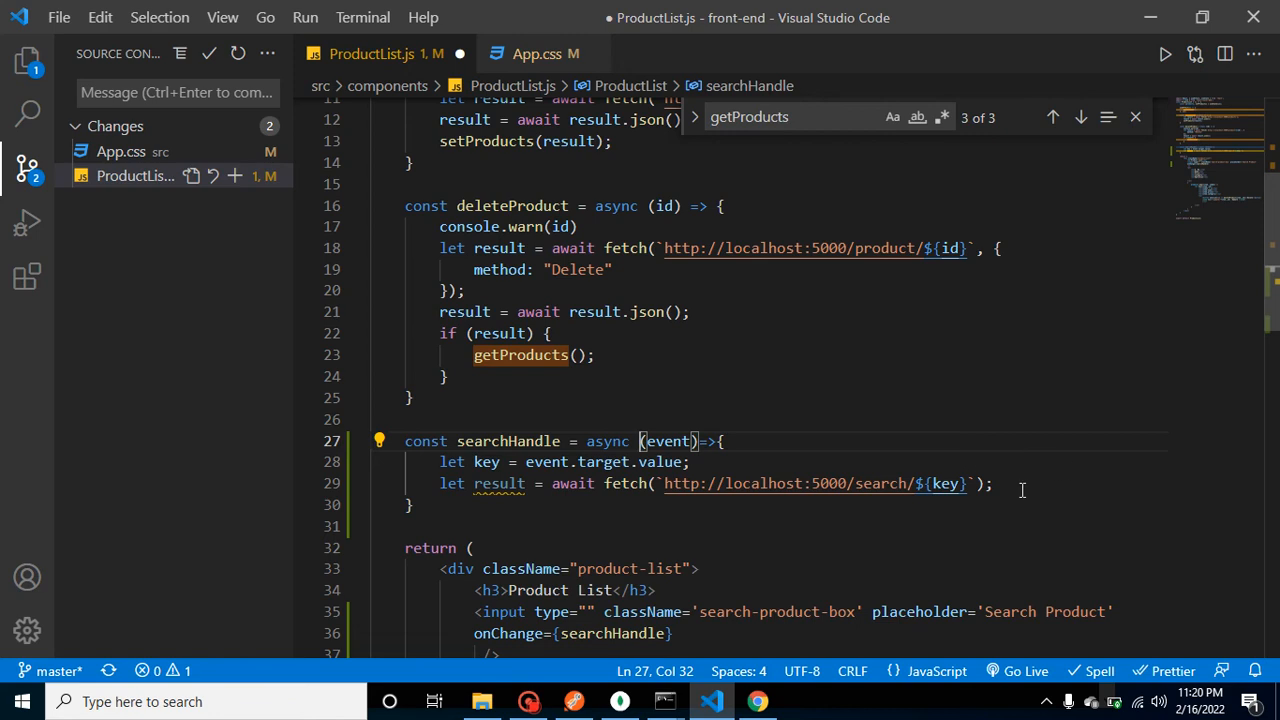
text(result =)
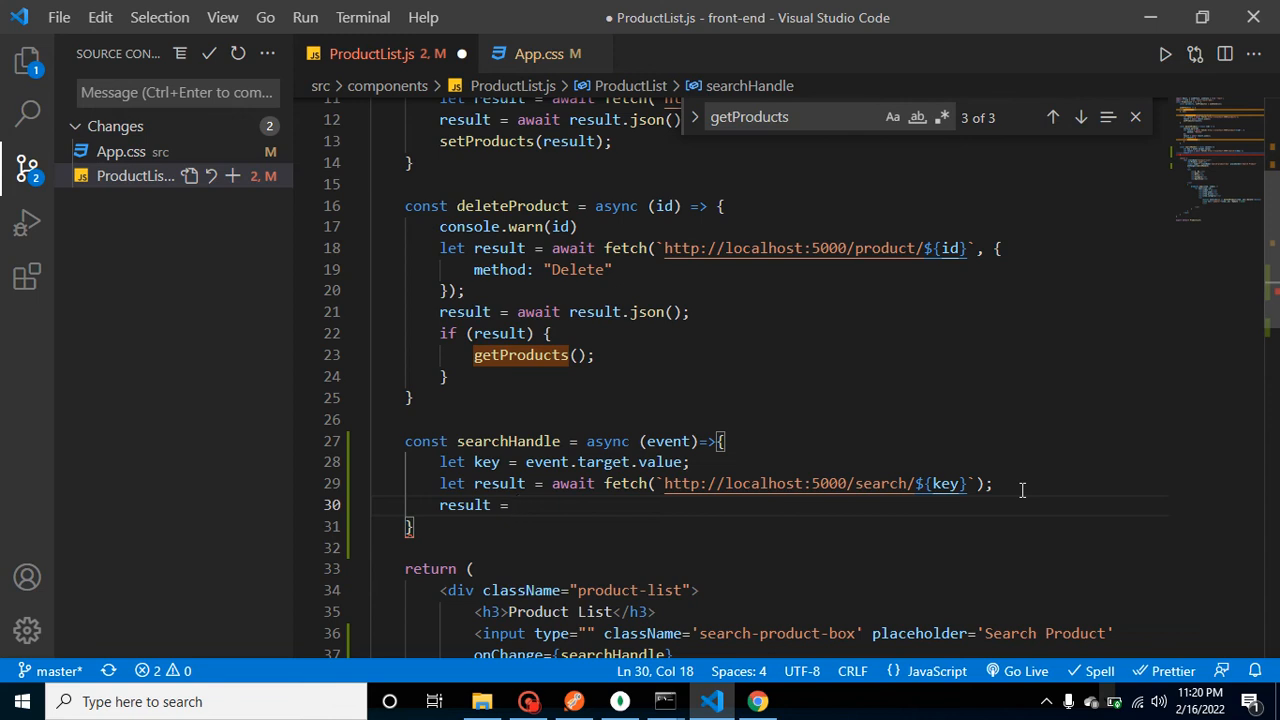
Step: Parse the response with await result.json() and begin an if(result) block calling setProducts
text(result)
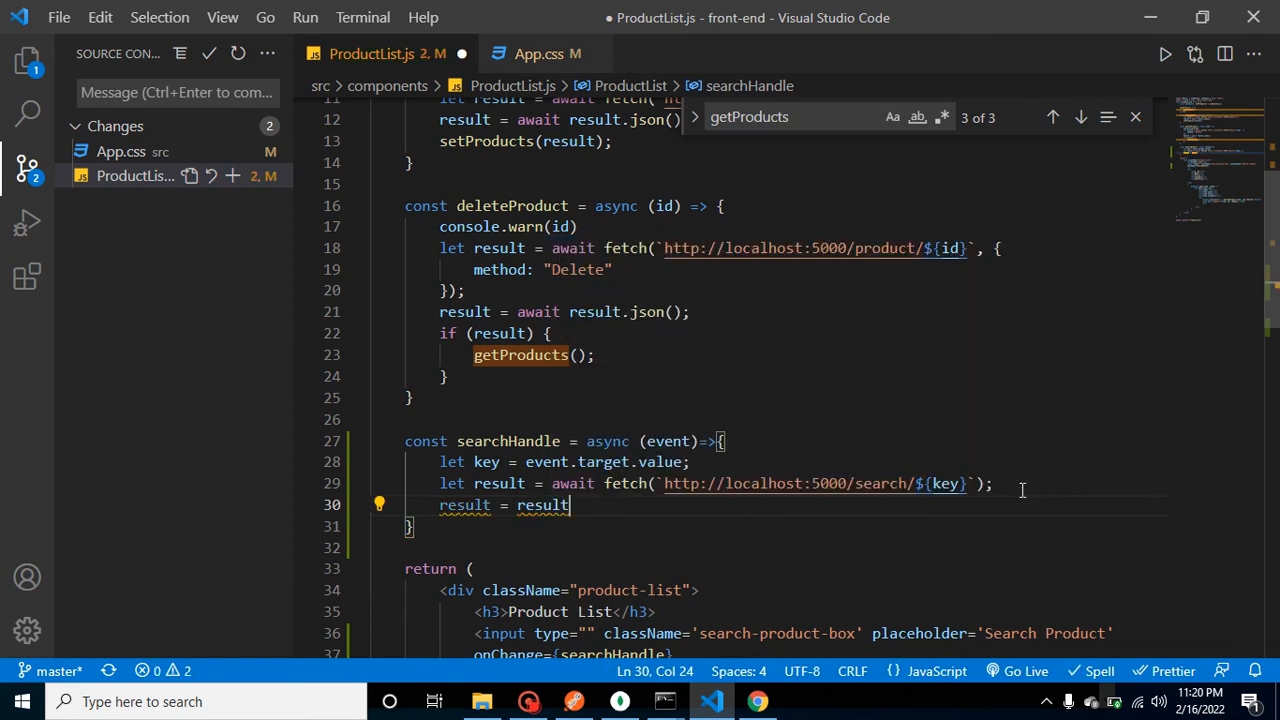
text(.json()
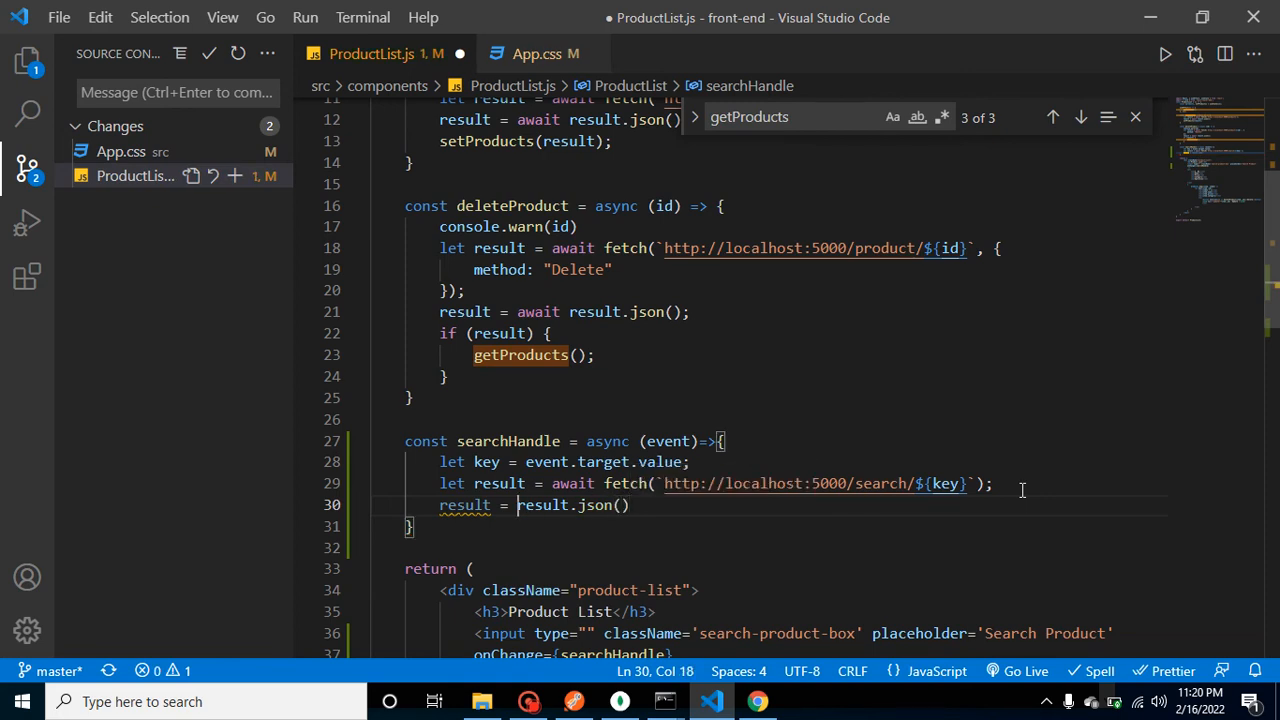
text(await)
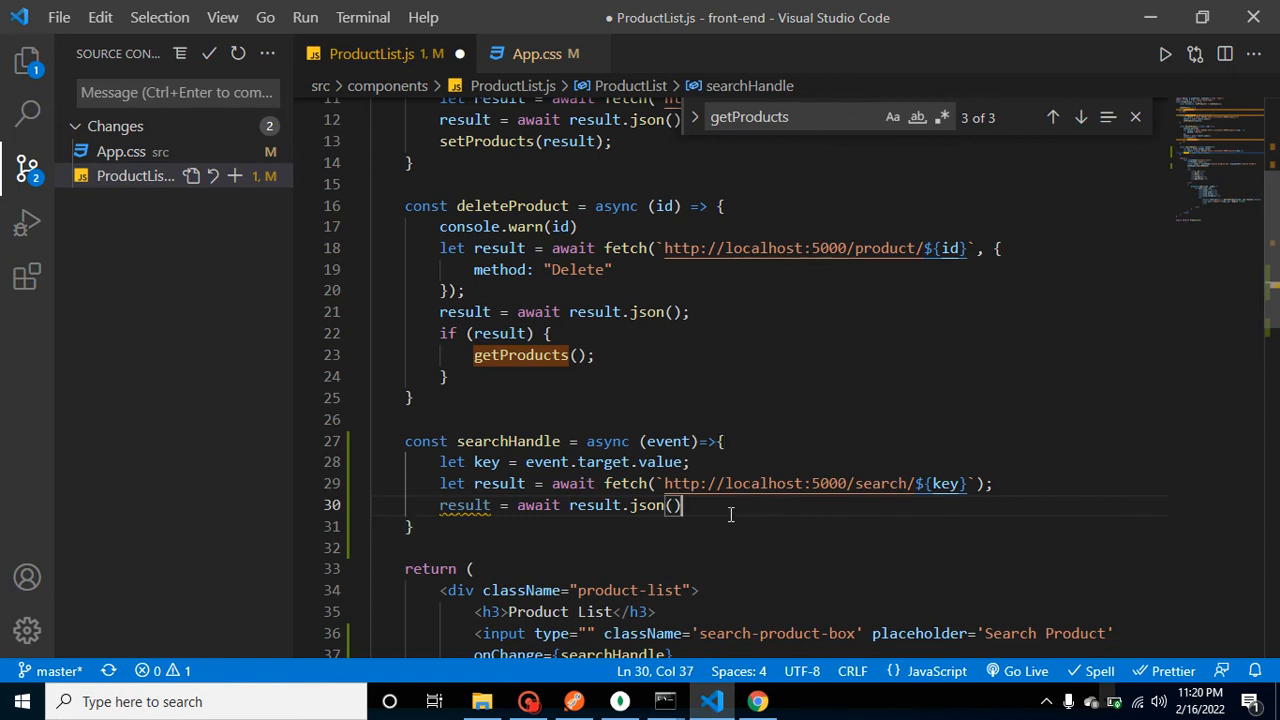
text(if(result)
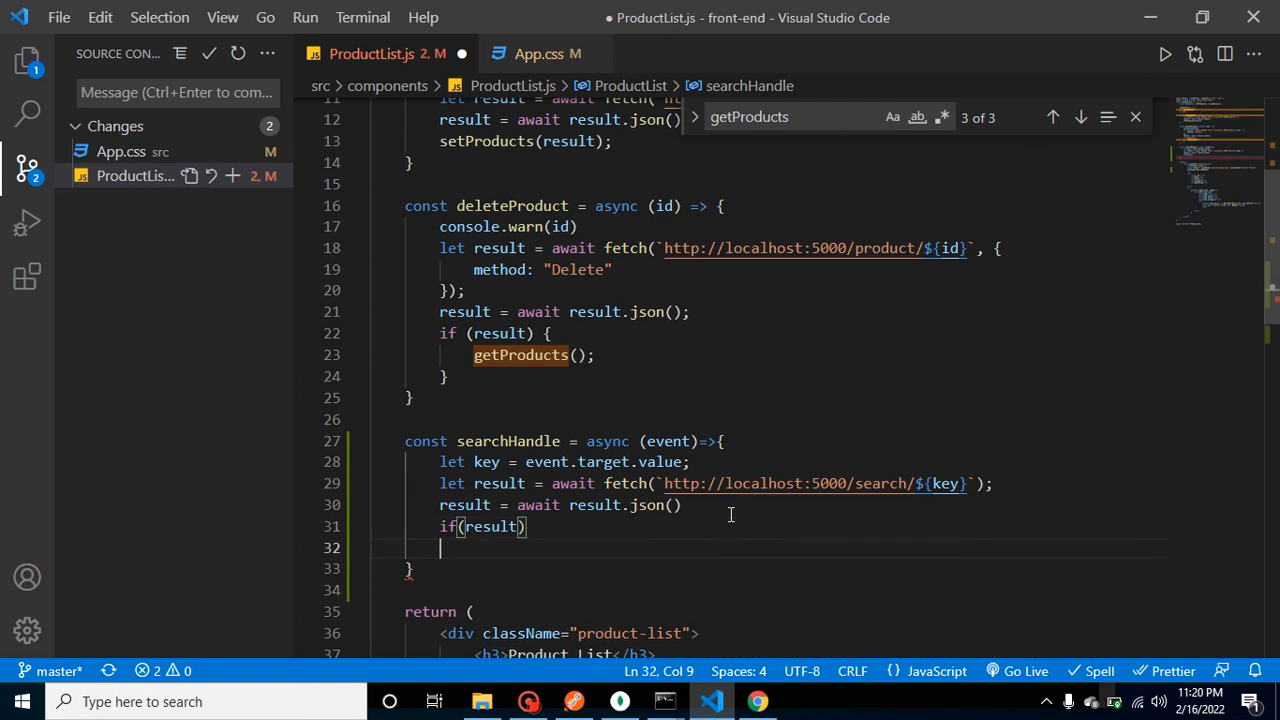
key(Backspace)
text({)
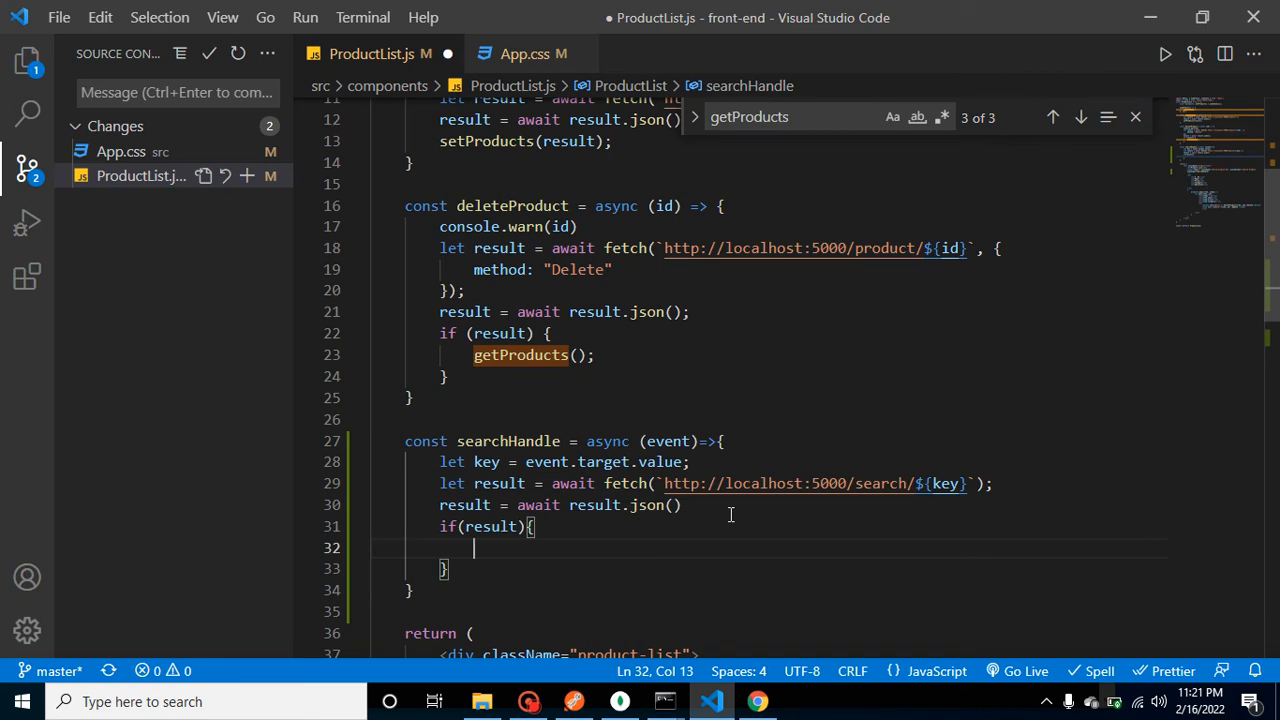
mouse_move(460, 560)
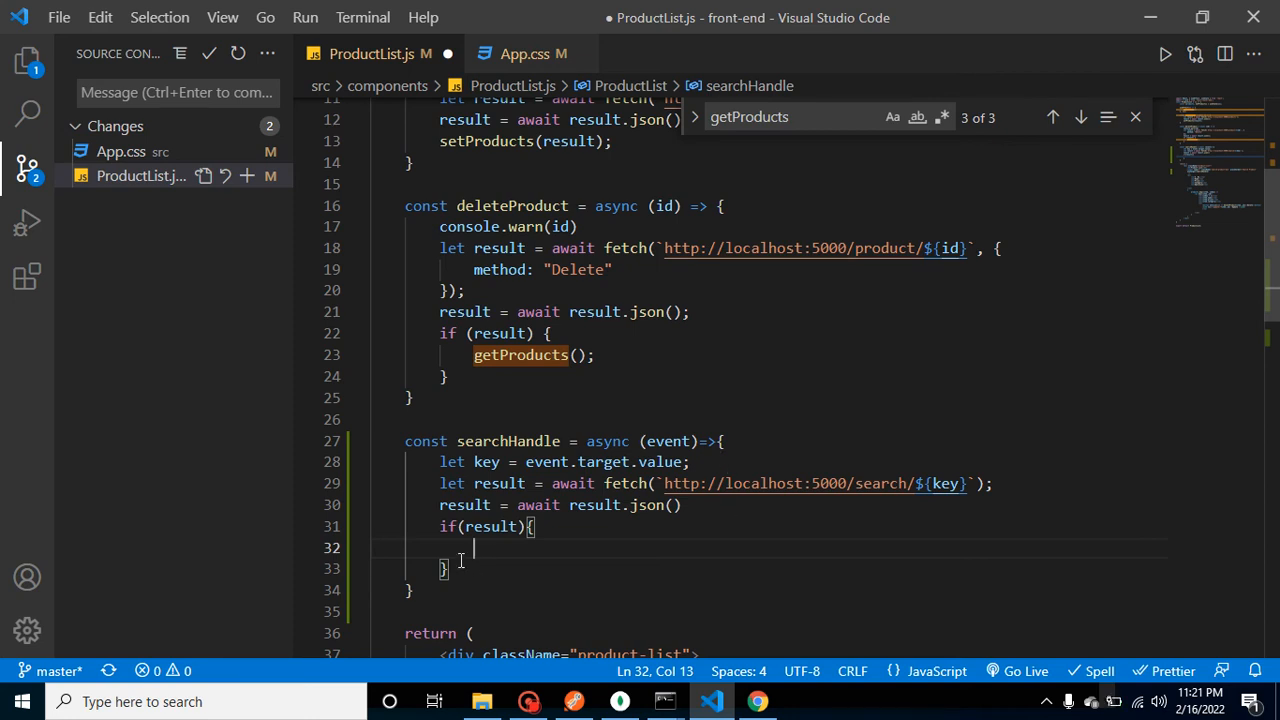
text(setProducts)
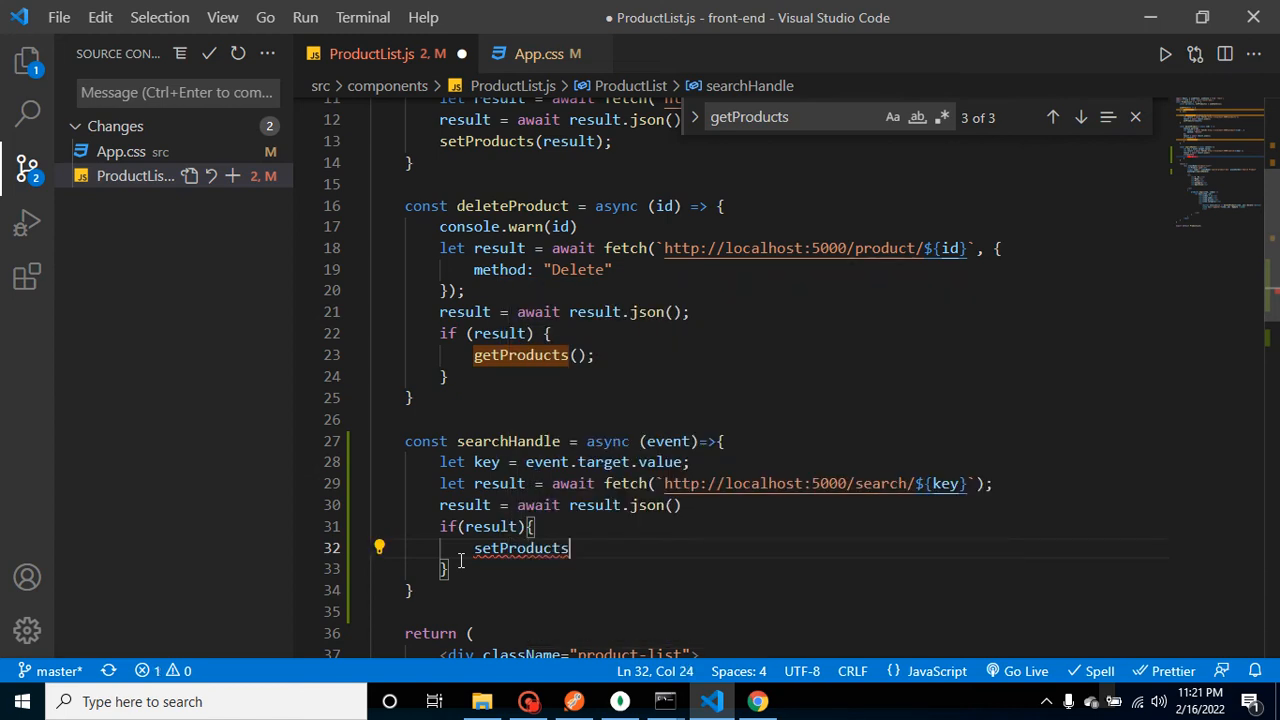
Step: Confirm the setProducts setter name, then call setProducts(result) in the if block and save
scroll(up, 3)
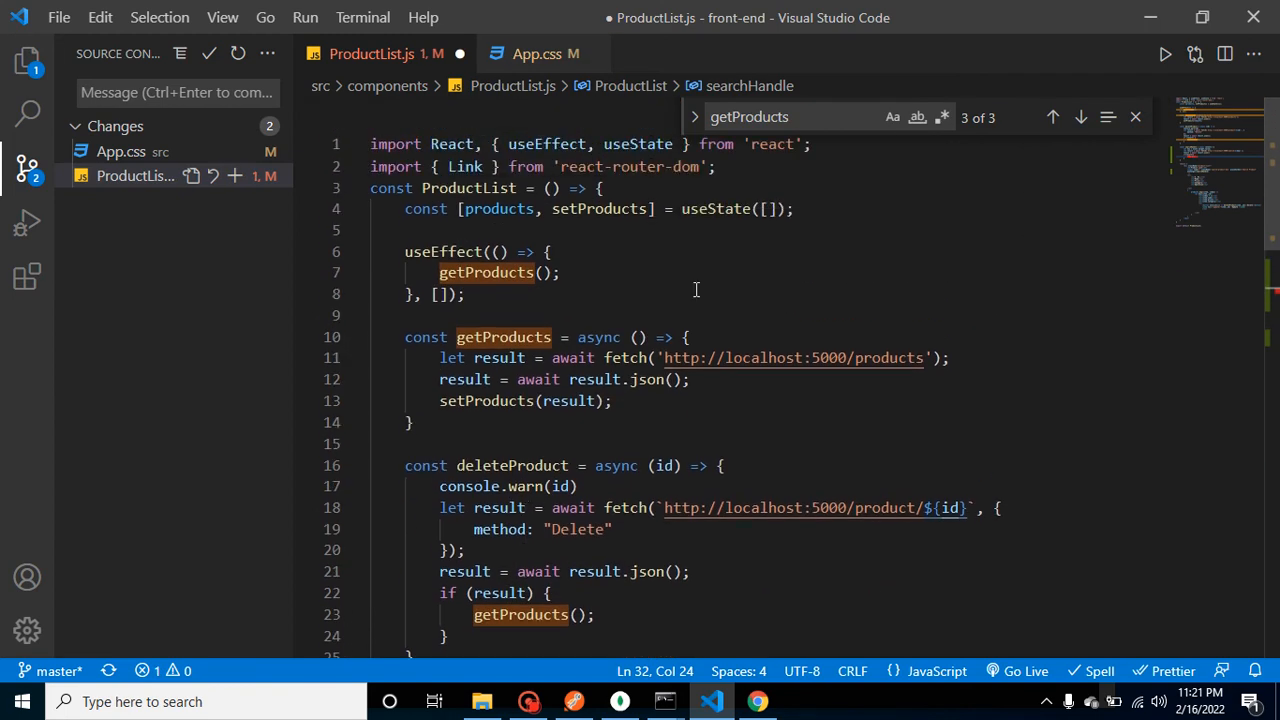
double_click(598, 209)
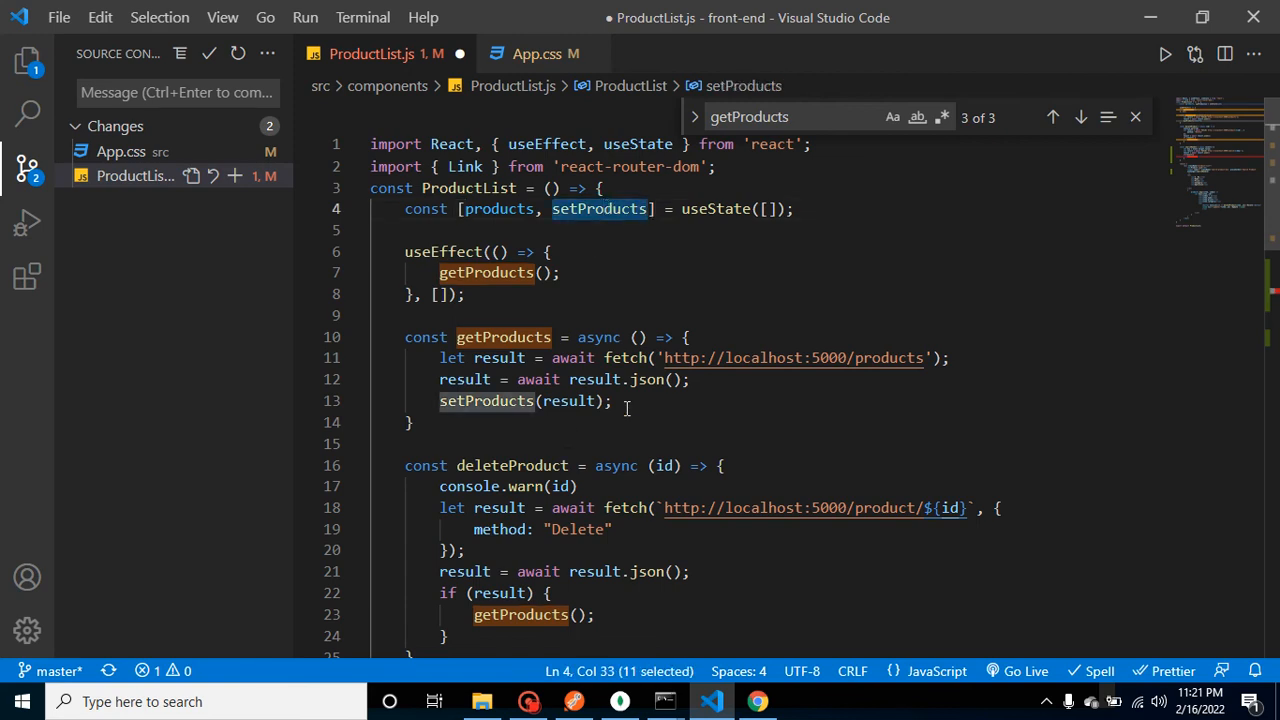
click(612, 401)
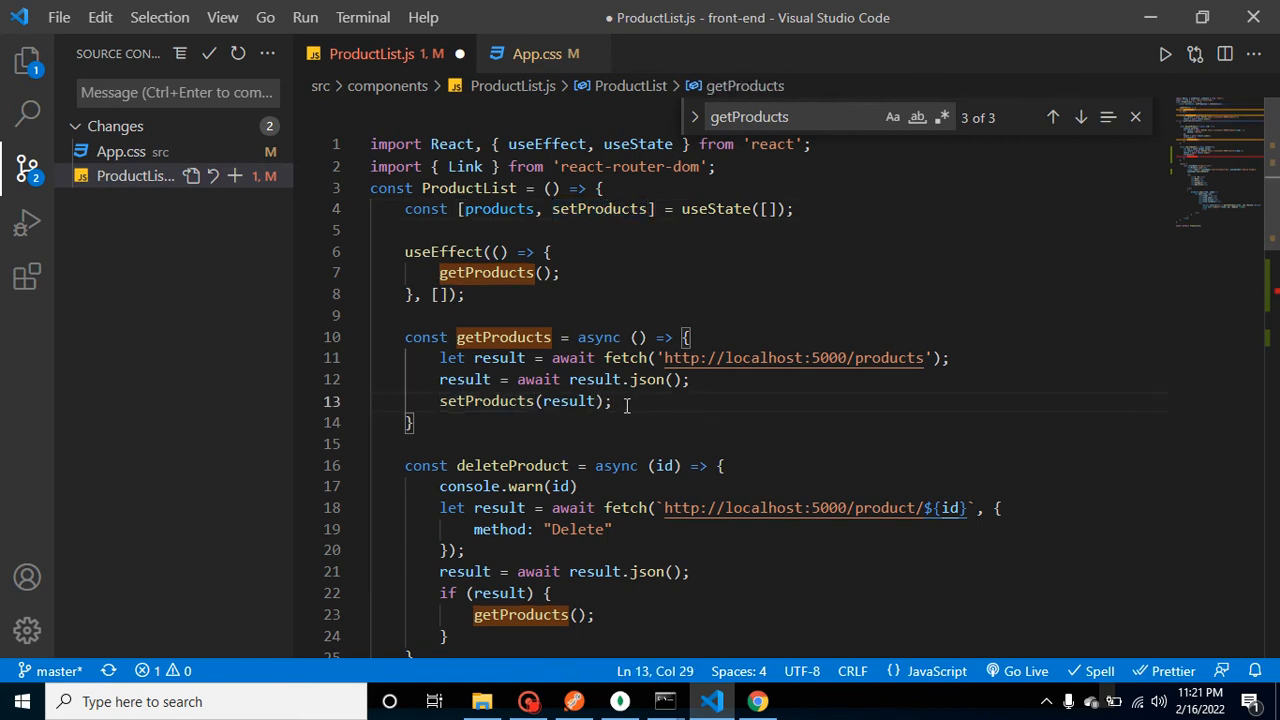
scroll(down, 3)
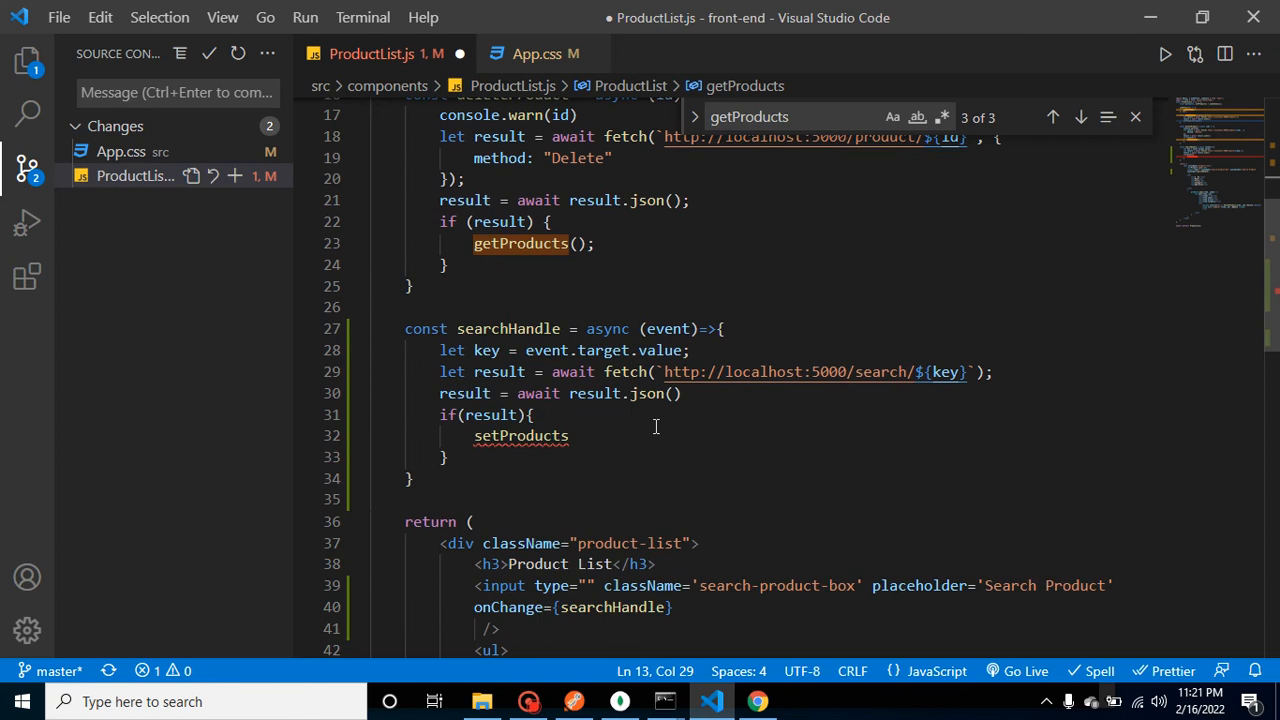
text(())
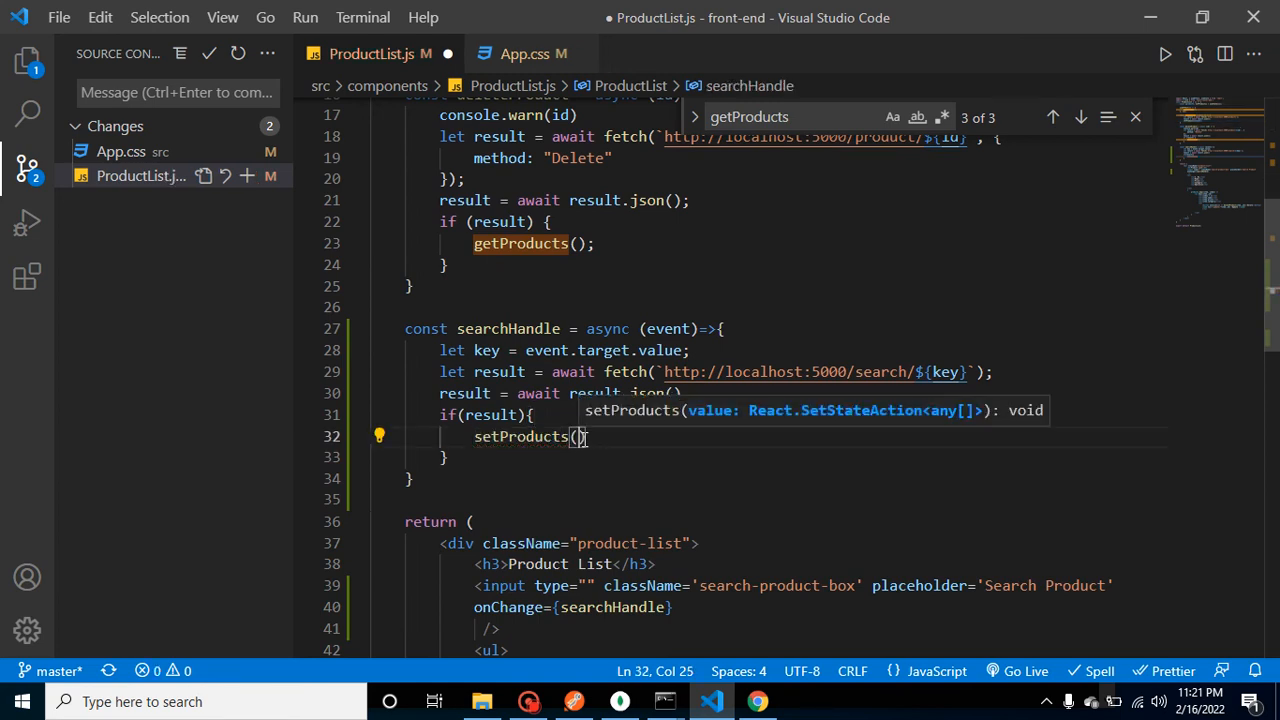
text(result)
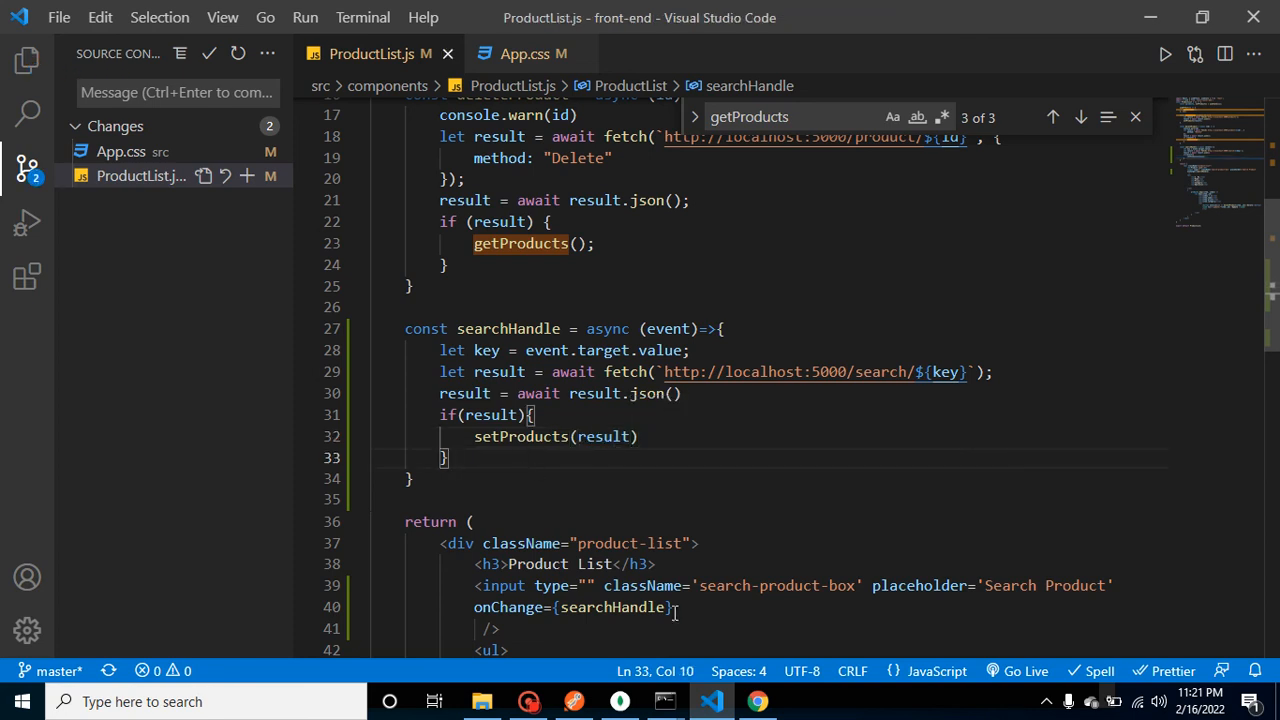
click(412, 478)
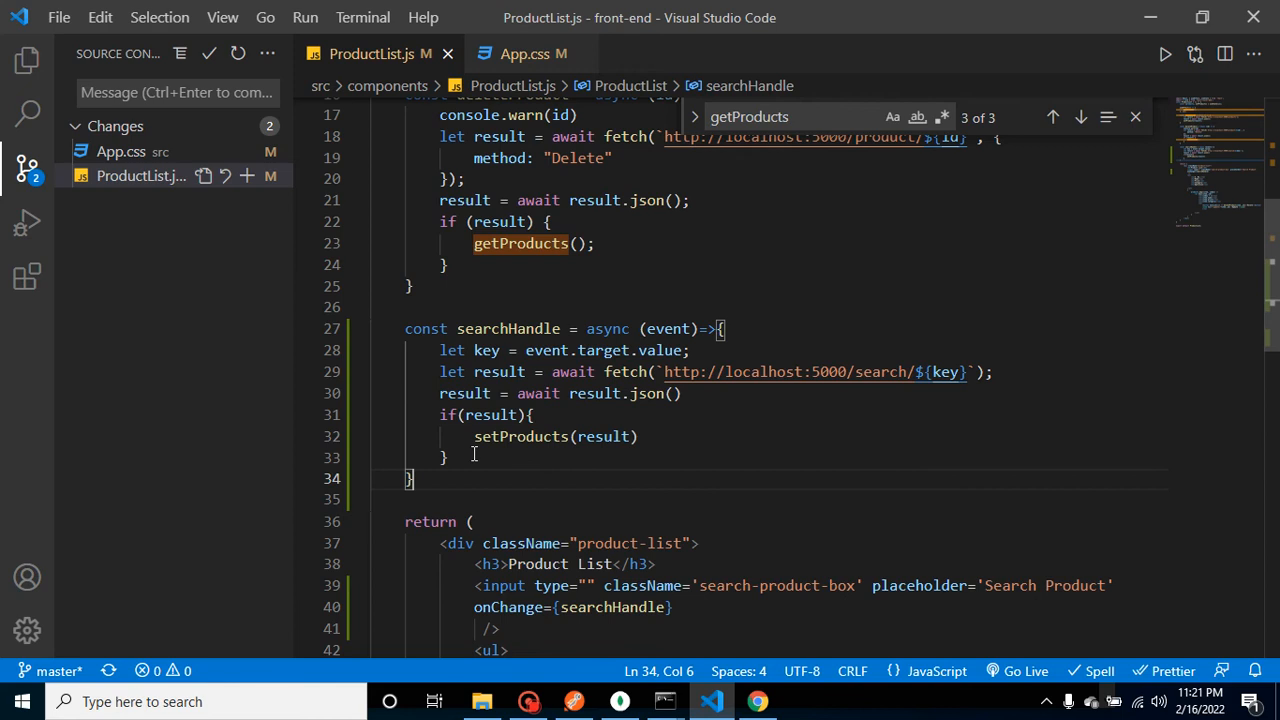
click(447, 457)
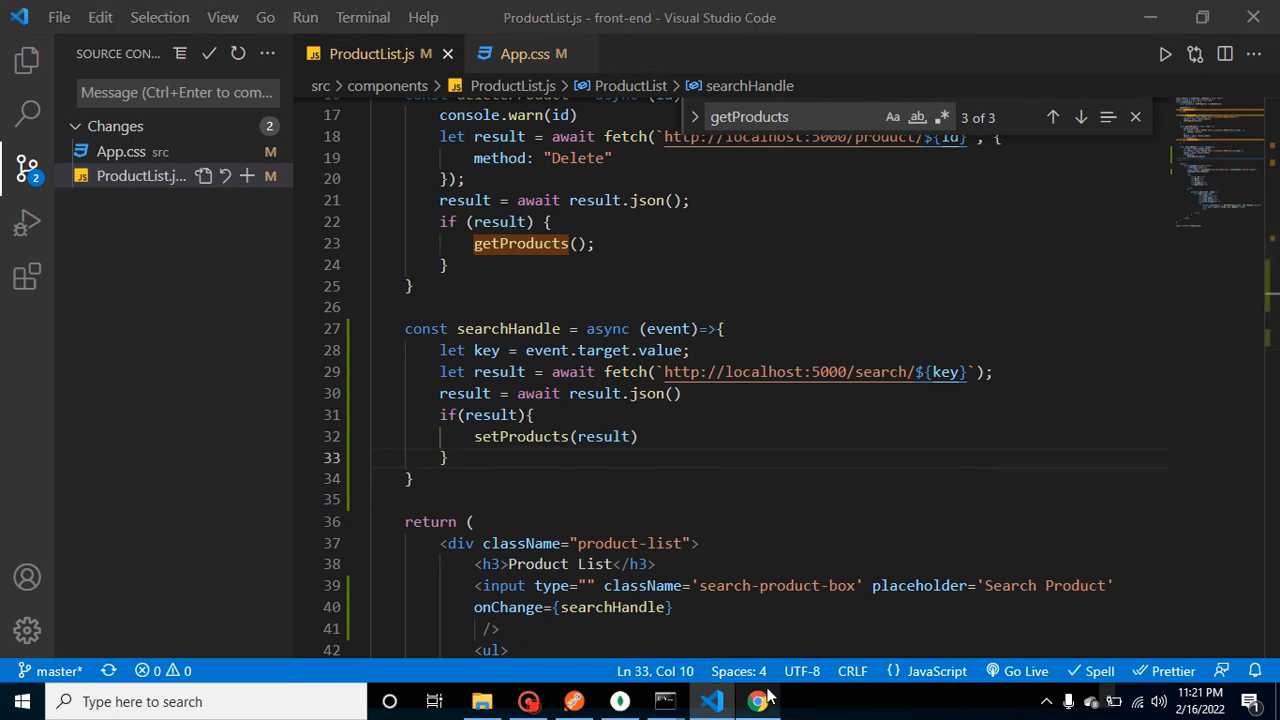
Step: Clear the console and type search terms, watching the table filter to M 40 and Nokia 402
click(757, 701)
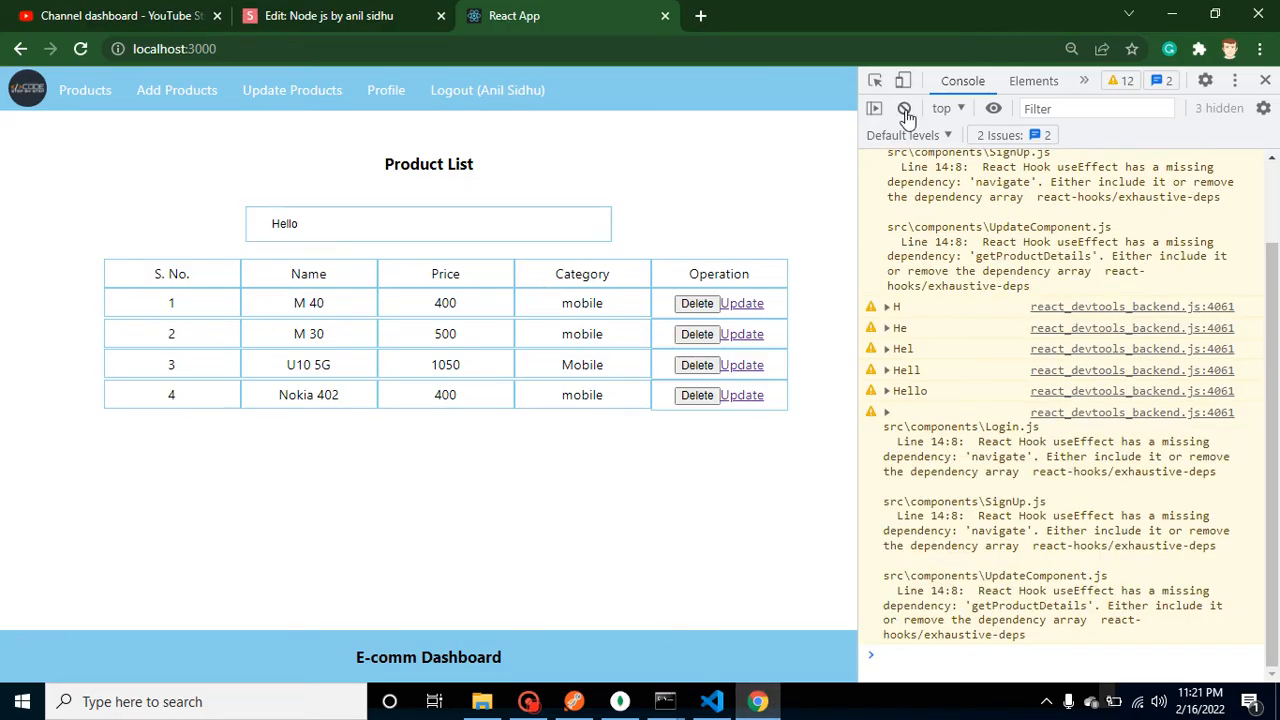
click(903, 108)
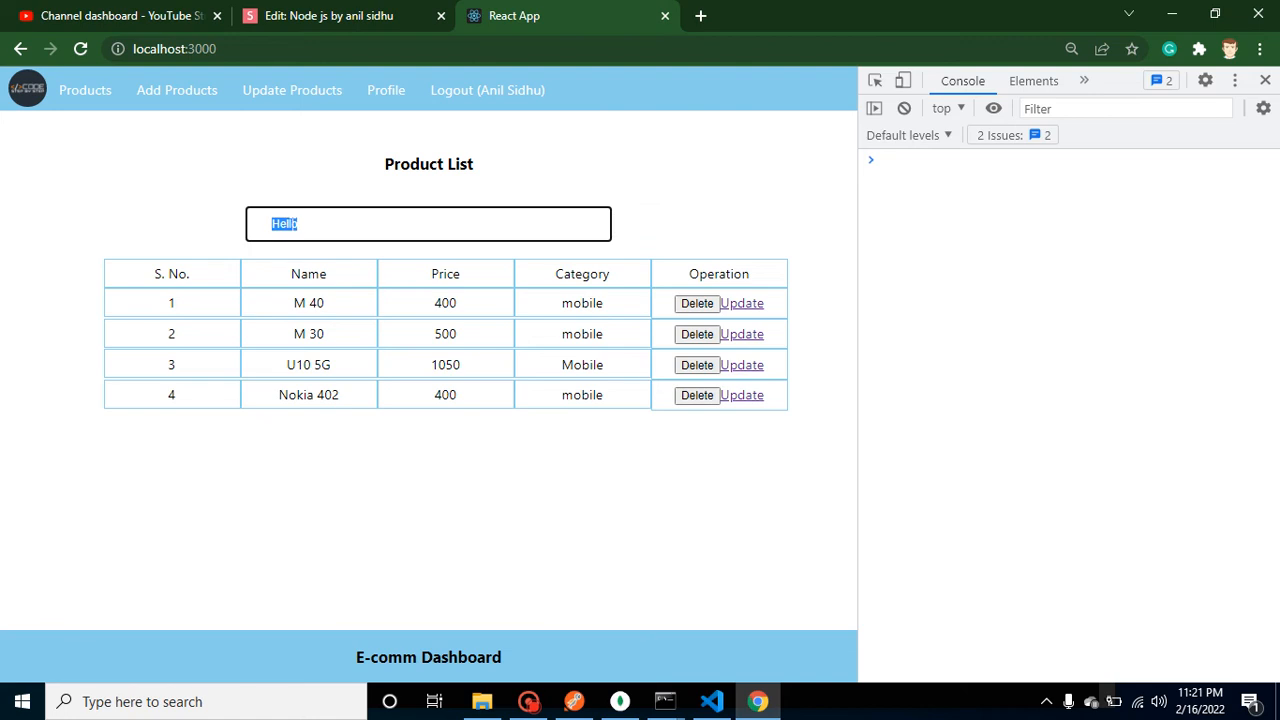
text(M)
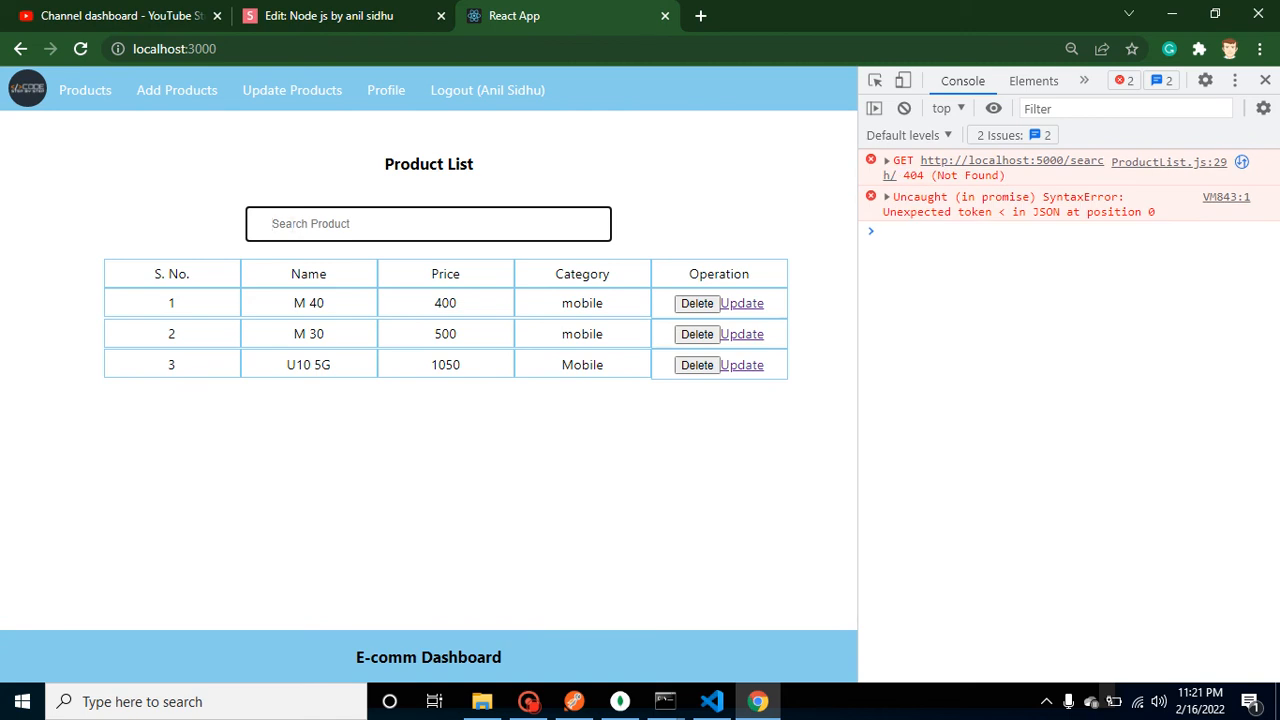
text(5)
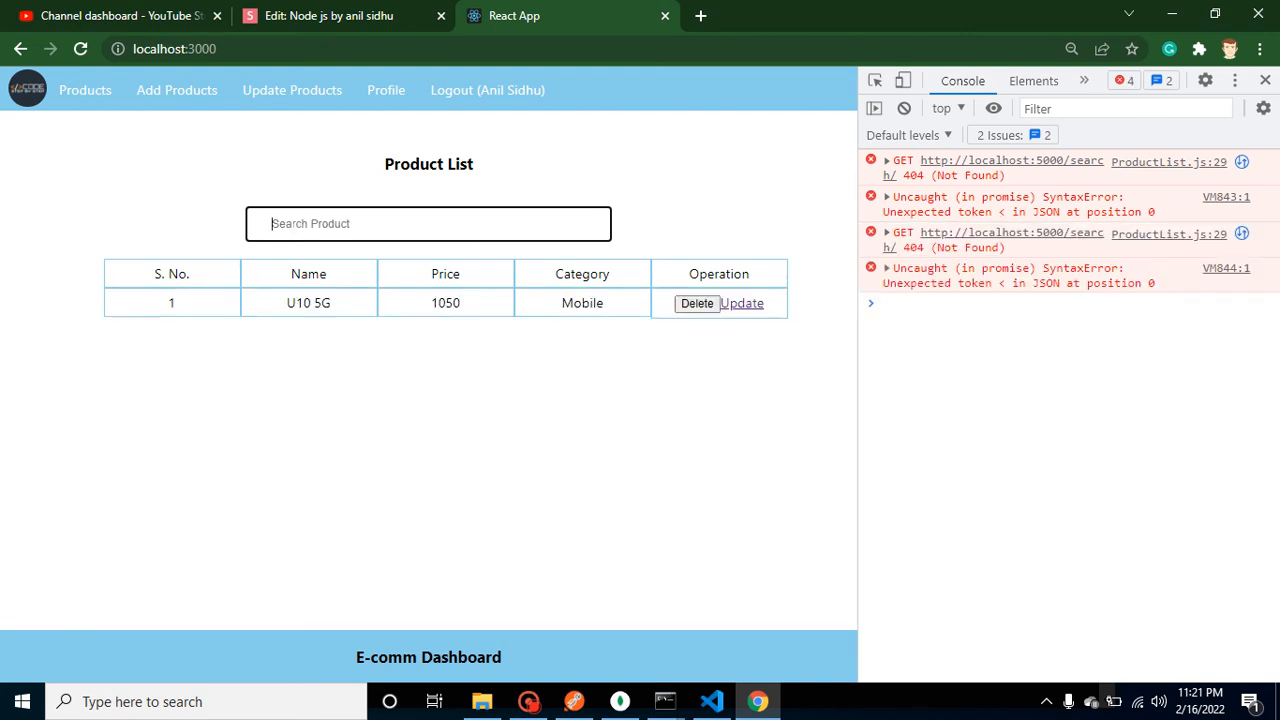
text(4)
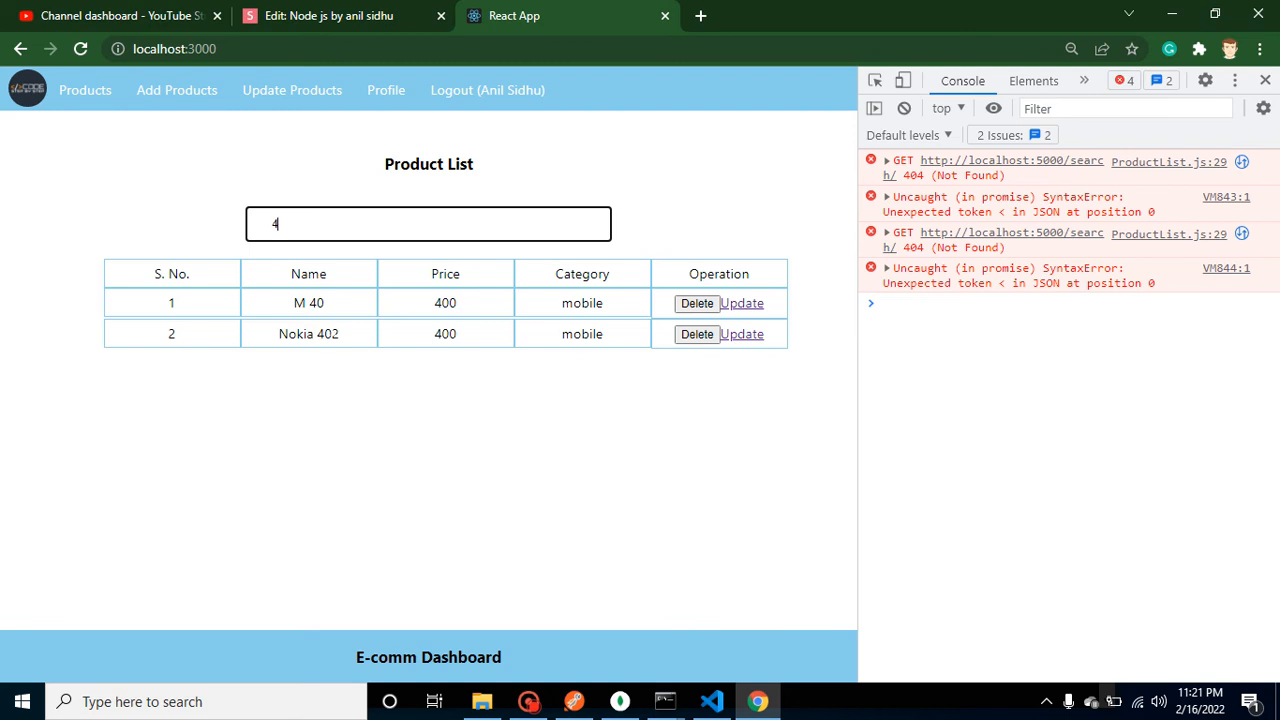
text(0)
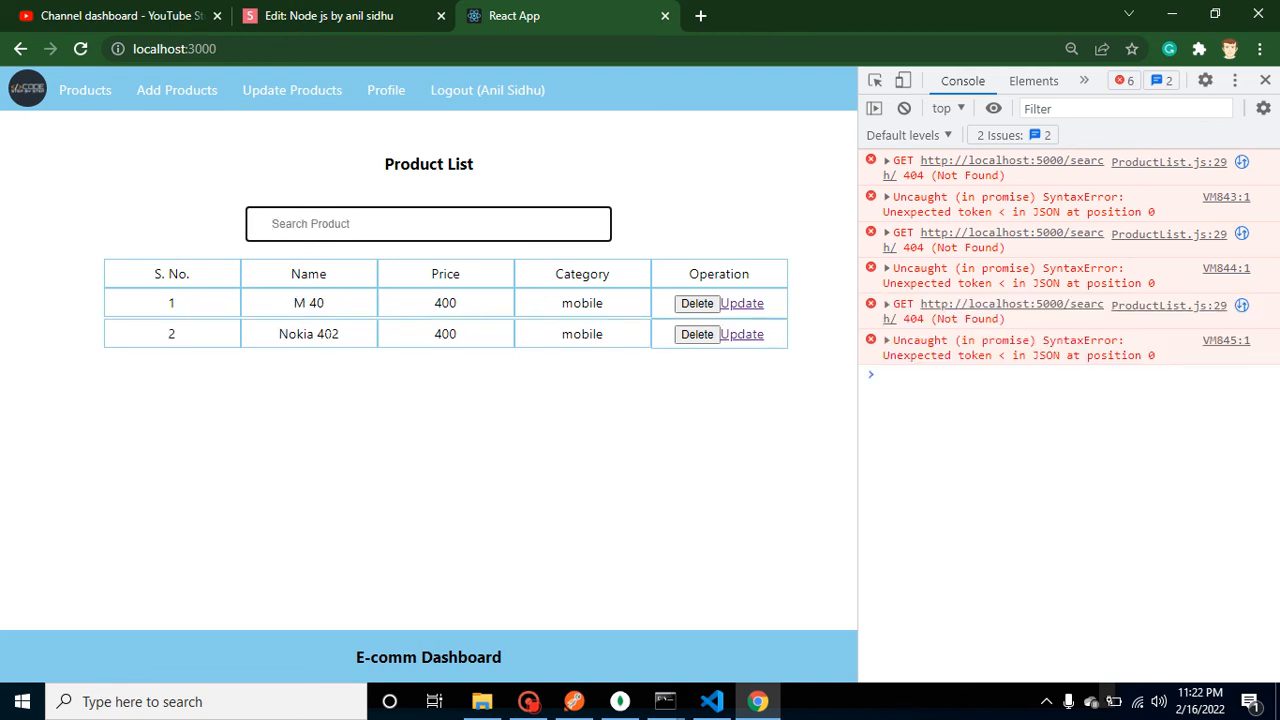
click(902, 107)
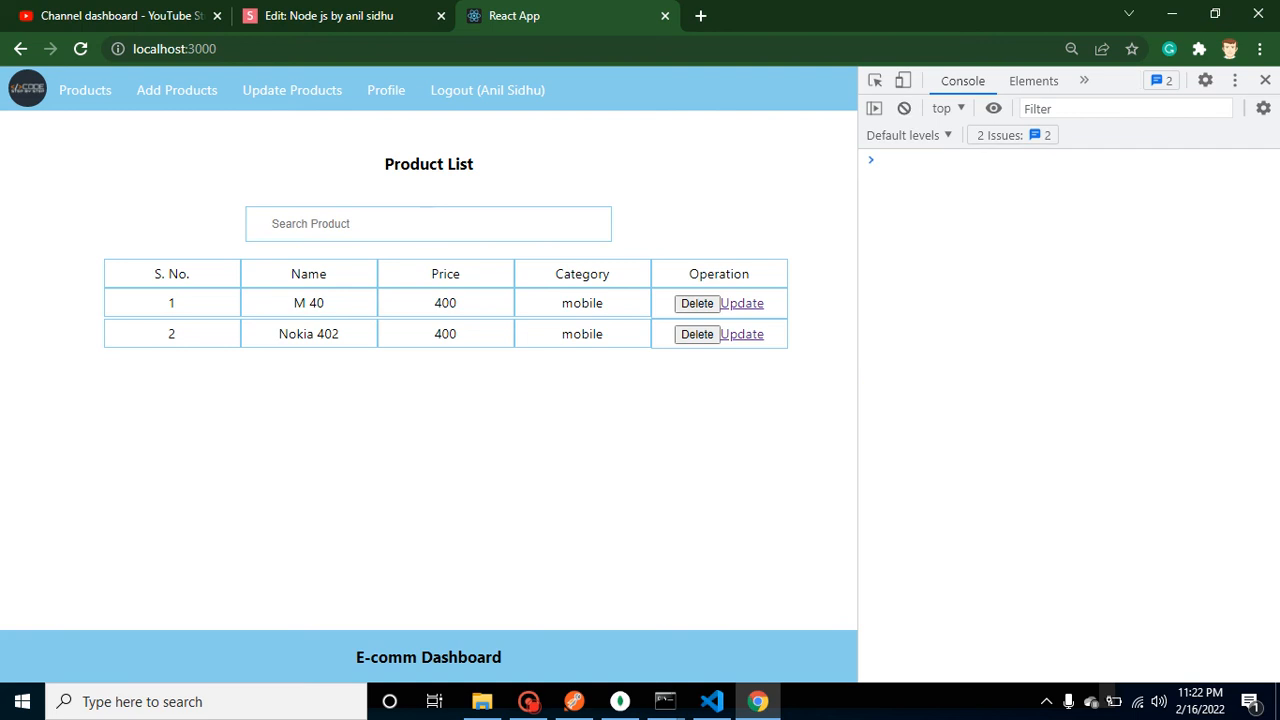
mouse_move(698, 604)
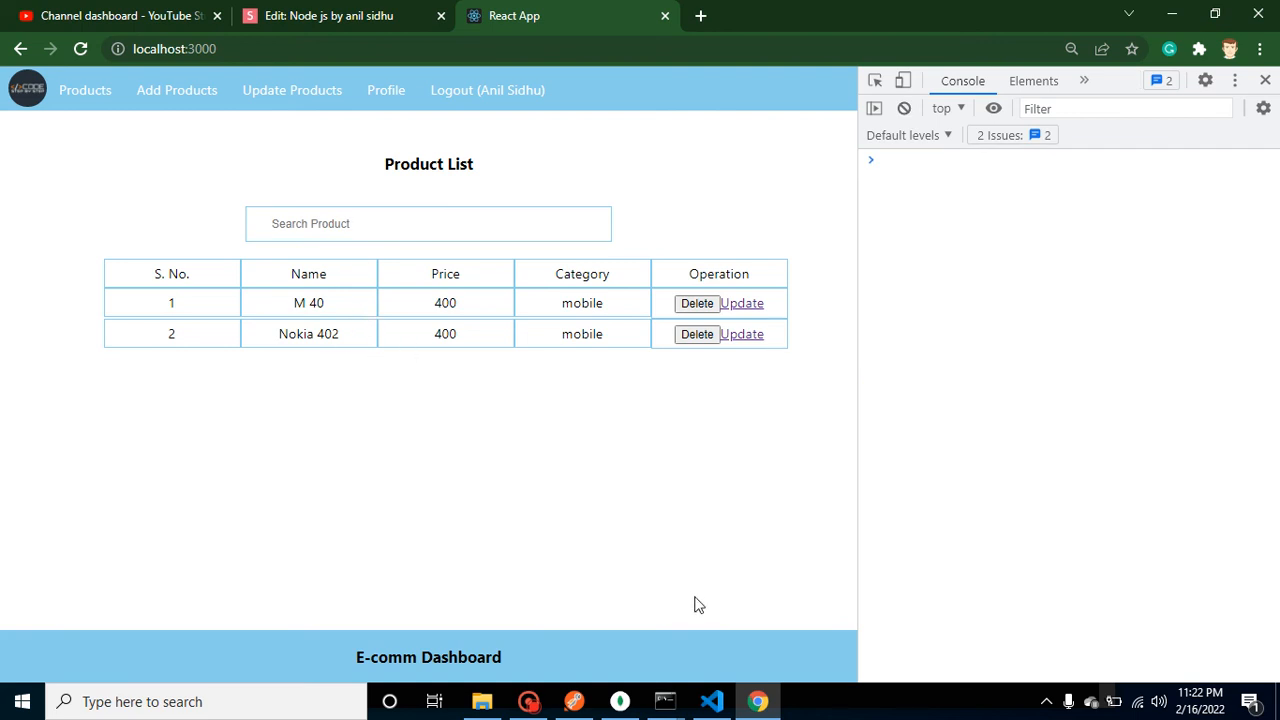
Step: Wrap the search in if(key) with an else branch calling getProducts() to restore all products
click(710, 701)
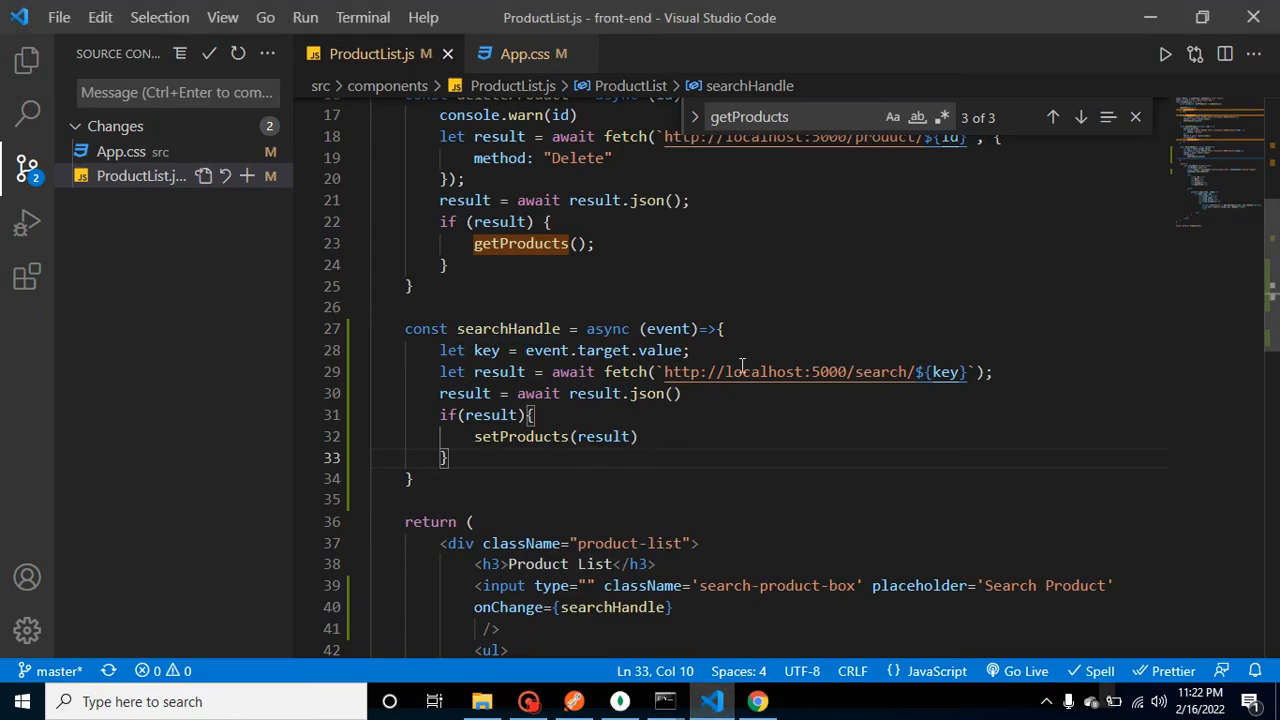
text(if)
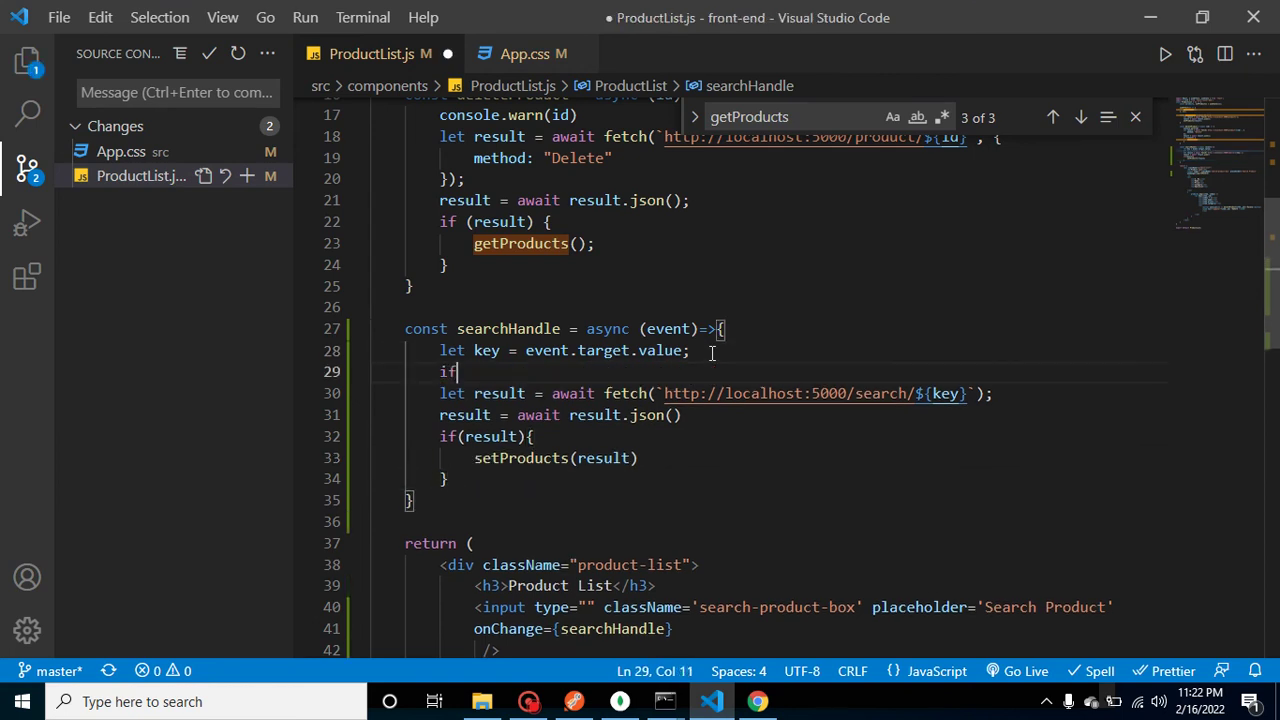
text((key){)
text(}else{)
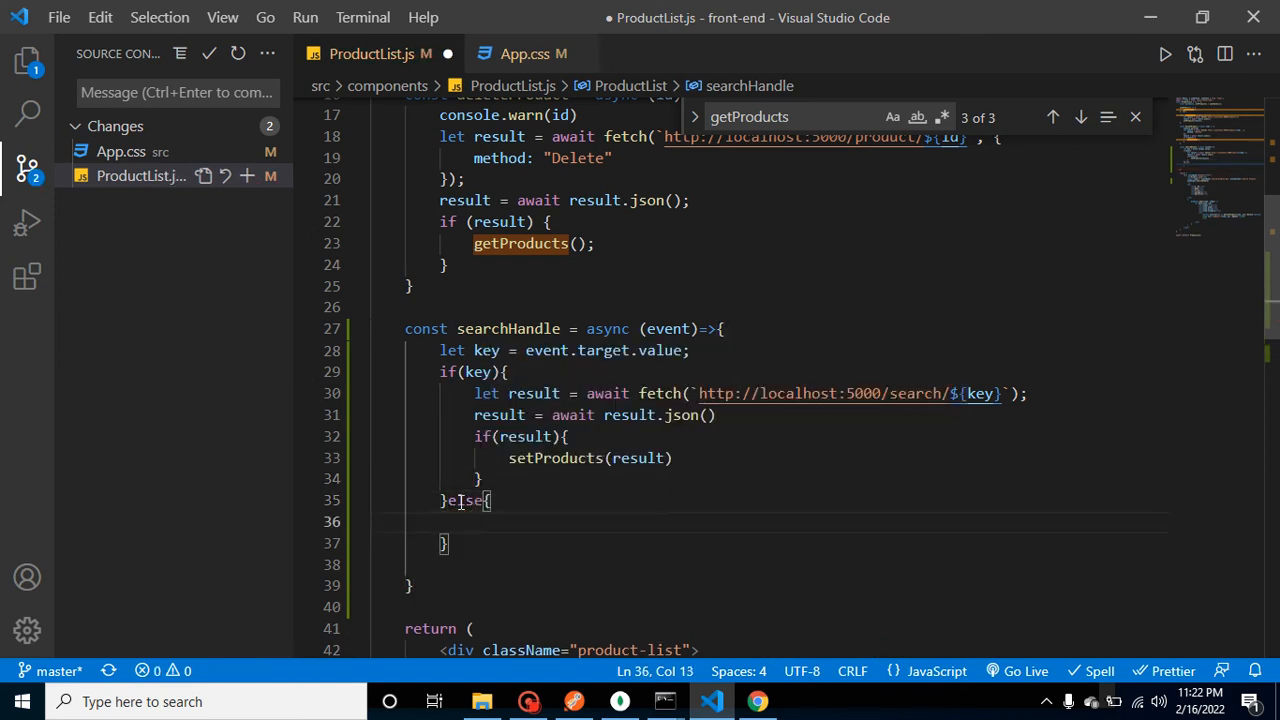
text(get)
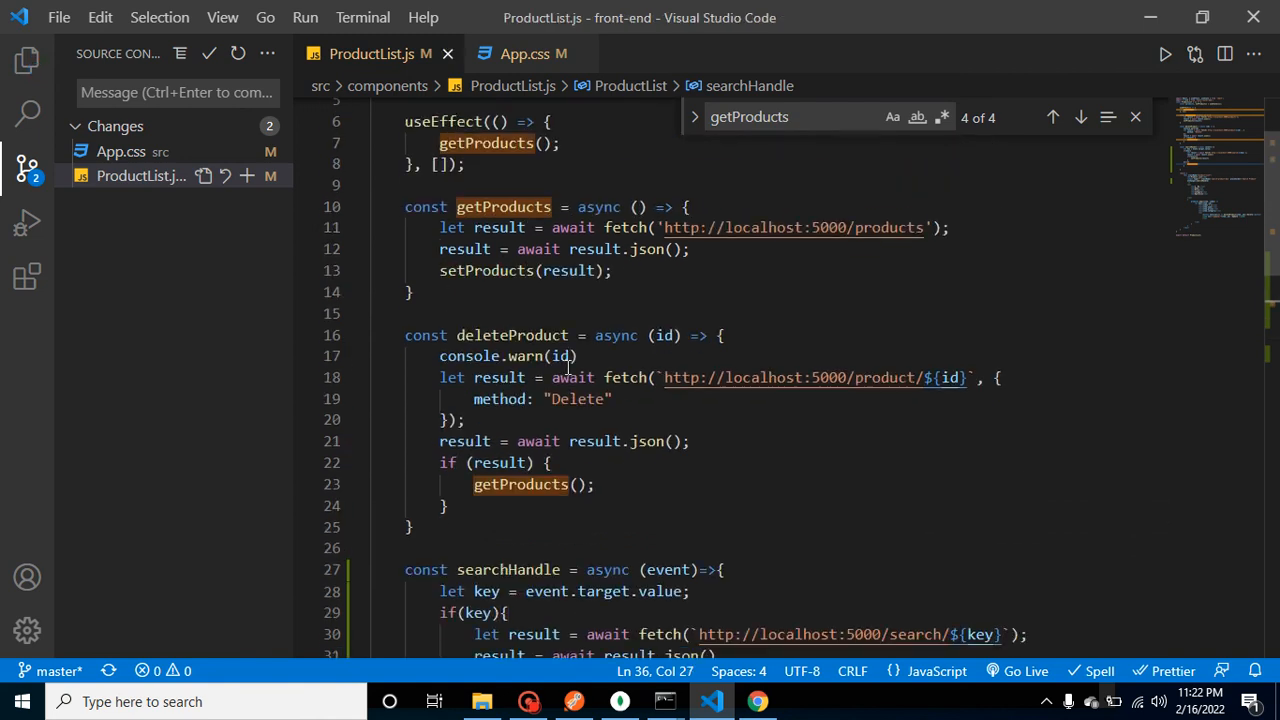
scroll(up, 3)
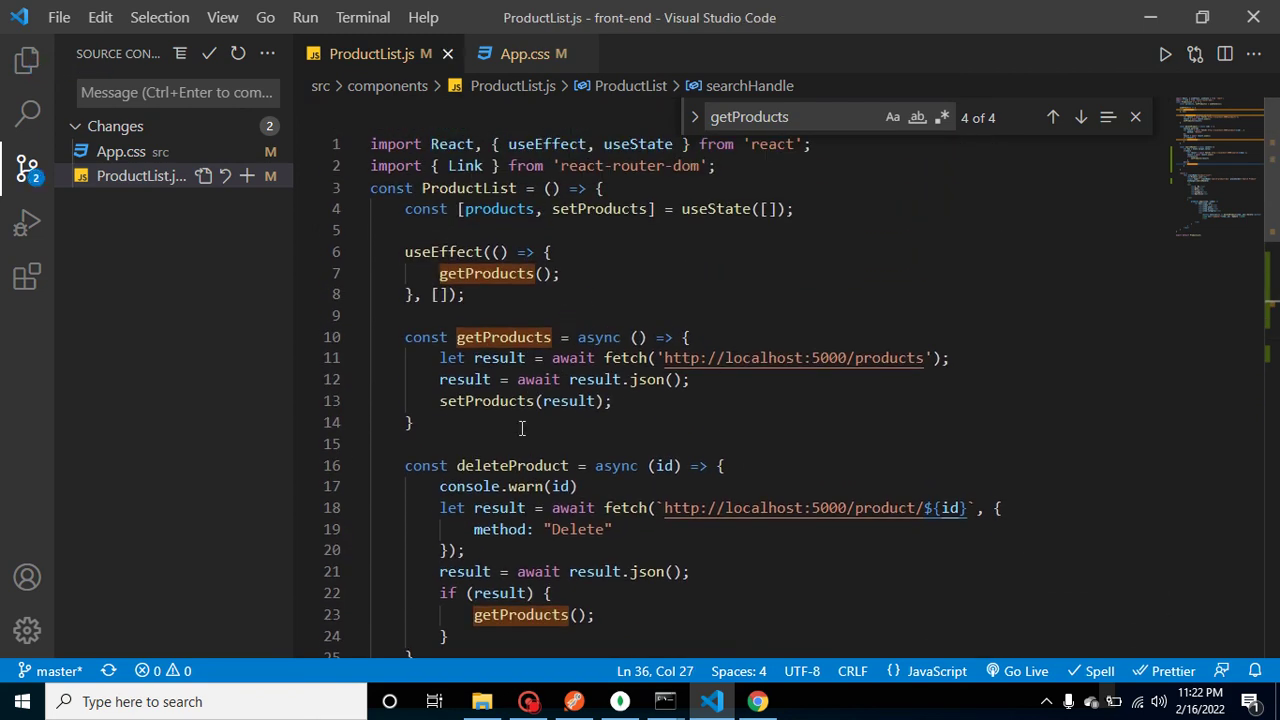
scroll(down, 3)
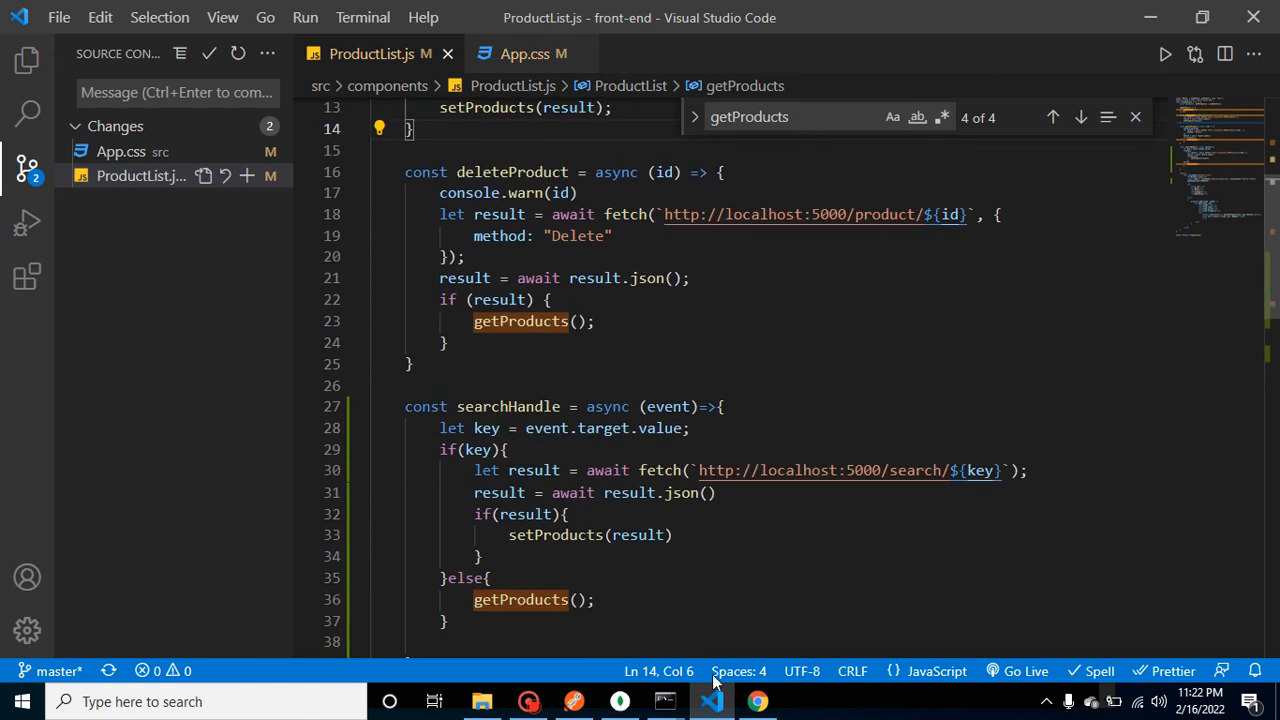
click(757, 701)
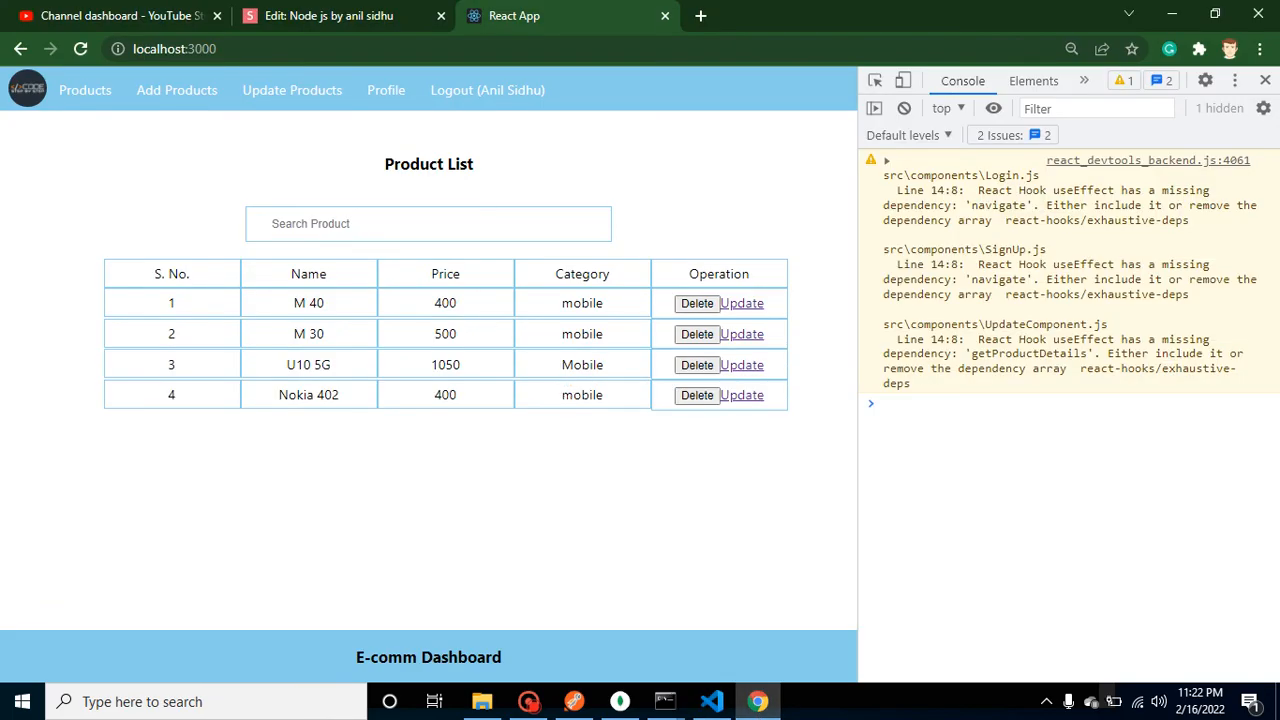
Step: Search the product list for '30' and '402', then 'hello', which leaves the table empty
click(428, 223)
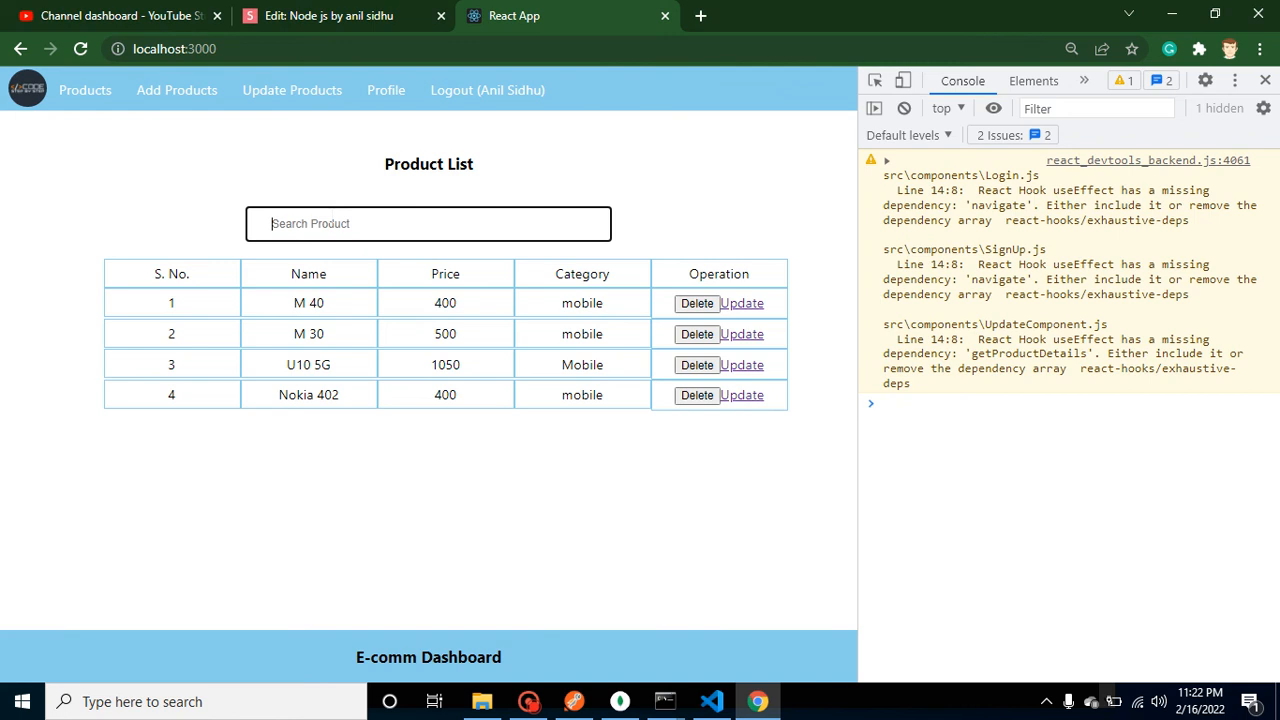
text(30)
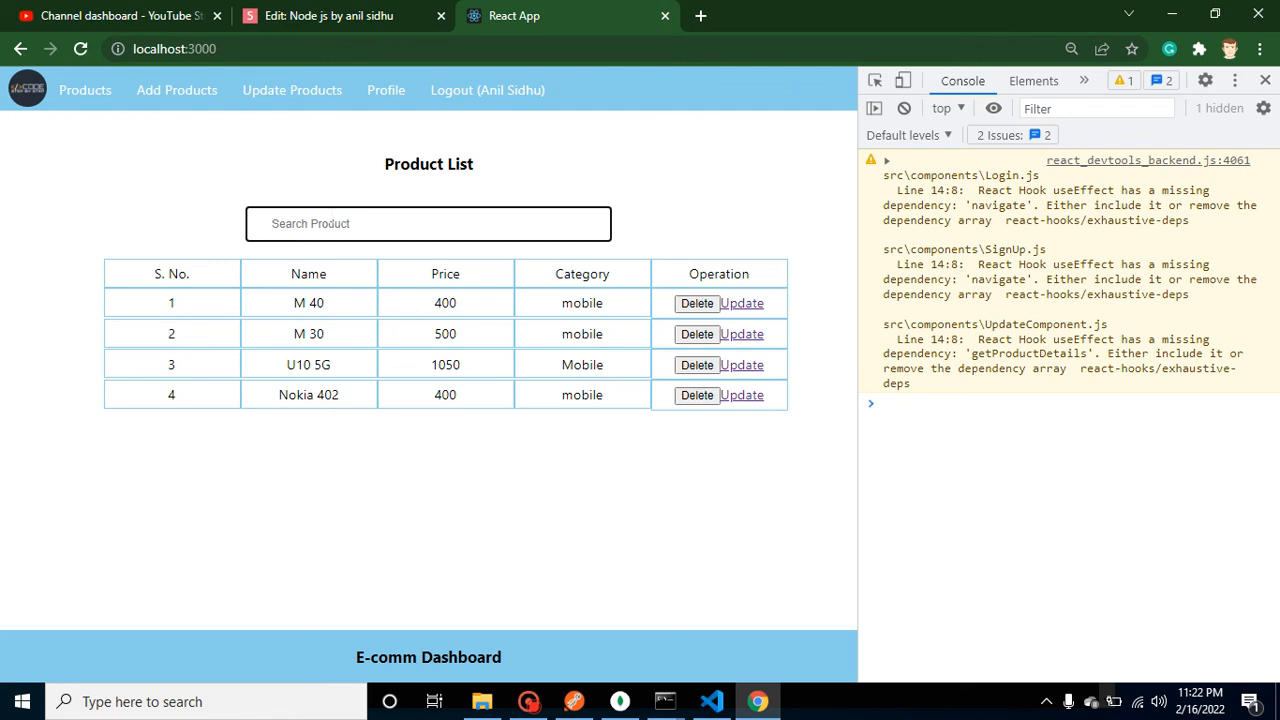
text(402)
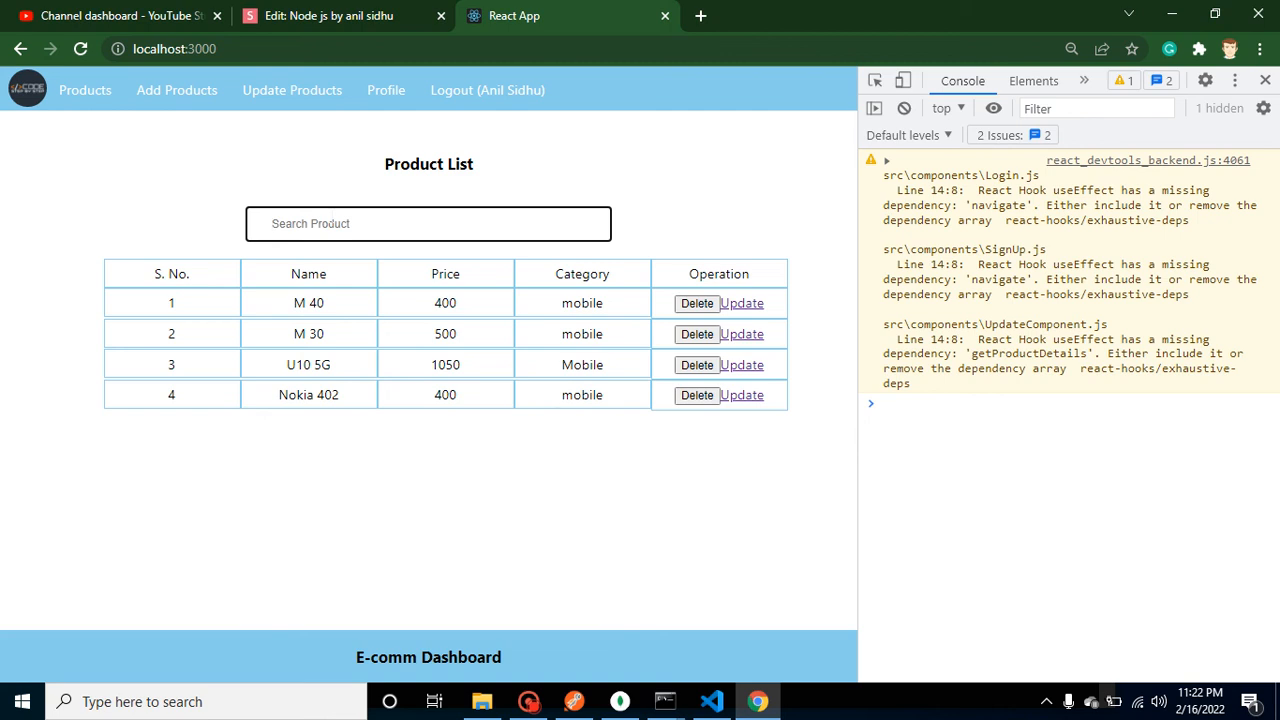
click(428, 223)
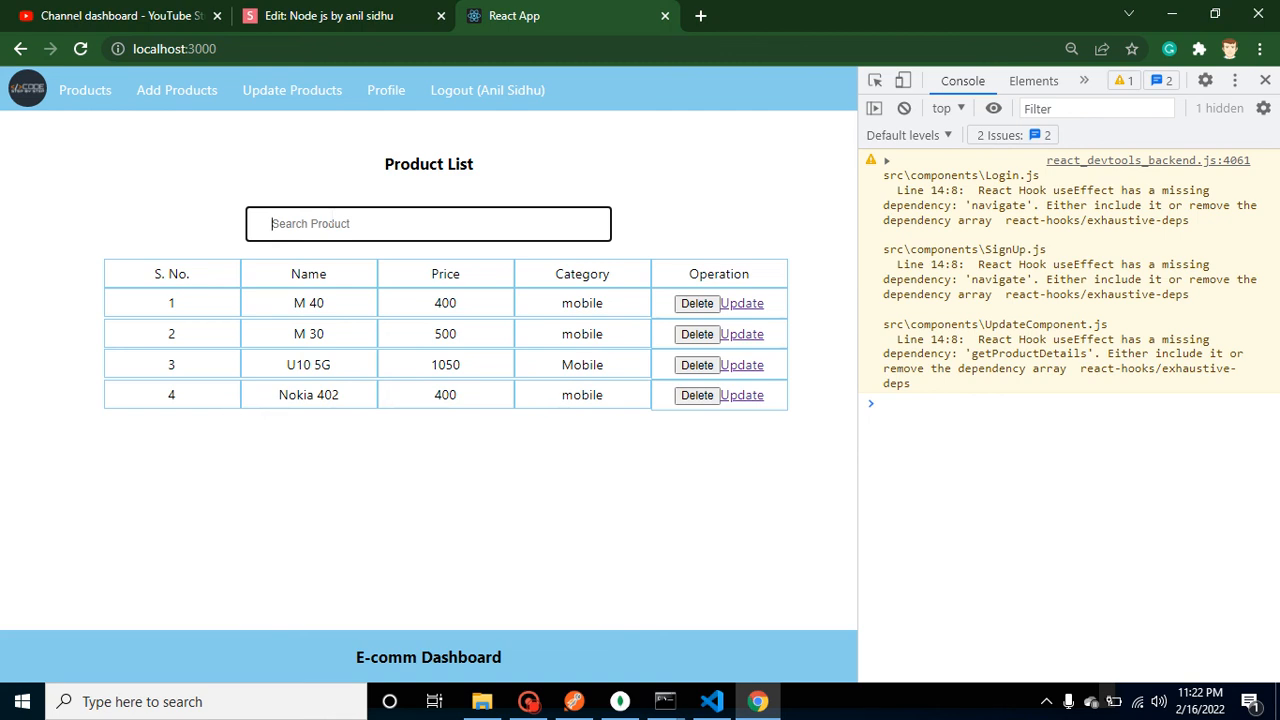
text(hello)
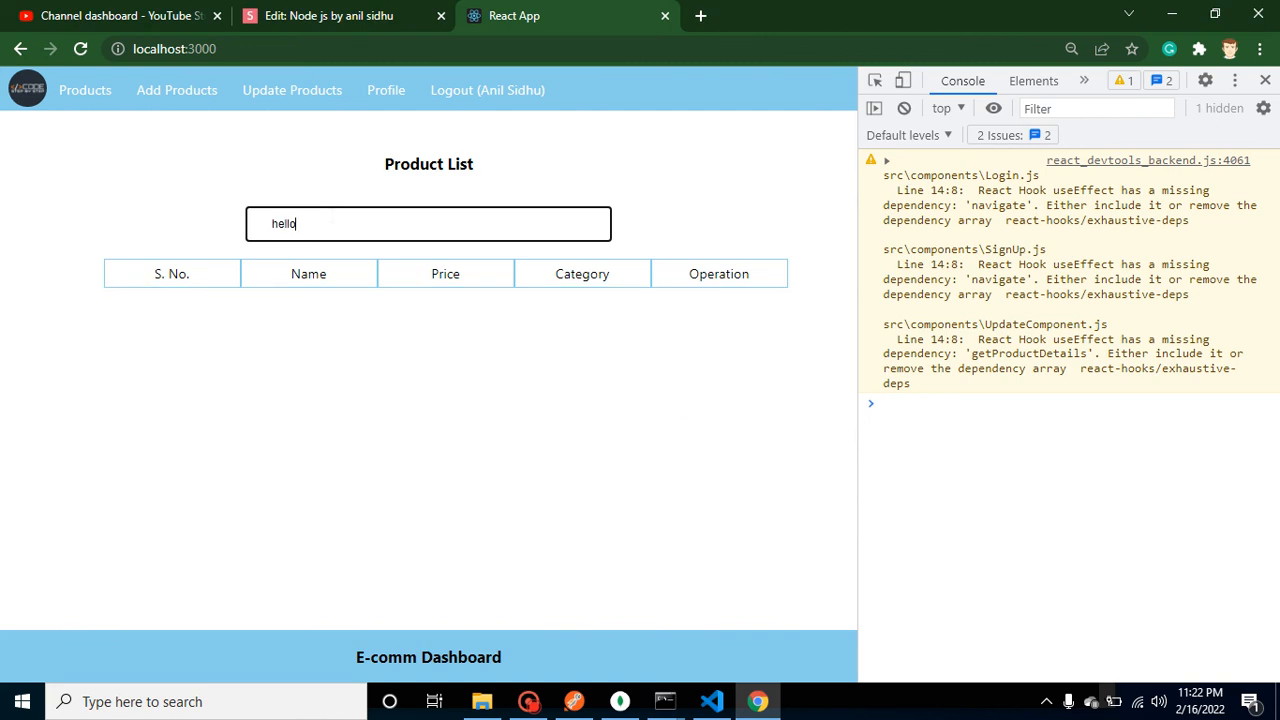
mouse_move(425, 291)
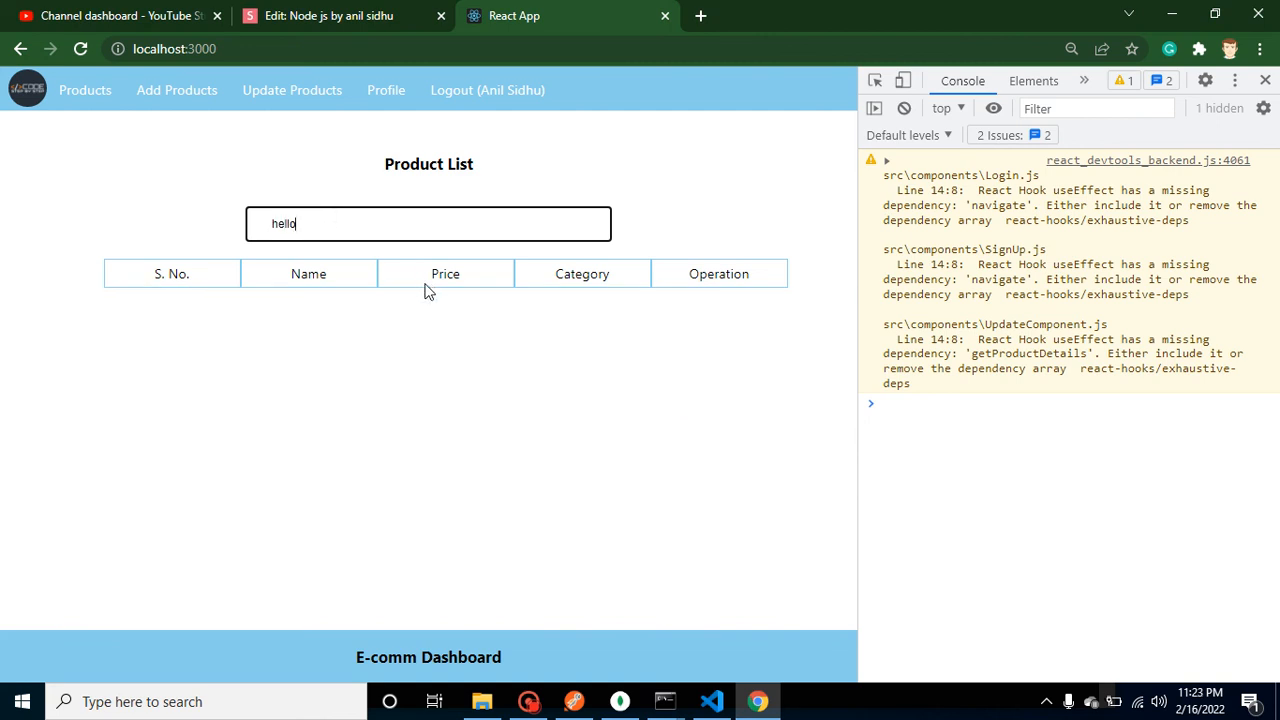
mouse_move(389, 314)
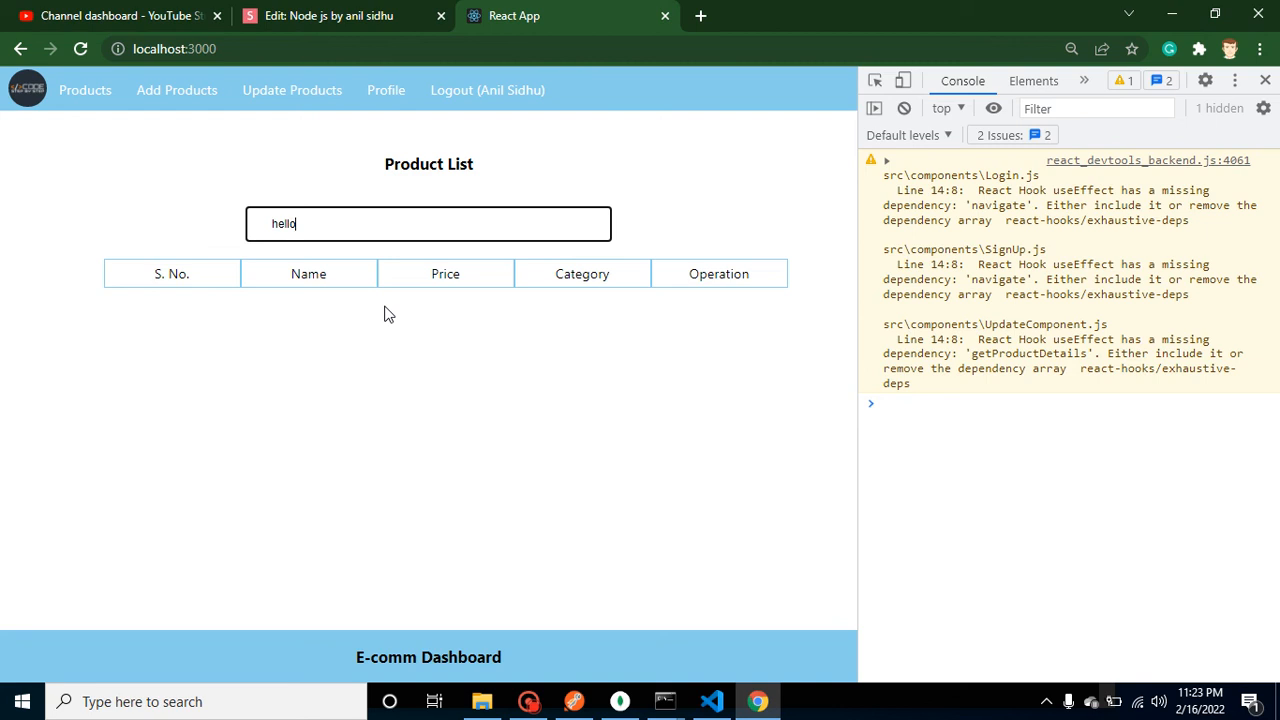
mouse_move(309, 370)
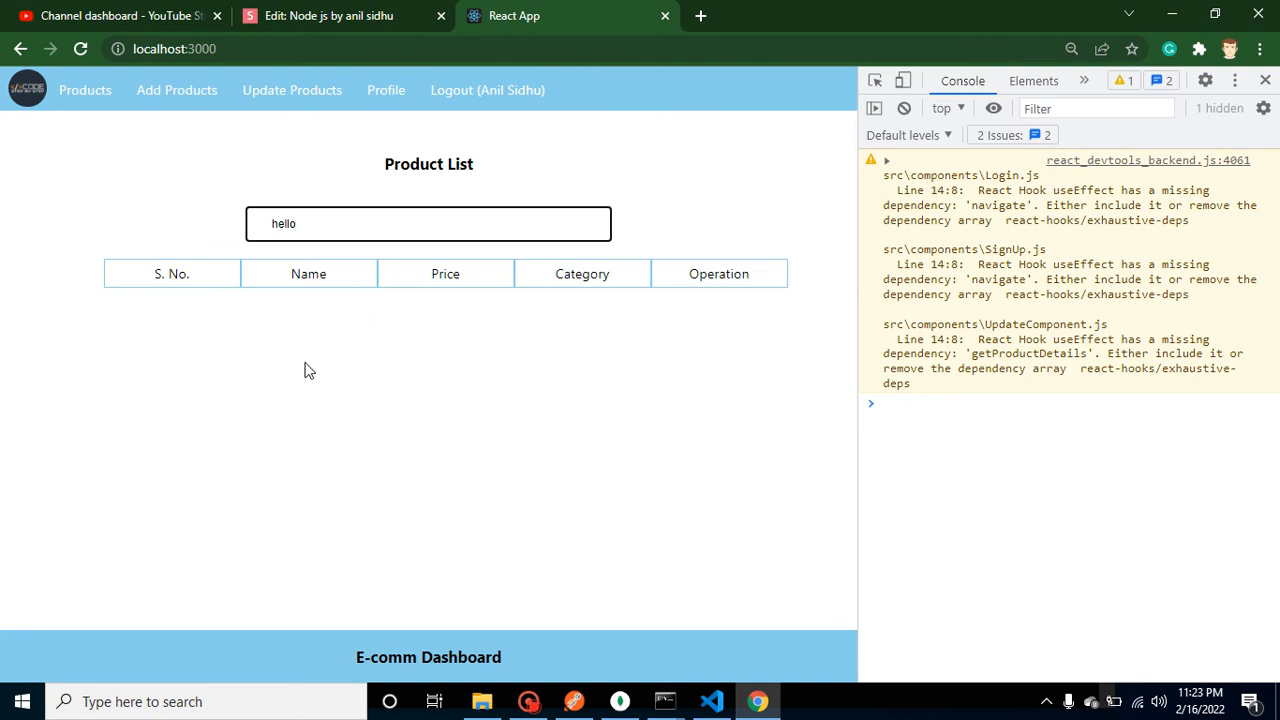
mouse_move(651, 657)
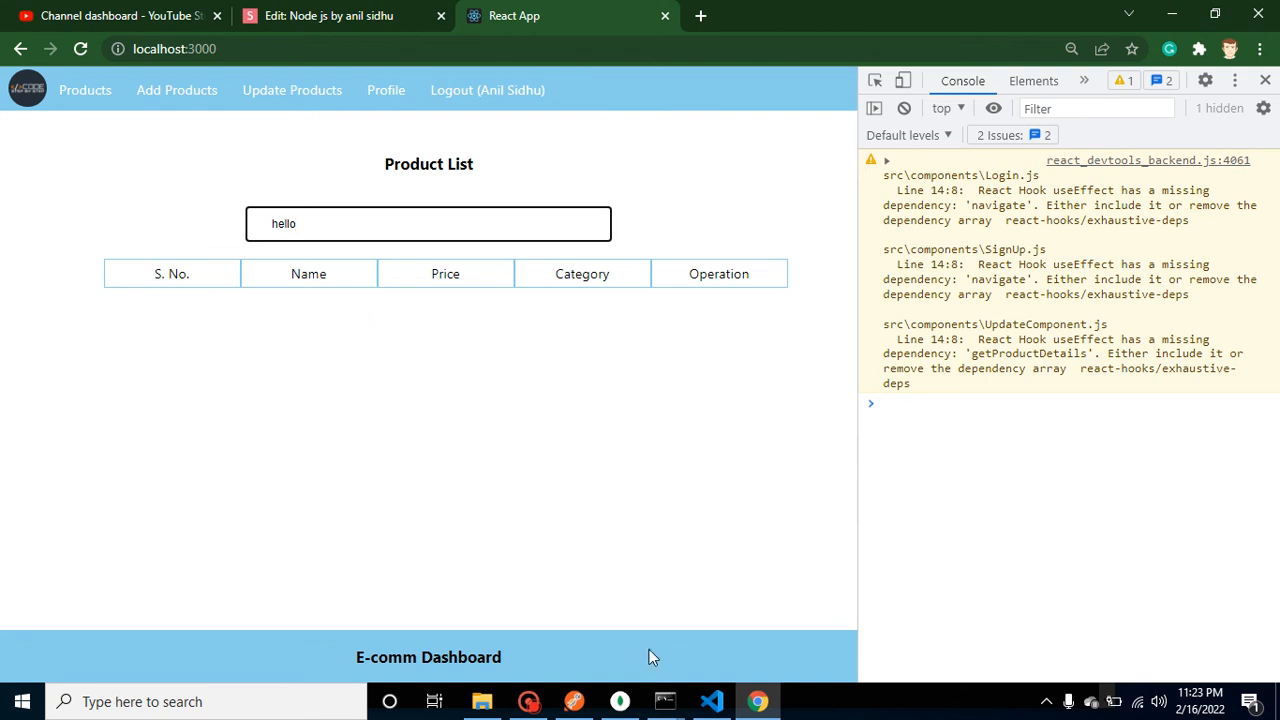
click(711, 701)
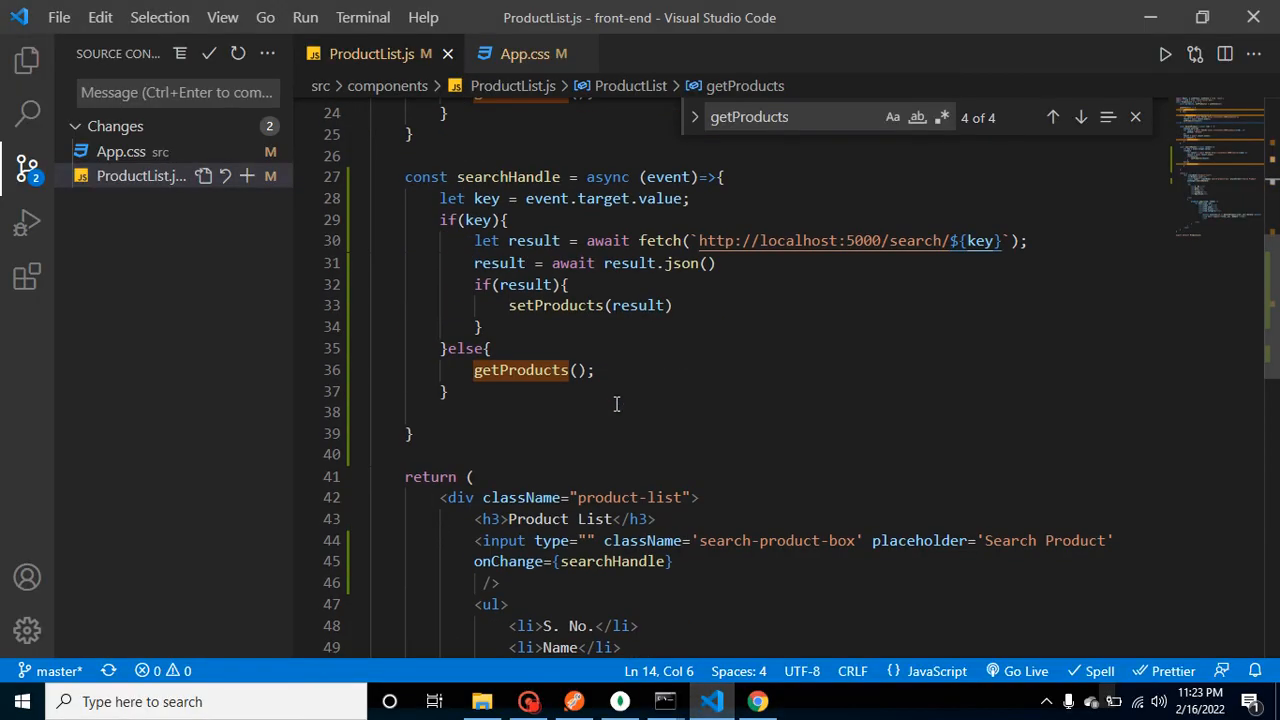
Step: Wrap the product rows in products.length>0 ? … : <h1>No Result Found</h1>
scroll(down, 3)
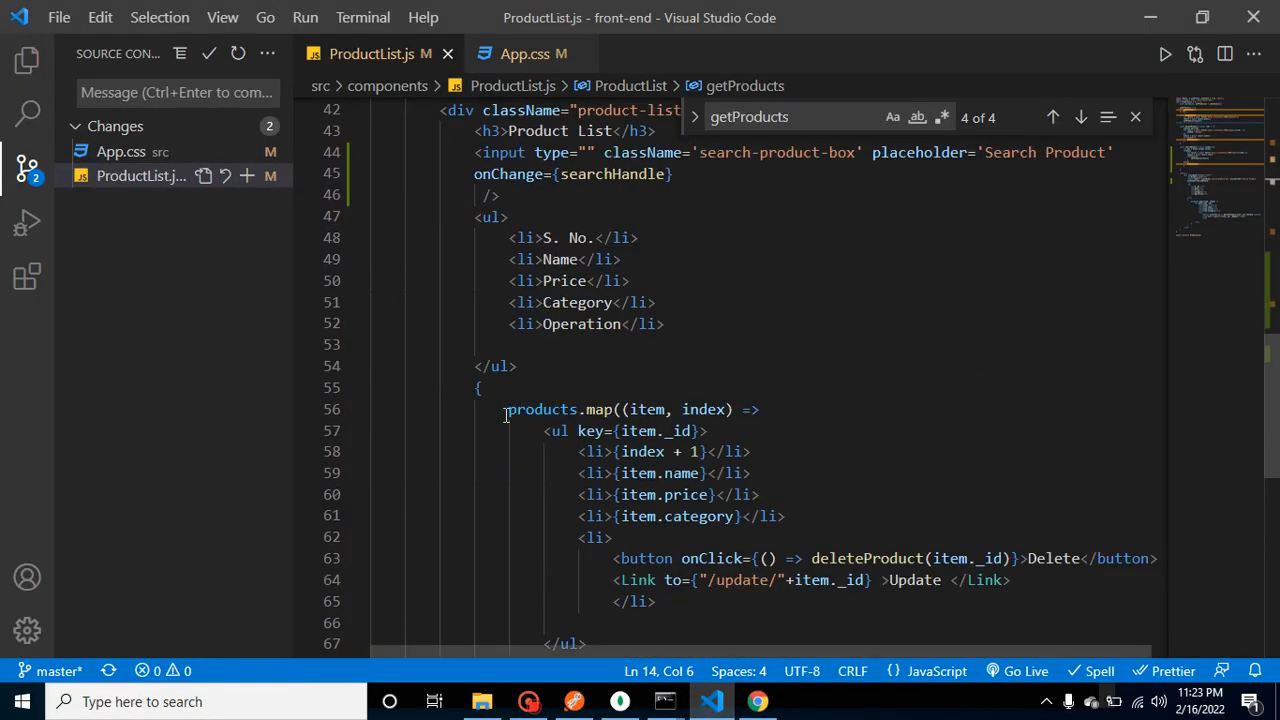
text(products)
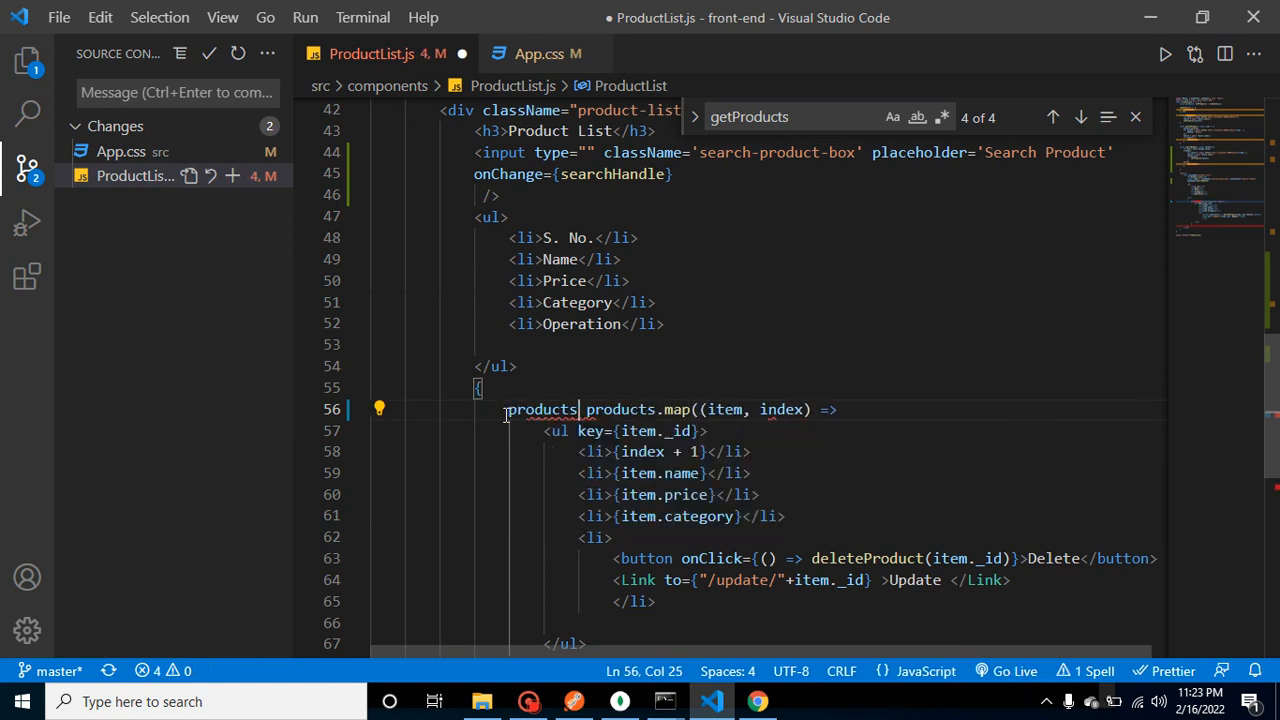
text(.length)
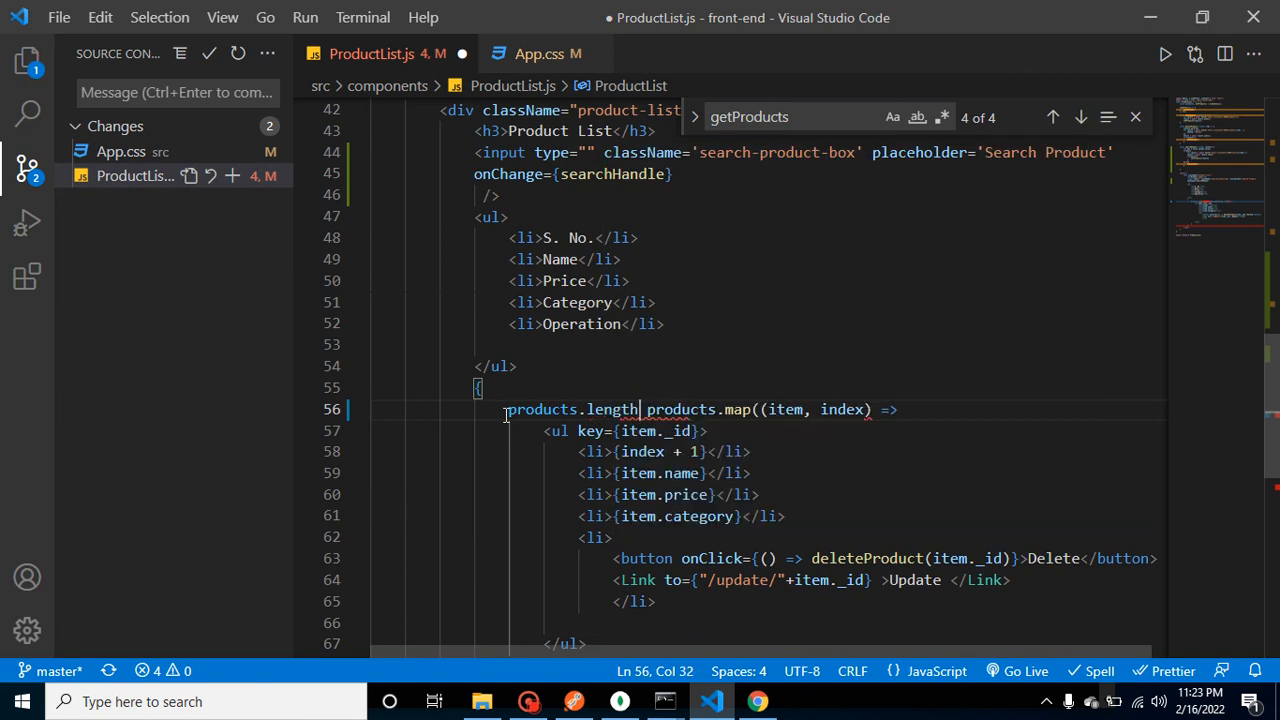
text(>0)
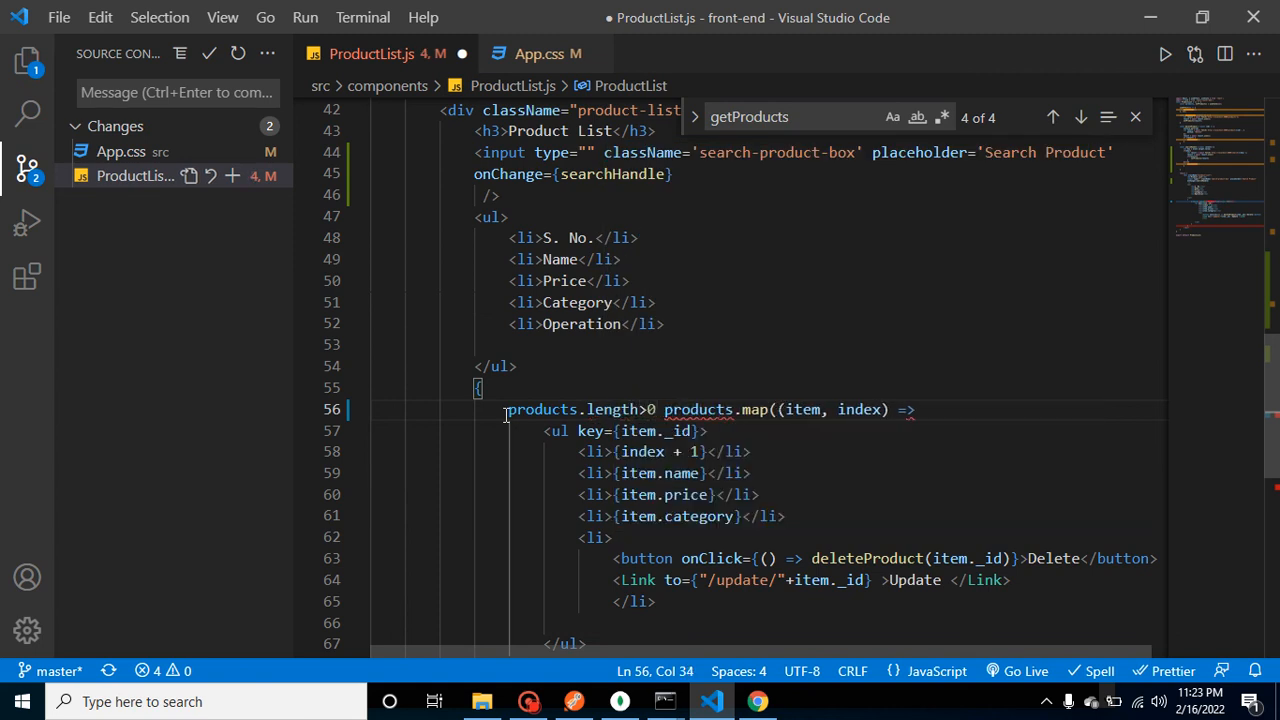
text(?)
text(:)
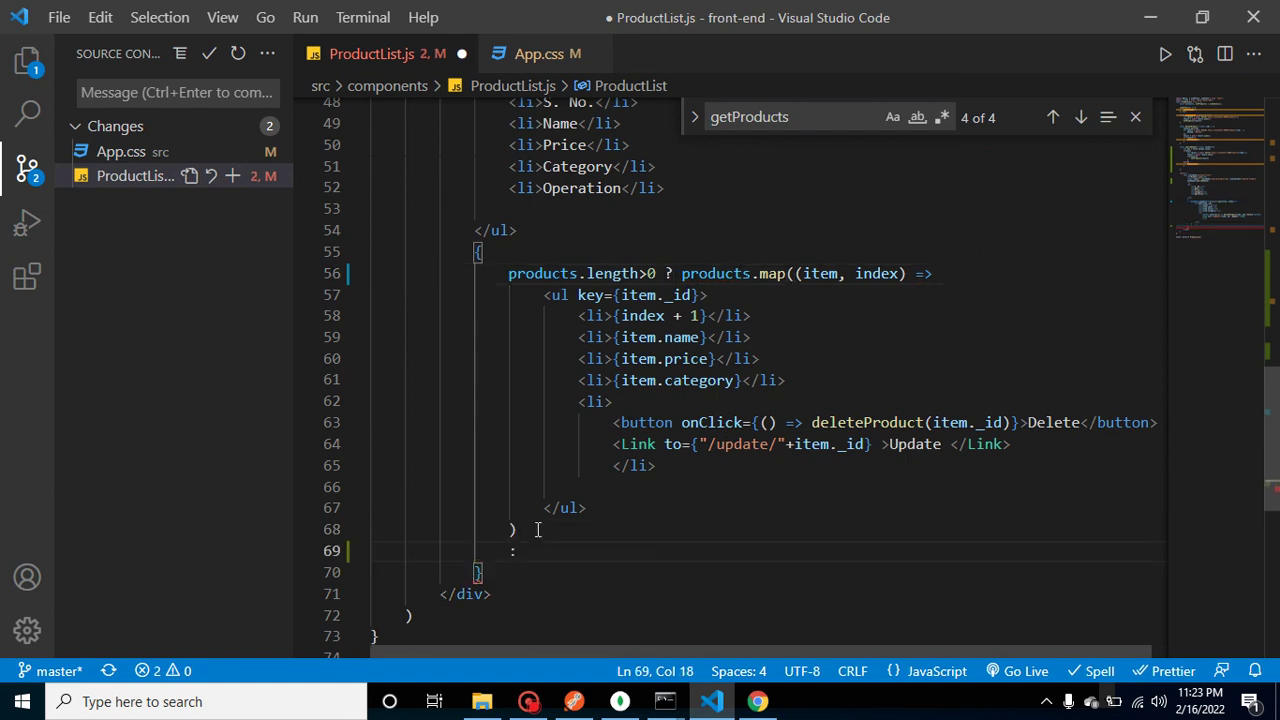
text(<h1)
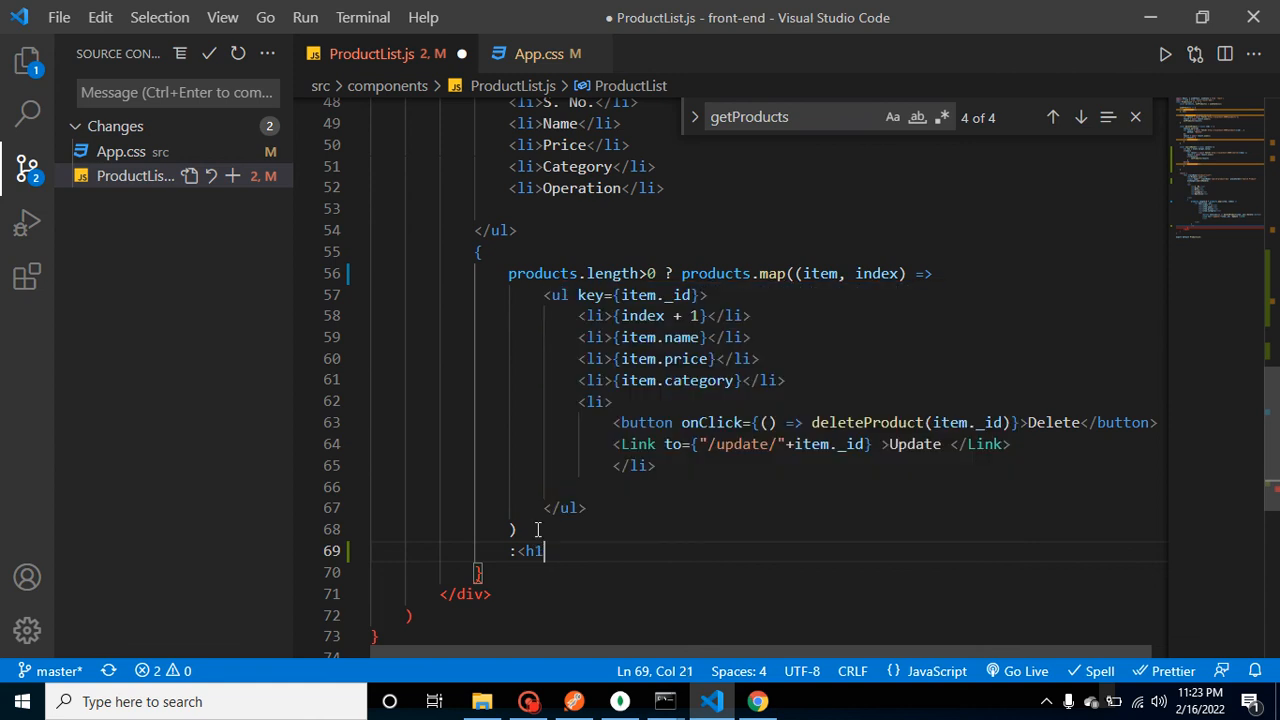
text(></h1>)
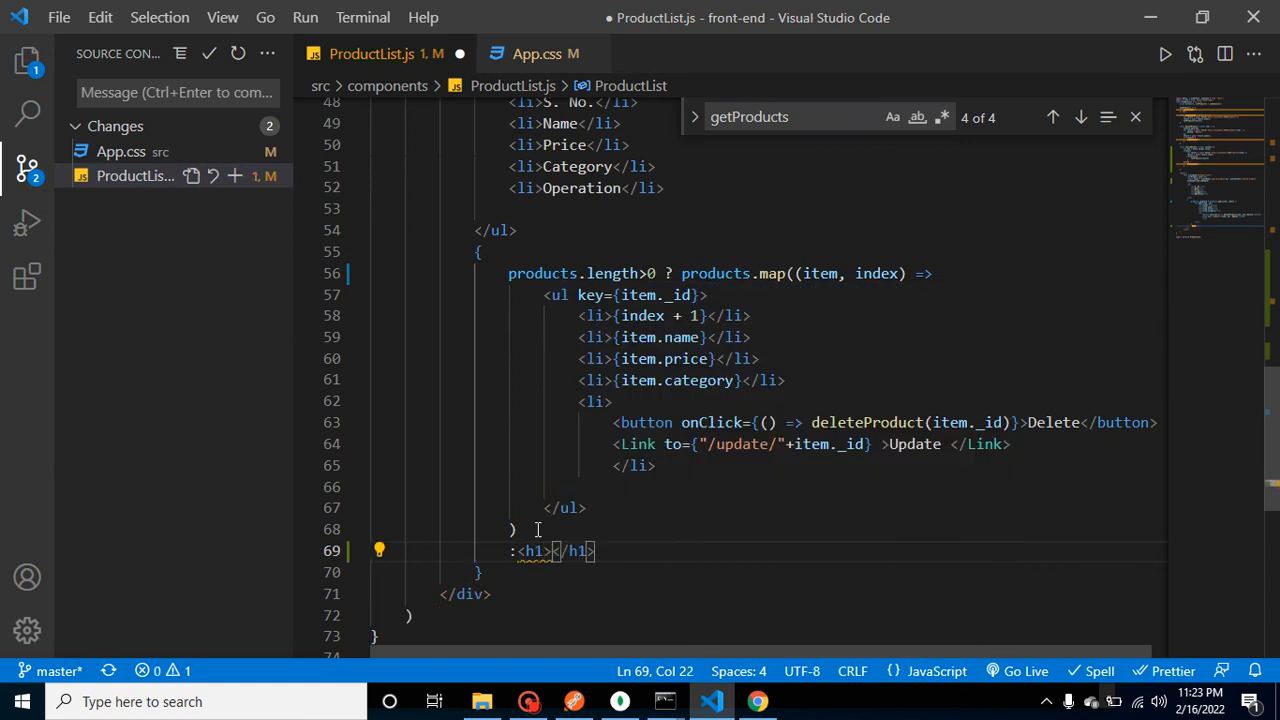
text(No)
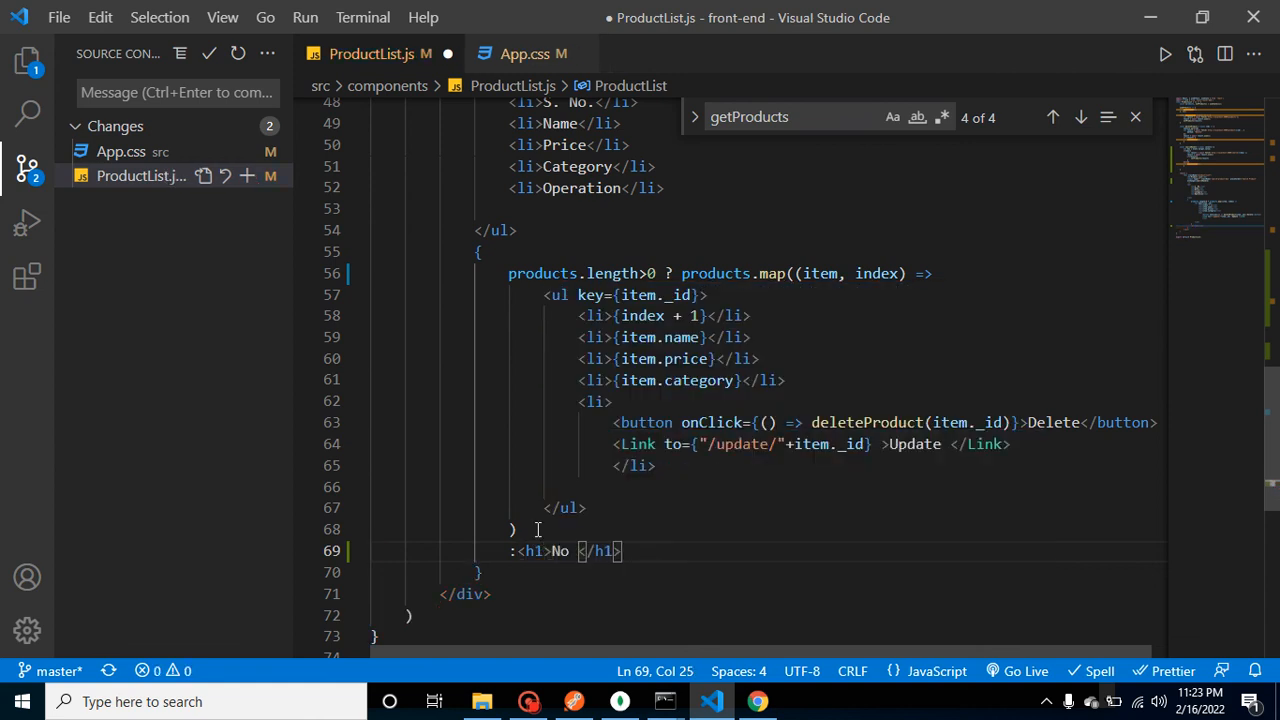
text(Result)
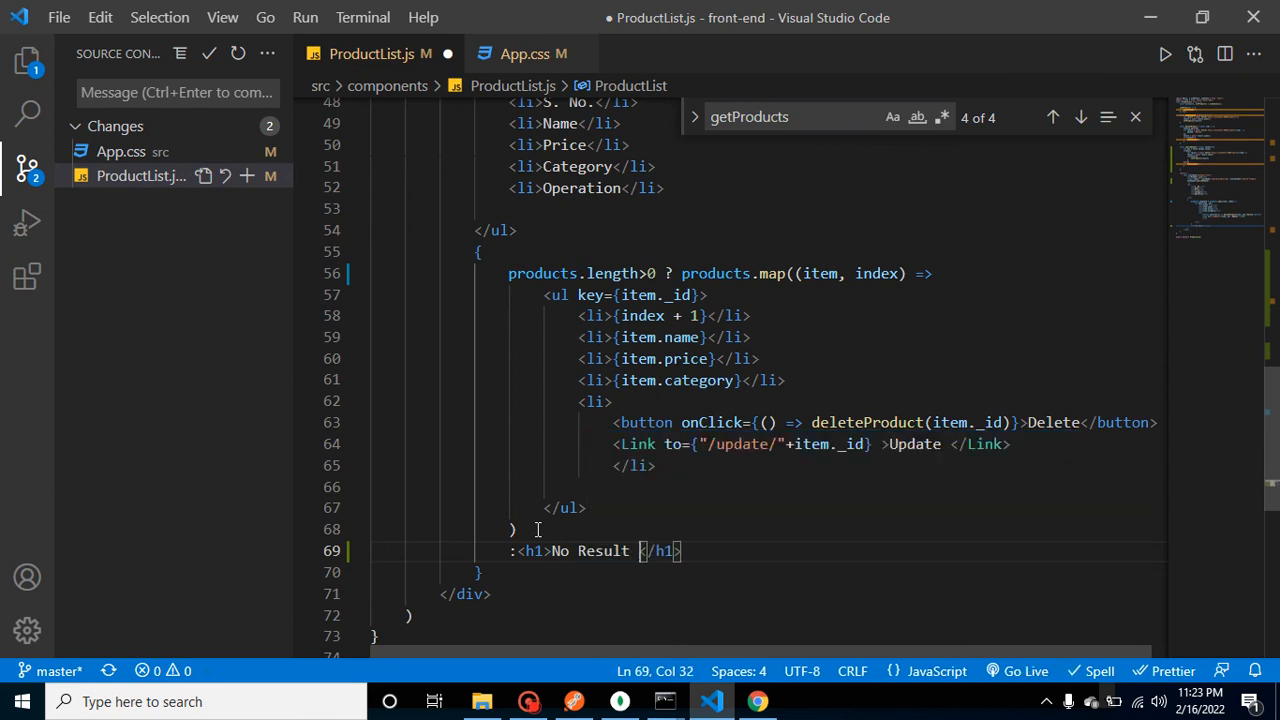
text(Found)
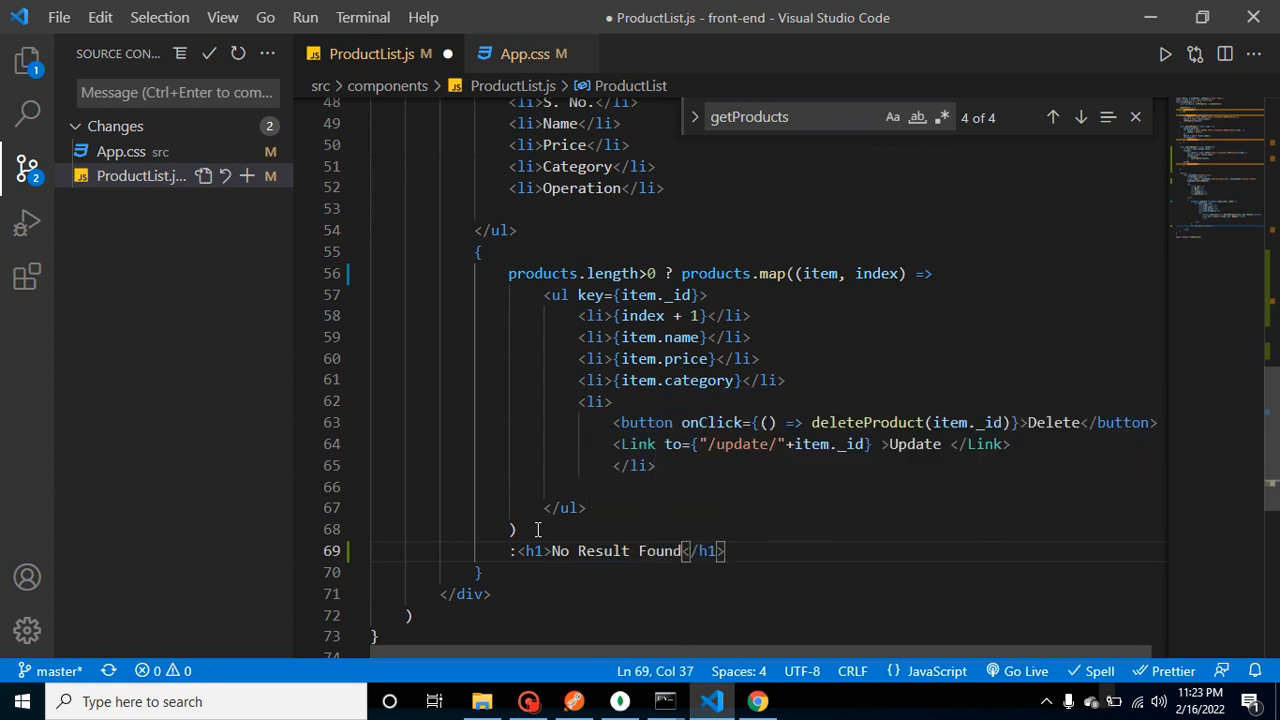
click(757, 701)
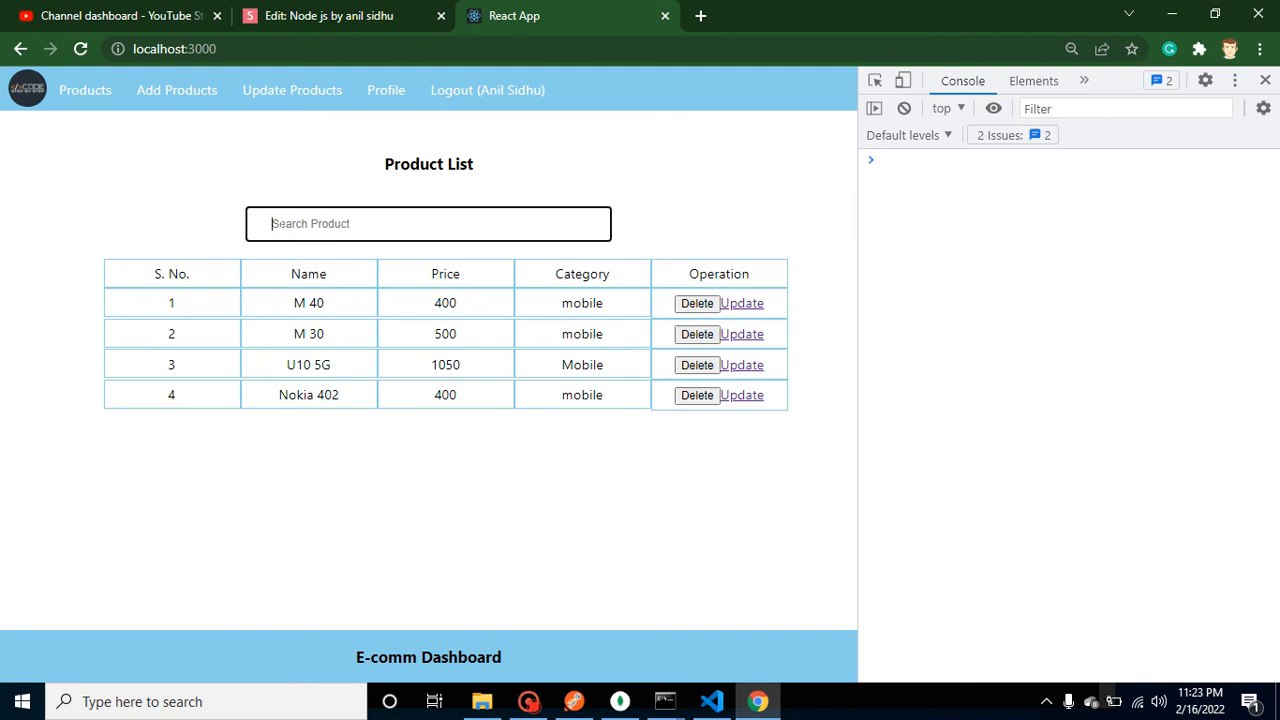
text(M)
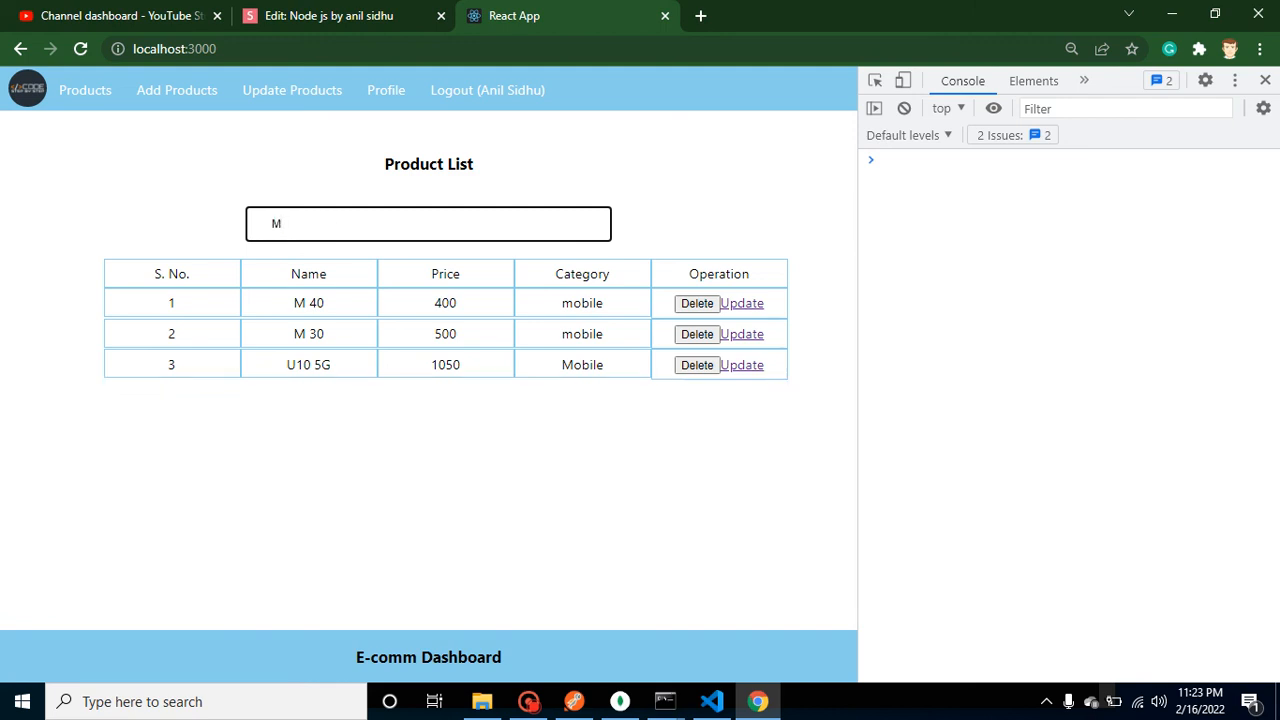
text(40)
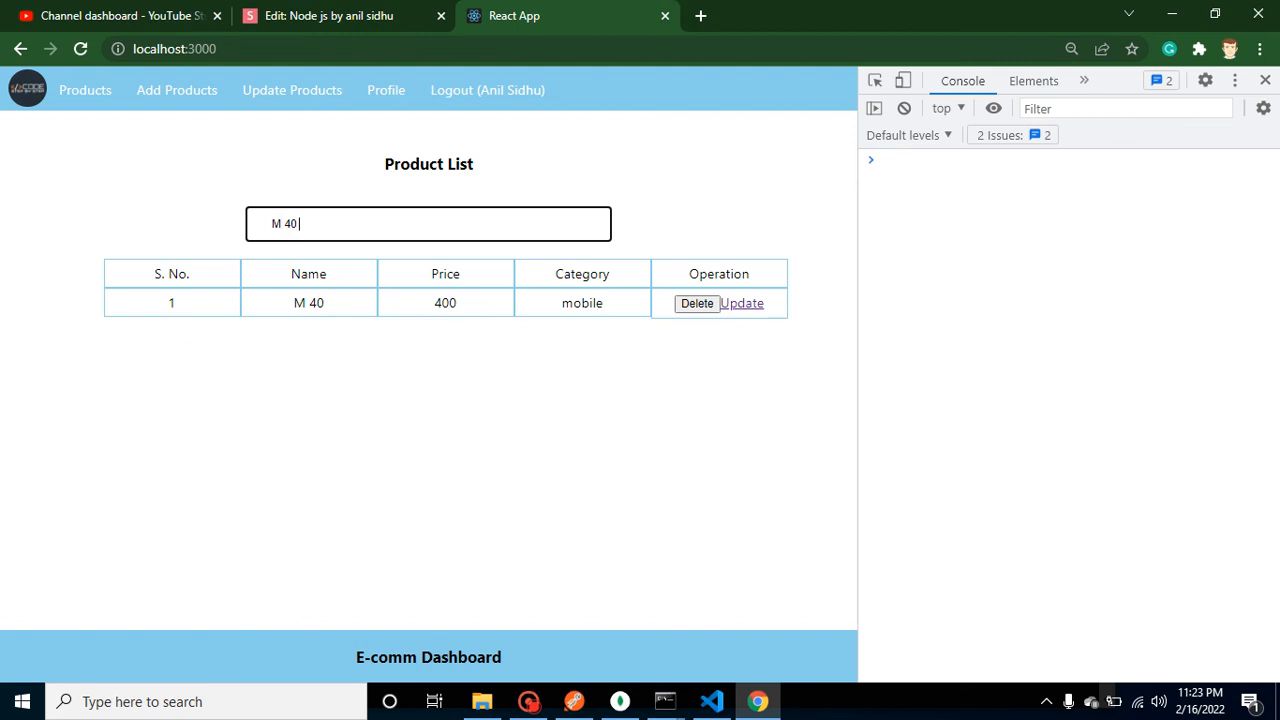
text(djdkd)
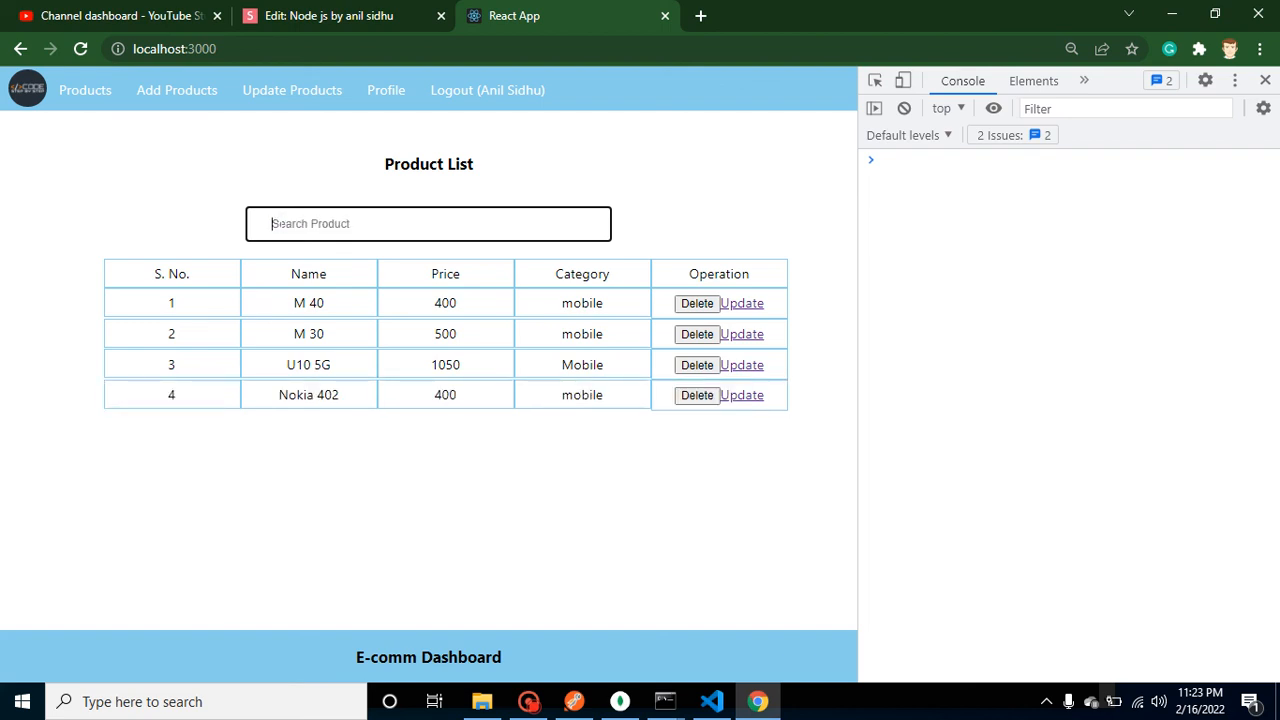
mouse_move(305, 459)
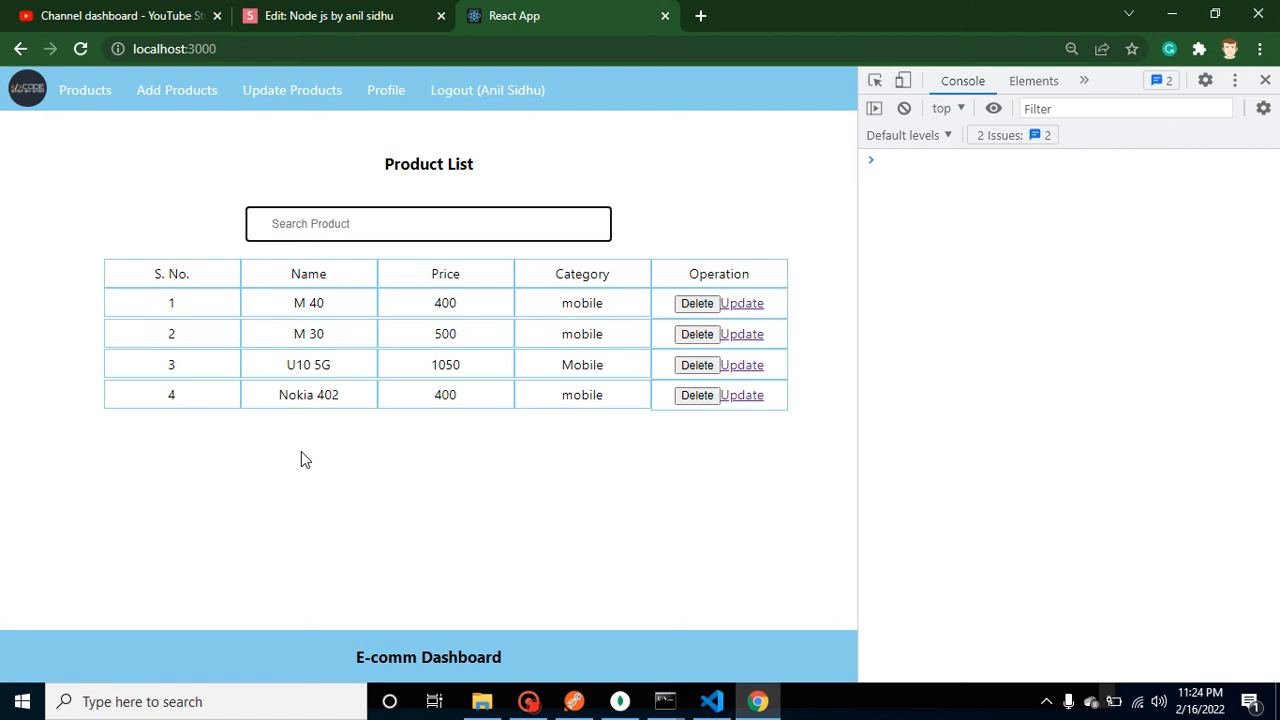
click(428, 223)
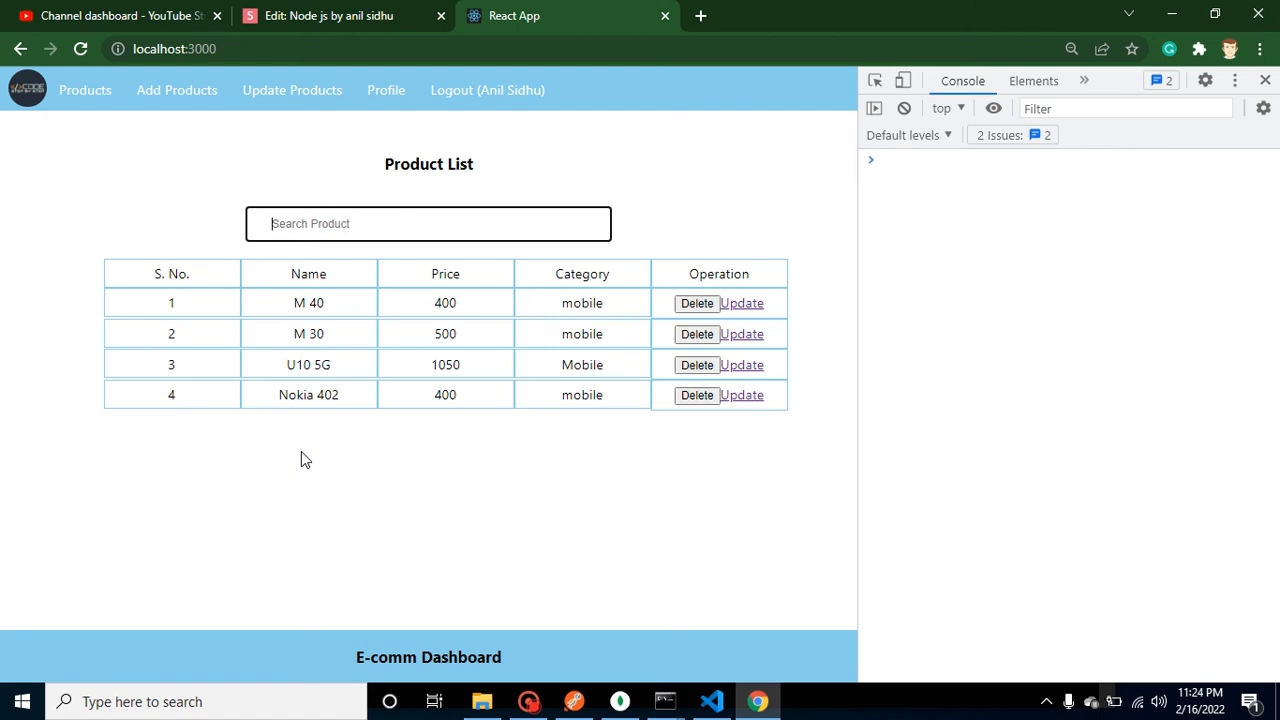